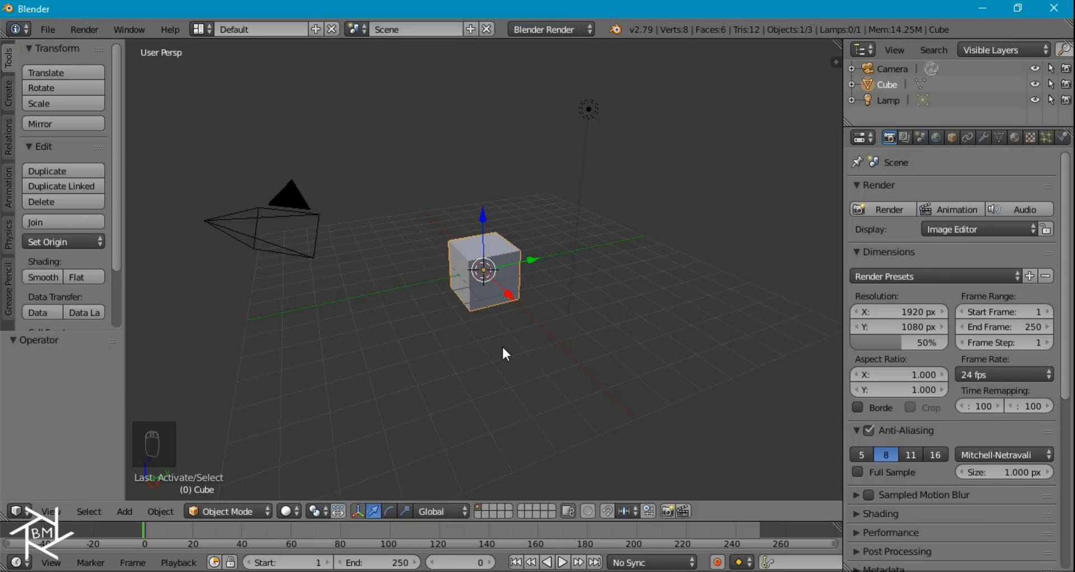
Step: Delete the default cube and lamp, set the render engine to Cycles and view from top
{"action": "left_click", "coordinate": [587, 109]}
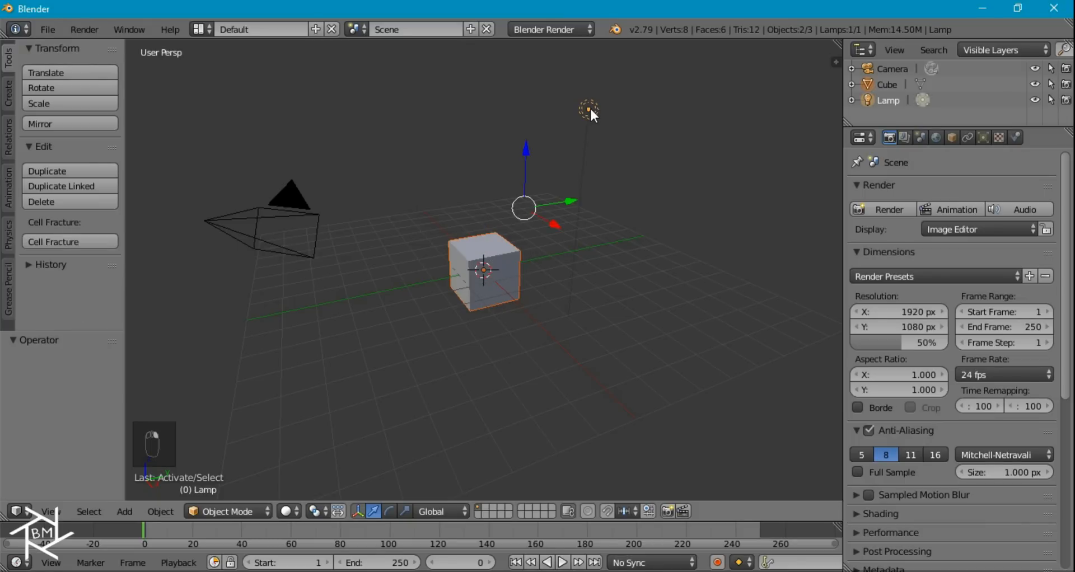
{"action": "key", "text": "x"}
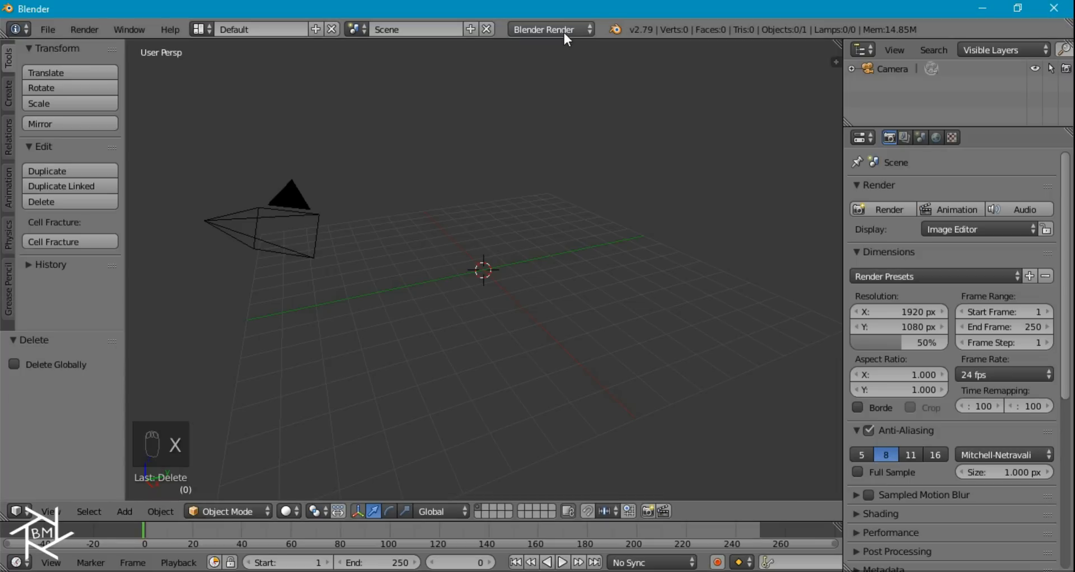
{"action": "left_click", "coordinate": [549, 30]}
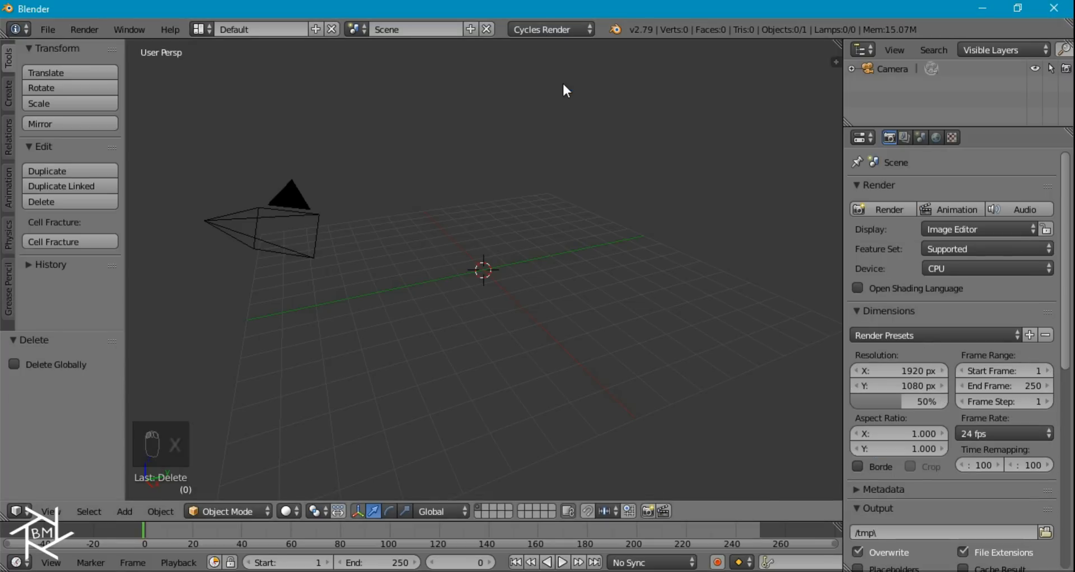
{"action": "key", "text": "NUMPAD_7"}
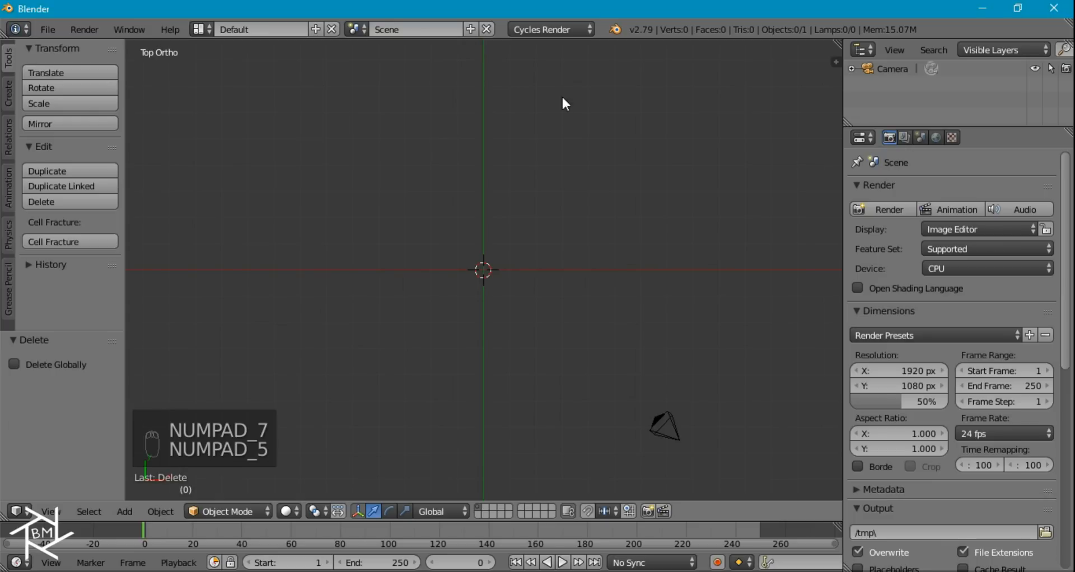
Step: Add a plane and scale it up five times
{"action": "key", "text": "shift+a"}
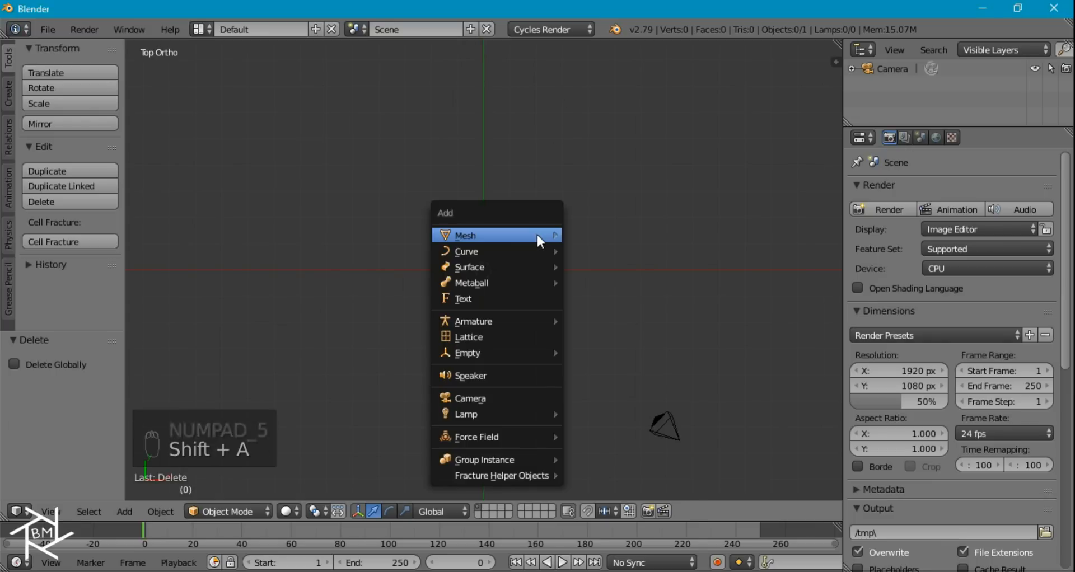
{"action": "left_click", "coordinate": [466, 235]}
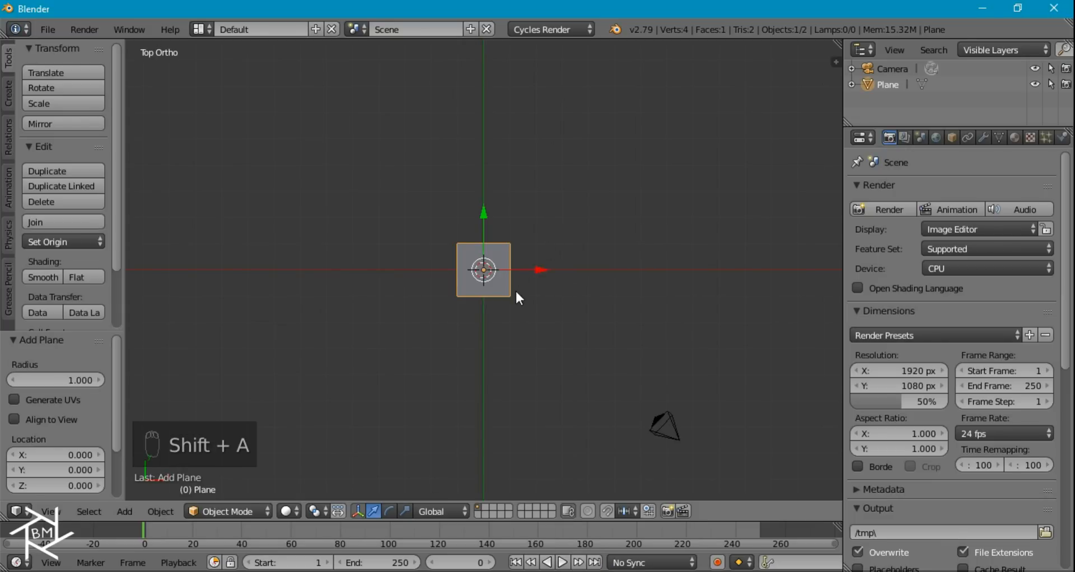
{"action": "key", "text": "s"}
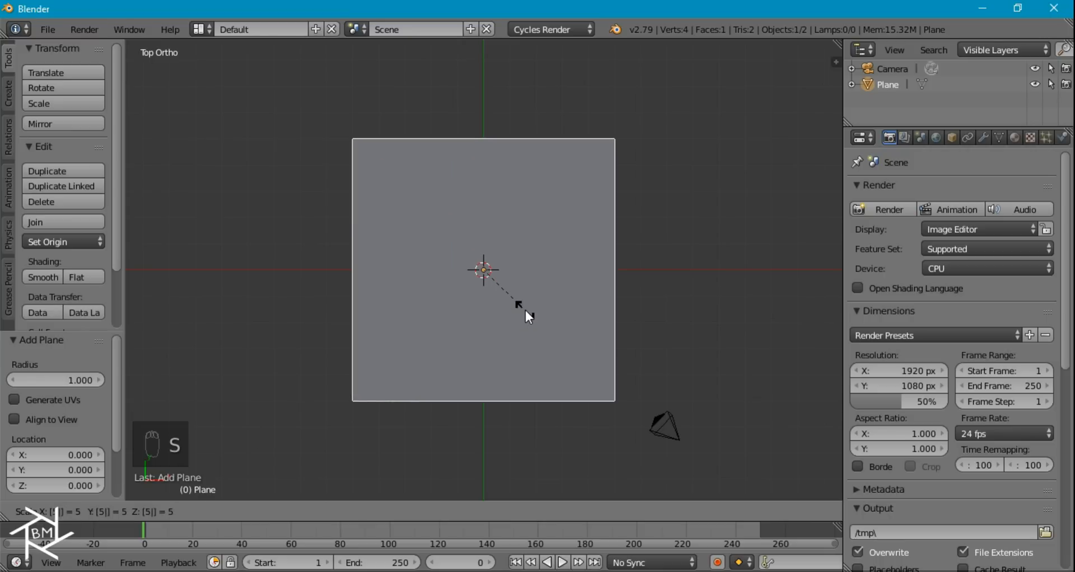
{"action": "left_click", "coordinate": [525, 305]}
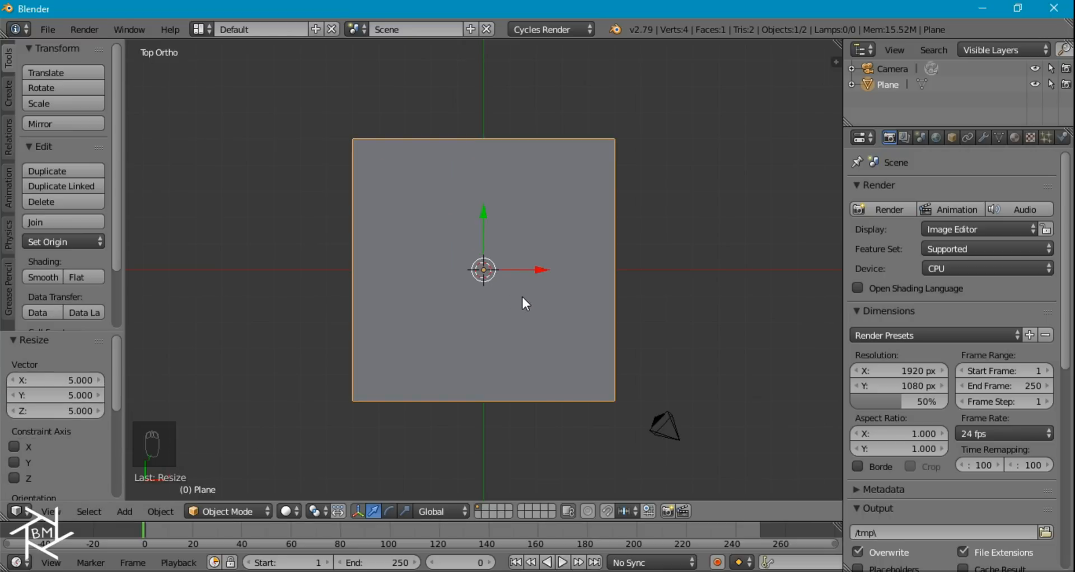
Step: Subdivide the plane's mesh with 10 cuts and return to Object Mode
{"action": "key", "text": "Tab"}
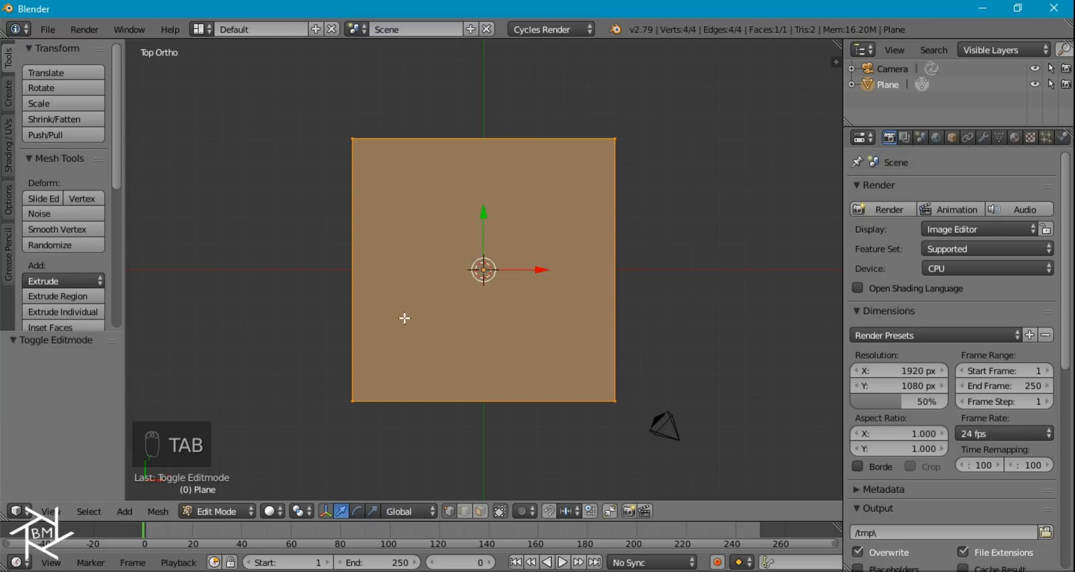
{"action": "key", "text": "w"}
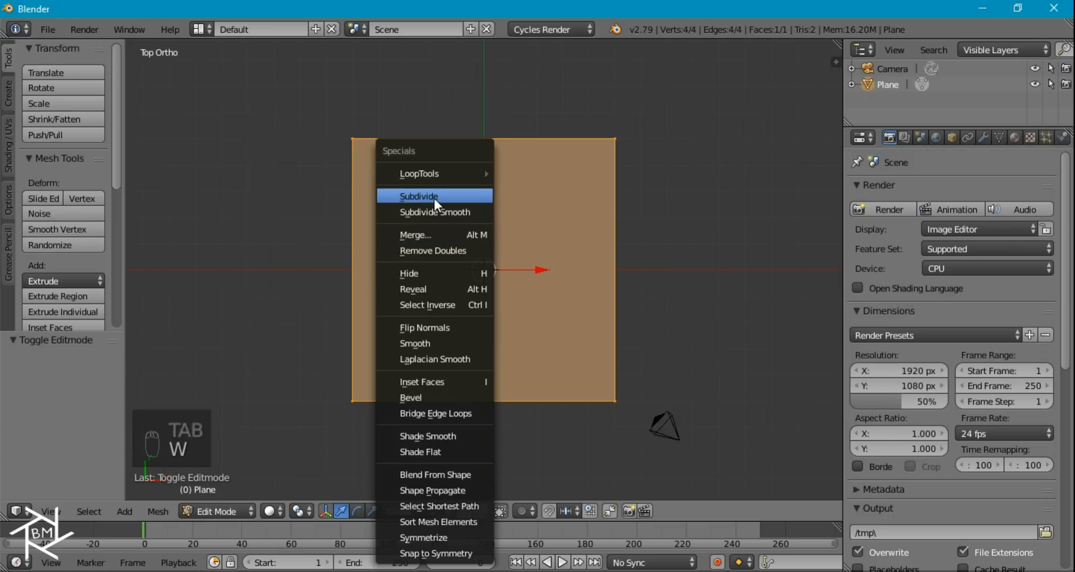
{"action": "left_click", "coordinate": [418, 196]}
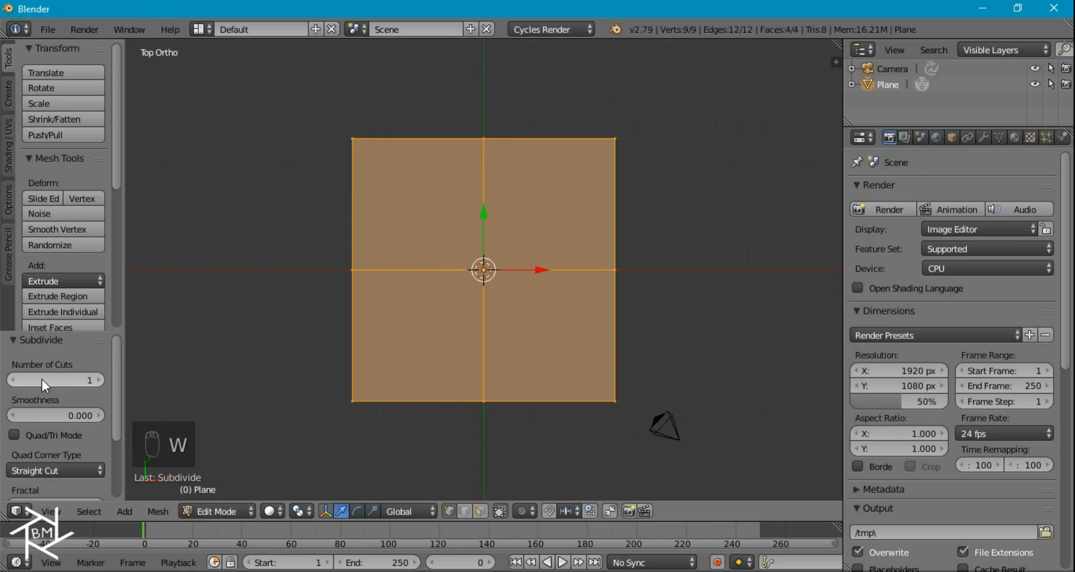
{"action": "left_click_drag", "start_coordinate": [41, 380], "coordinate": [96, 380]}
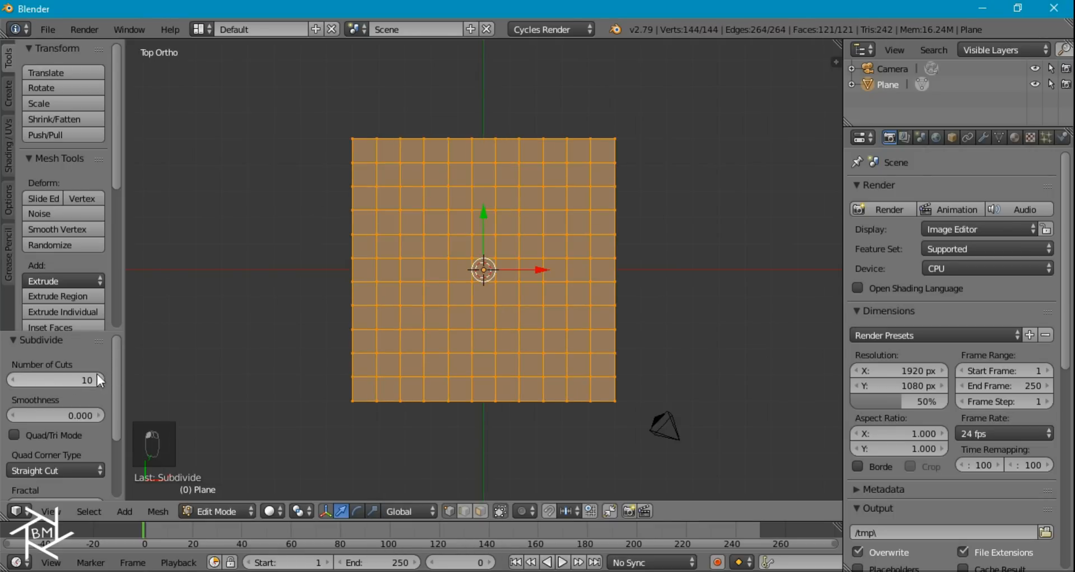
{"action": "key", "text": "Tab"}
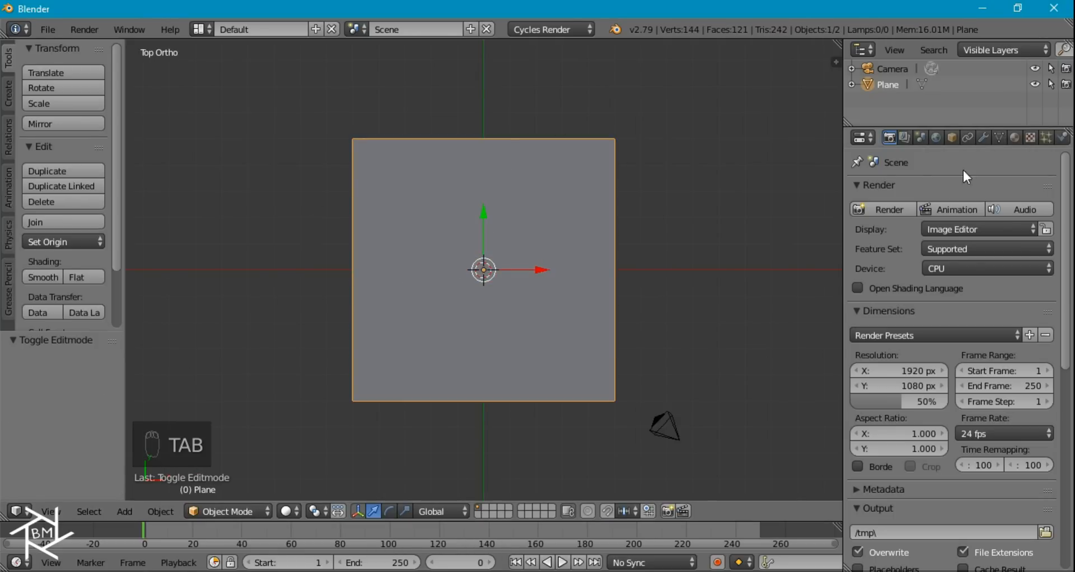
{"action": "mouse_move", "coordinate": [963, 248]}
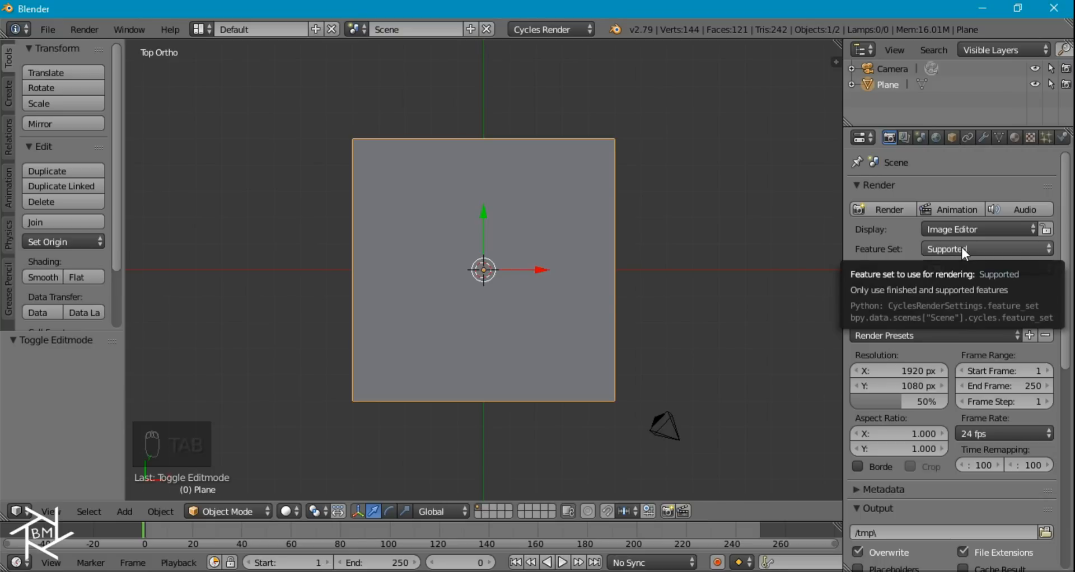
Step: Set Cycles feature set to Experimental and add a Subdivision Surface modifier with Adaptive enabled
{"action": "left_click", "coordinate": [984, 248]}
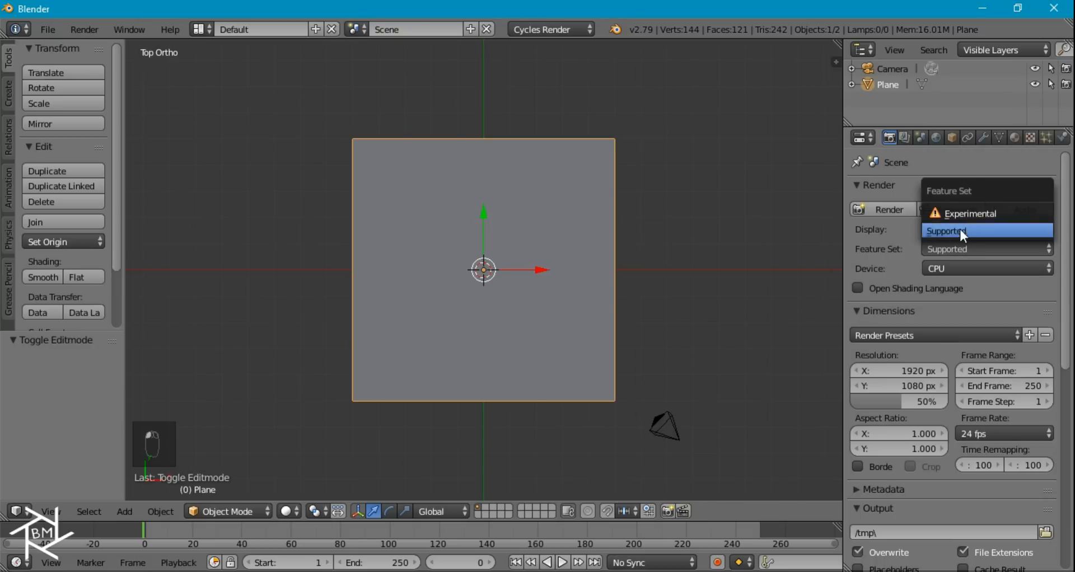
{"action": "left_click", "coordinate": [968, 229]}
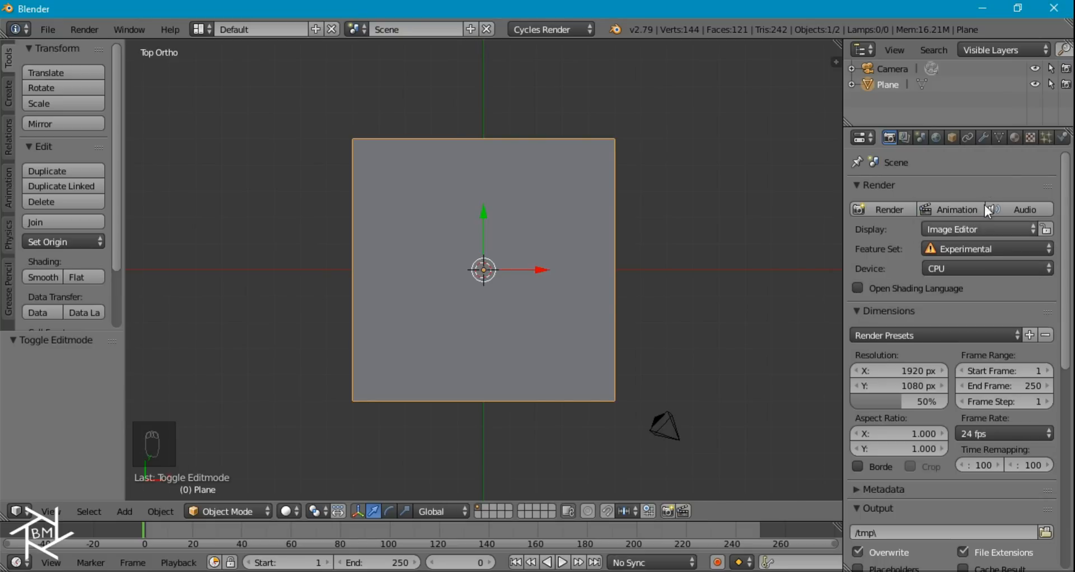
{"action": "left_click", "coordinate": [957, 191]}
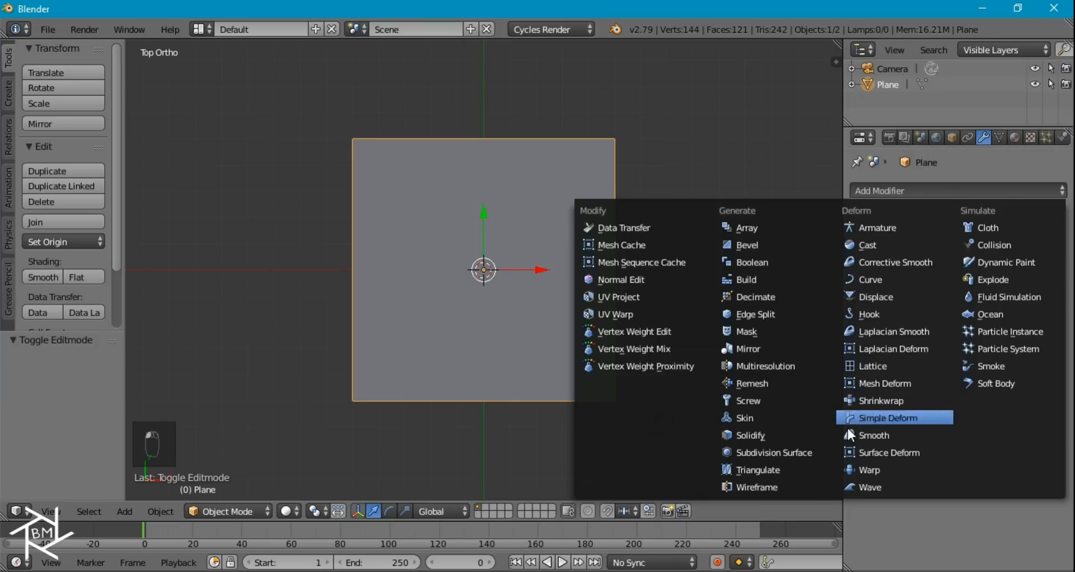
{"action": "left_click", "coordinate": [774, 453]}
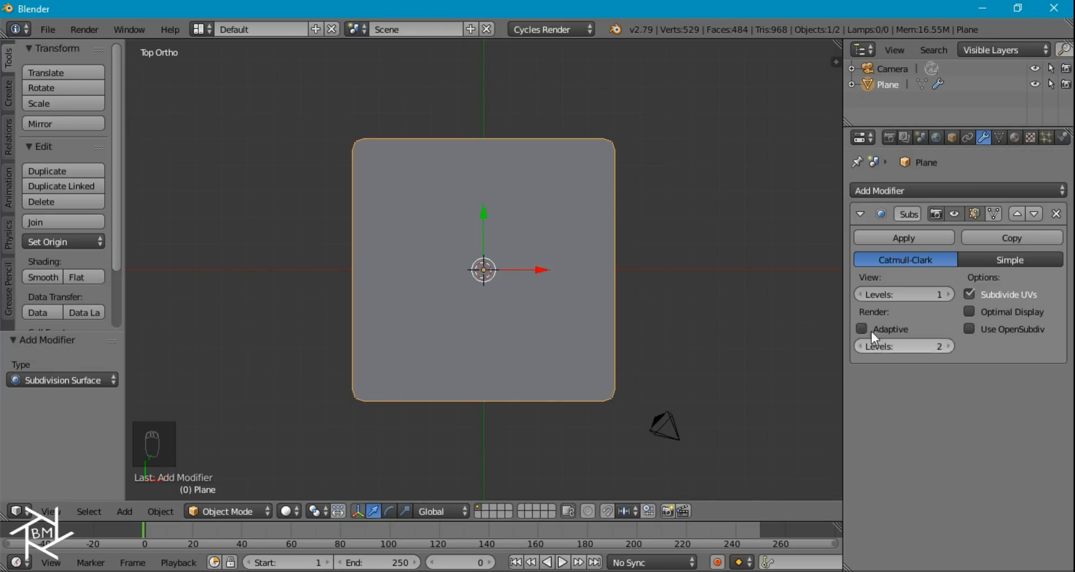
{"action": "mouse_move", "coordinate": [892, 336]}
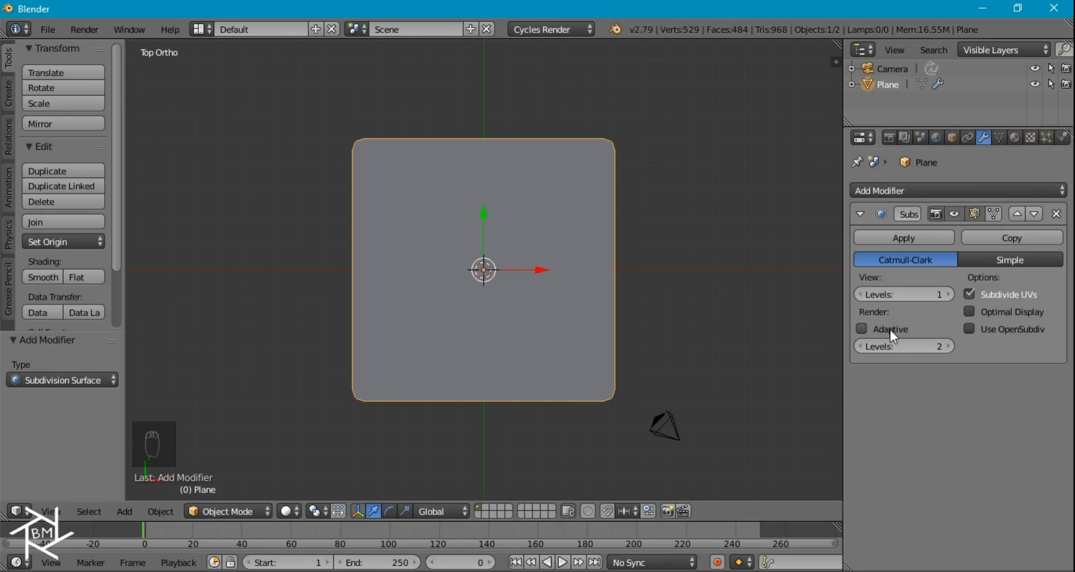
{"action": "left_click", "coordinate": [862, 329]}
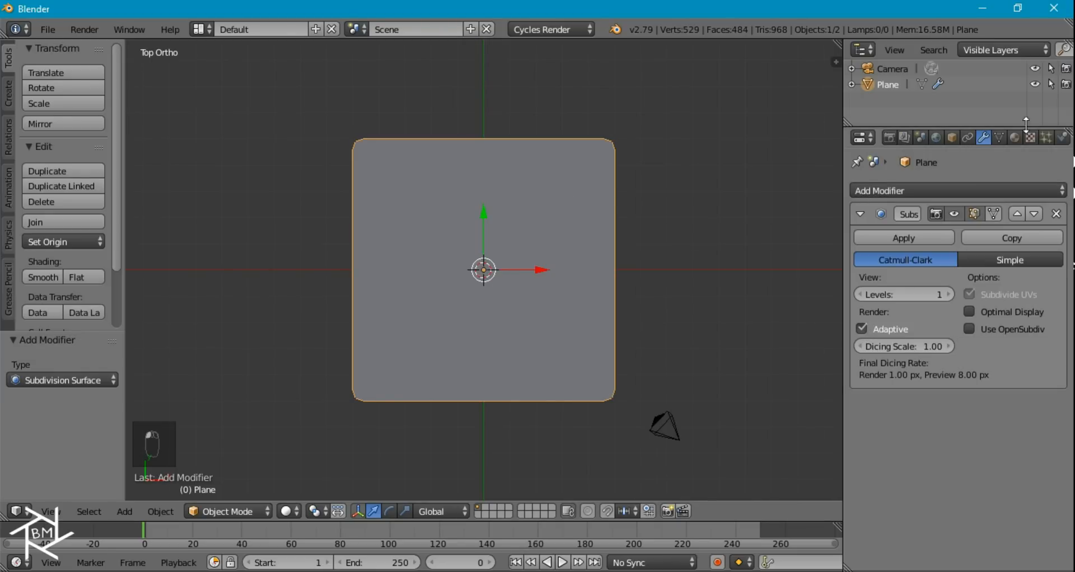
{"action": "mouse_move", "coordinate": [953, 283]}
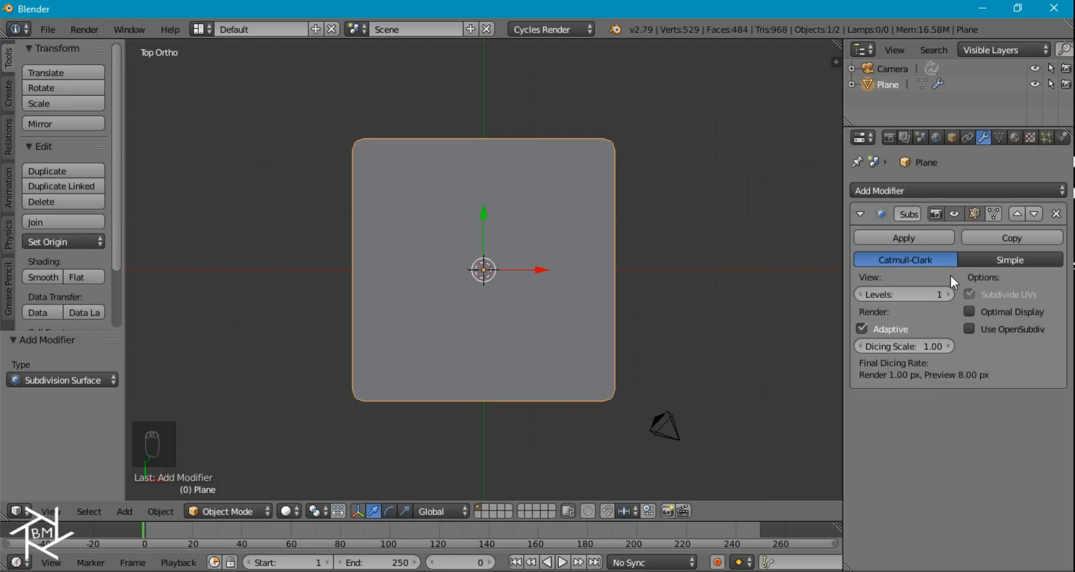
{"action": "mouse_move", "coordinate": [1021, 131]}
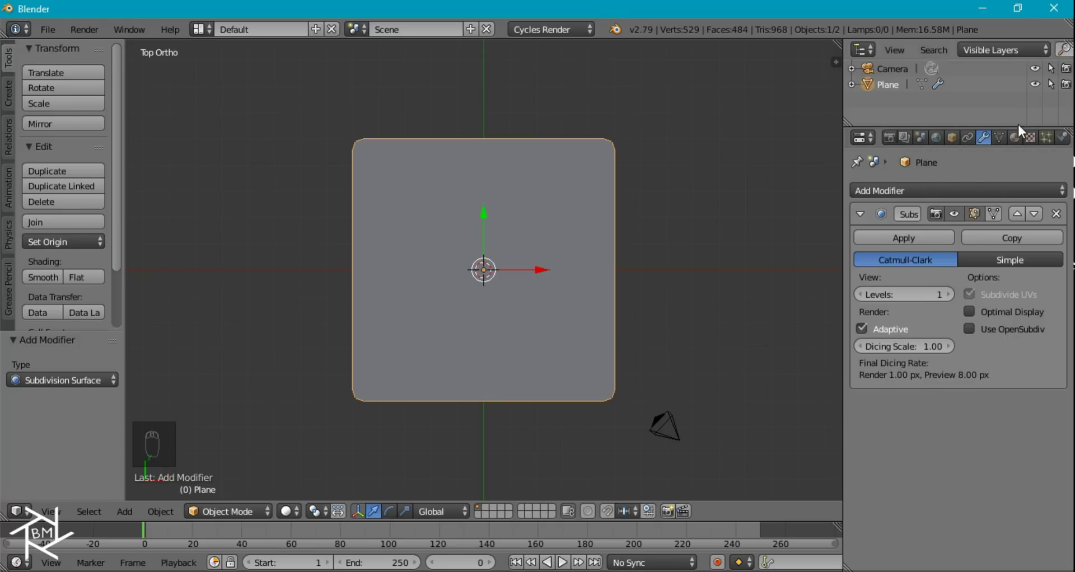
Step: Create a material named 'Paper' on the plane with displacement method set to Both
{"action": "left_click", "coordinate": [1014, 137]}
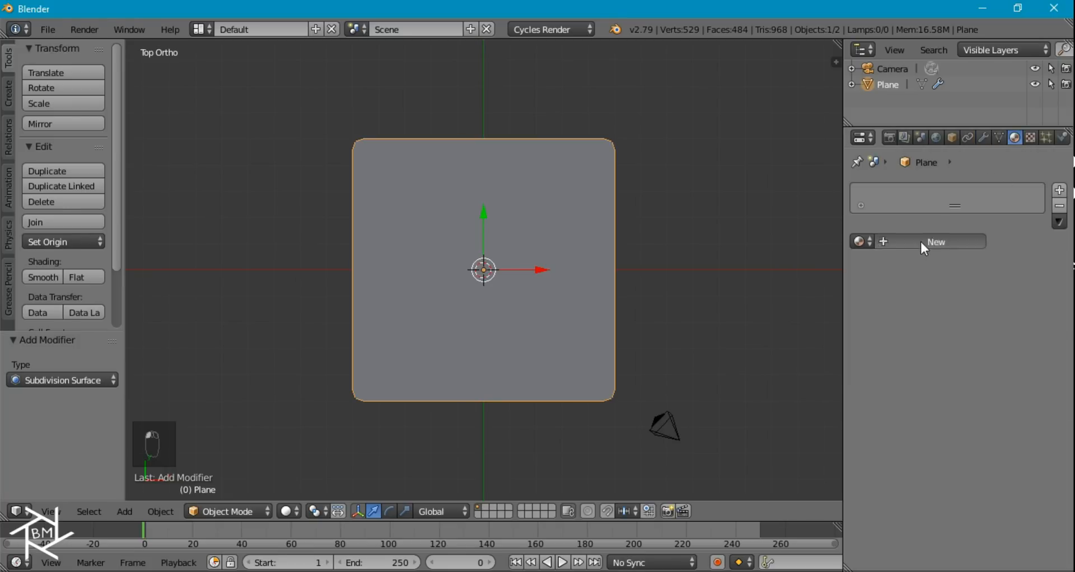
{"action": "left_click", "coordinate": [934, 242]}
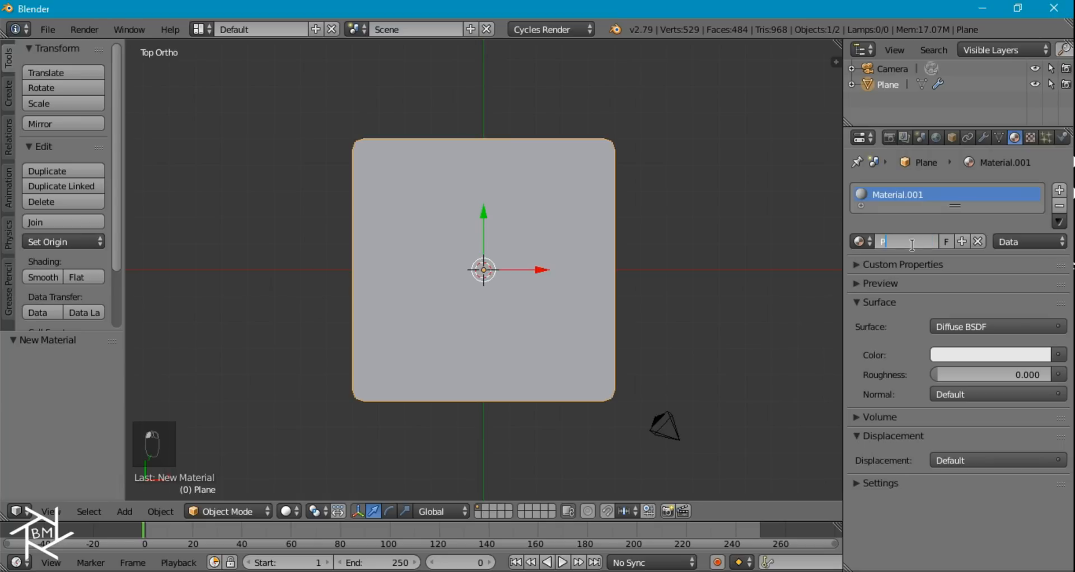
{"action": "type", "text": "Paper"}
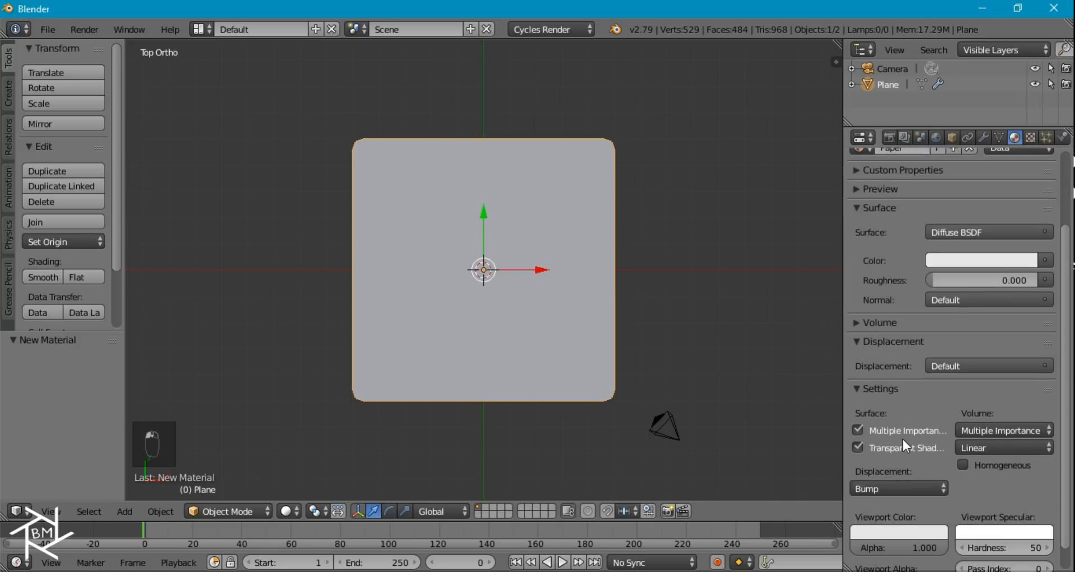
{"action": "left_click", "coordinate": [898, 488]}
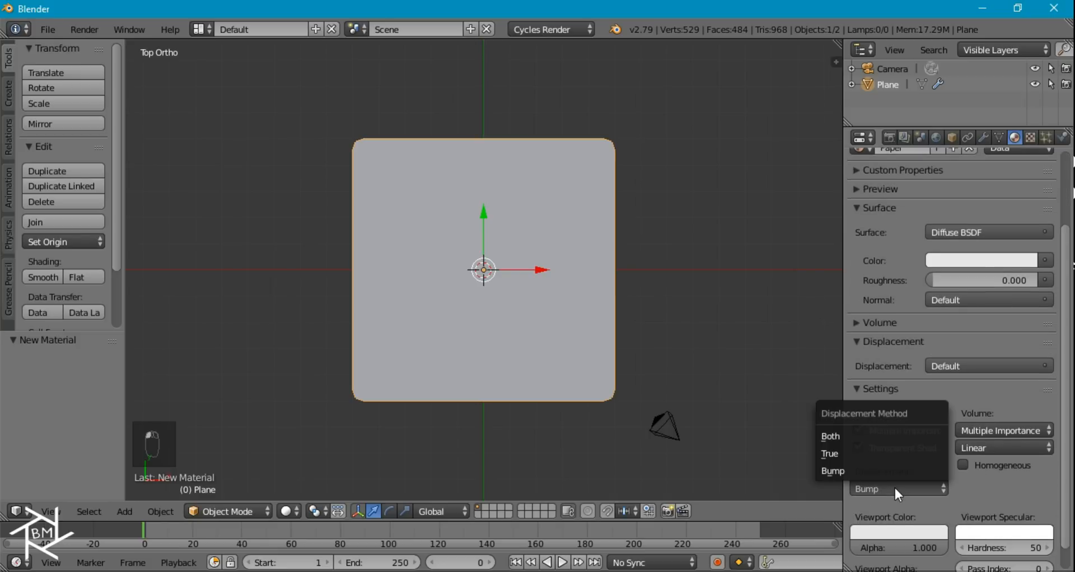
{"action": "left_click", "coordinate": [831, 436]}
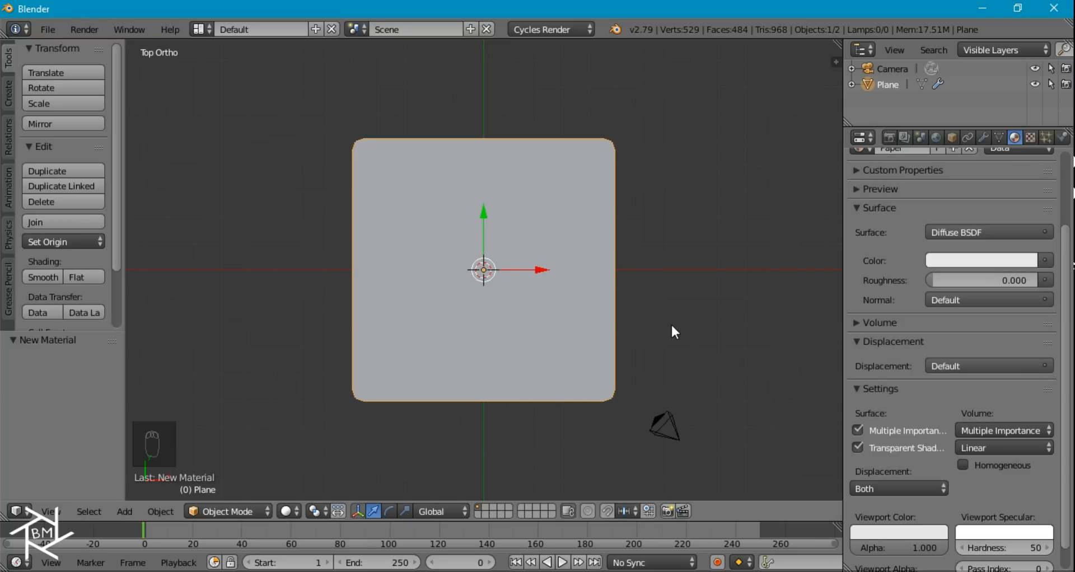
{"action": "mouse_move", "coordinate": [238, 372]}
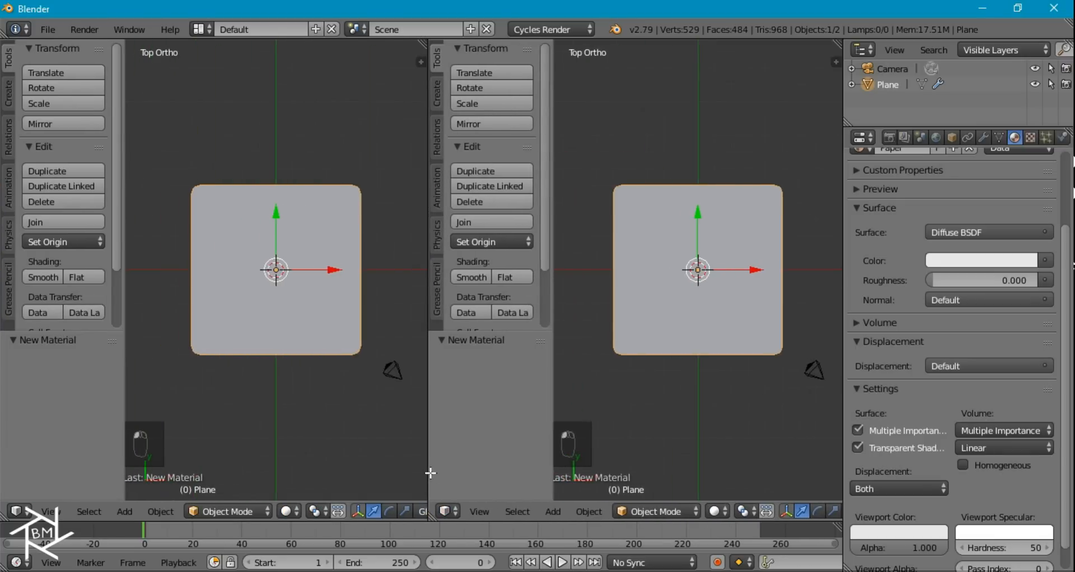
Step: Turn the left split area into a Node Editor showing the Paper material's nodes
{"action": "left_click", "coordinate": [12, 512]}
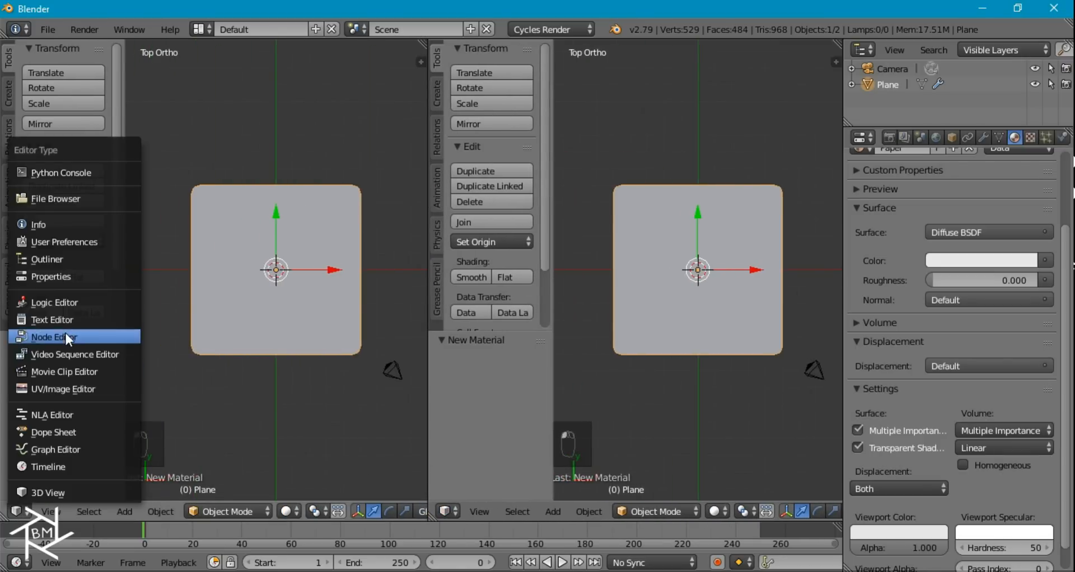
{"action": "left_click", "coordinate": [53, 336]}
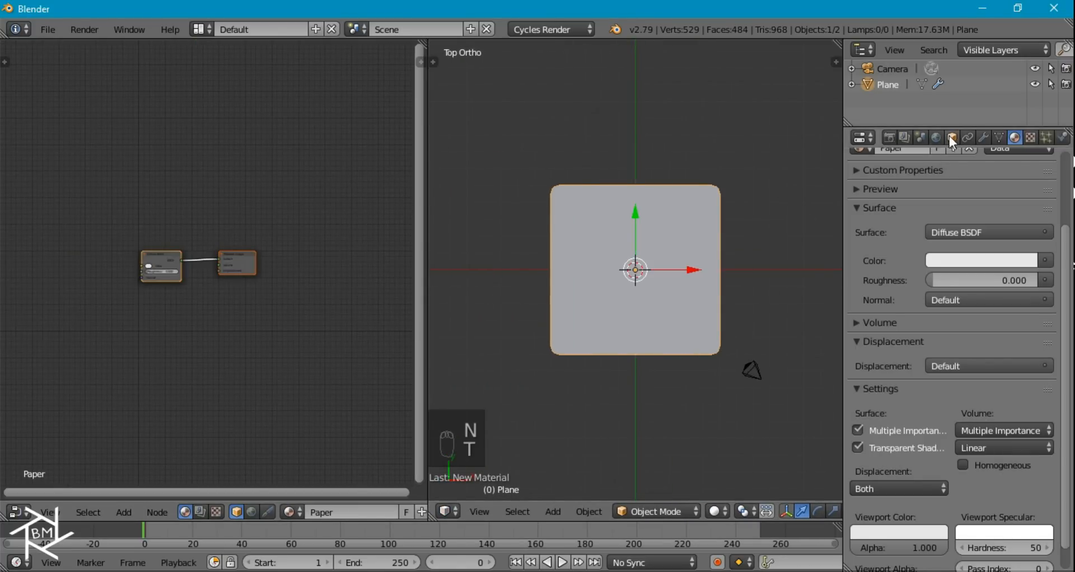
Step: Drive the world colour with an Environment Texture and browse for its image
{"action": "left_click", "coordinate": [950, 138]}
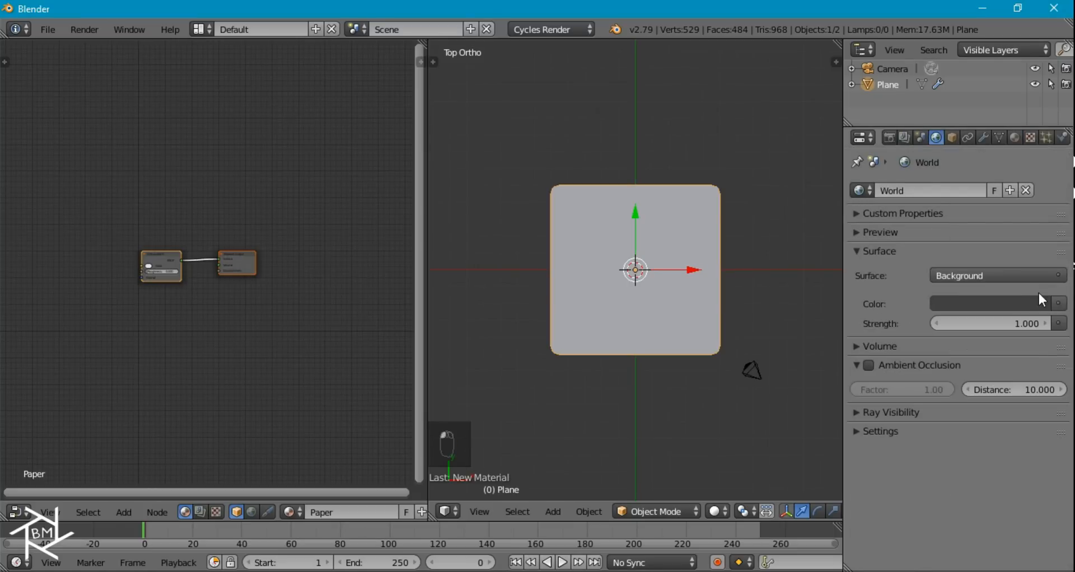
{"action": "left_click", "coordinate": [1059, 303]}
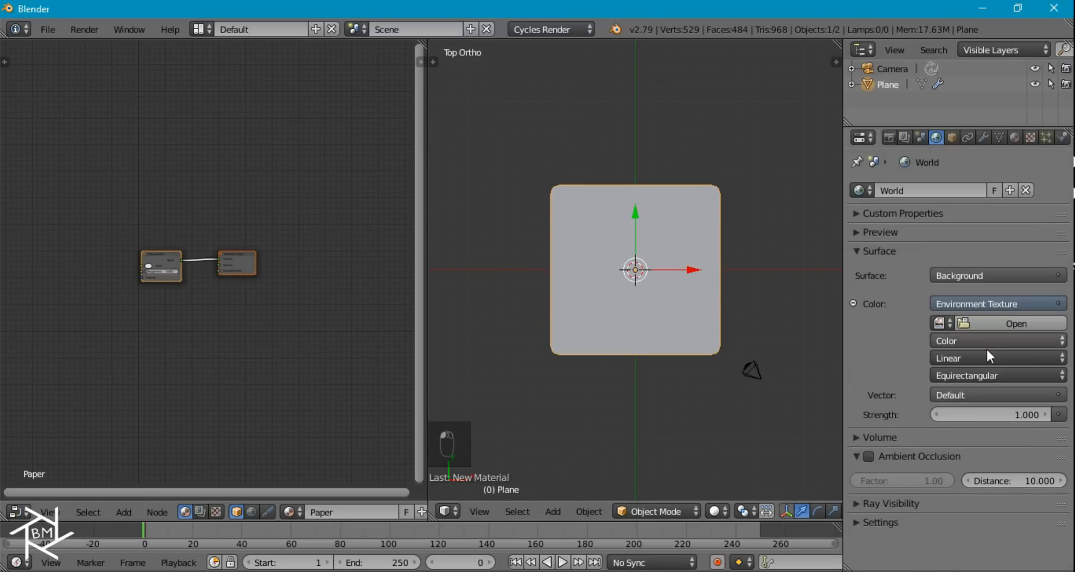
{"action": "left_click", "coordinate": [1017, 322]}
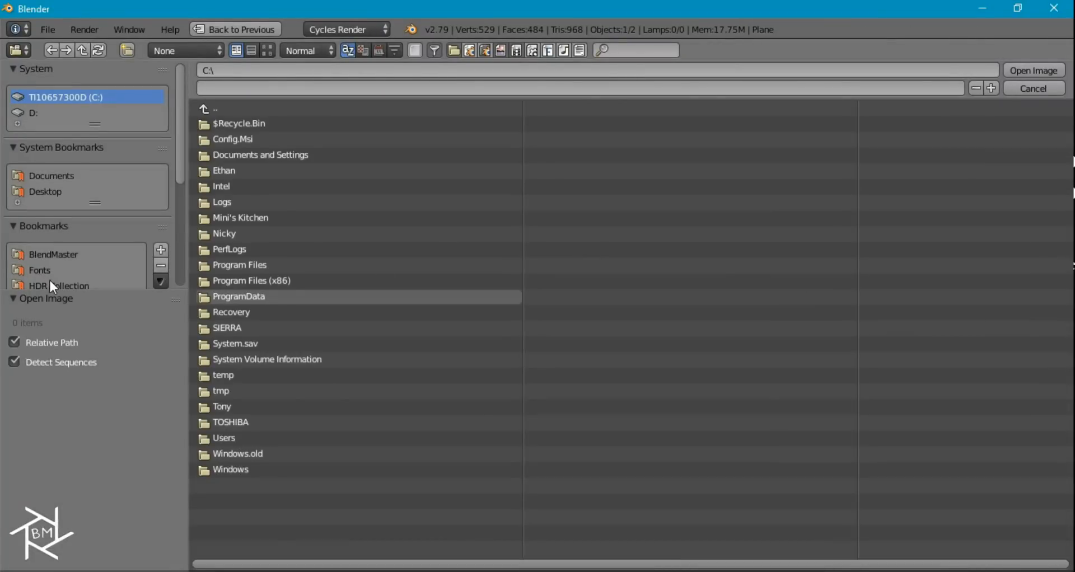
{"action": "left_click", "coordinate": [59, 286]}
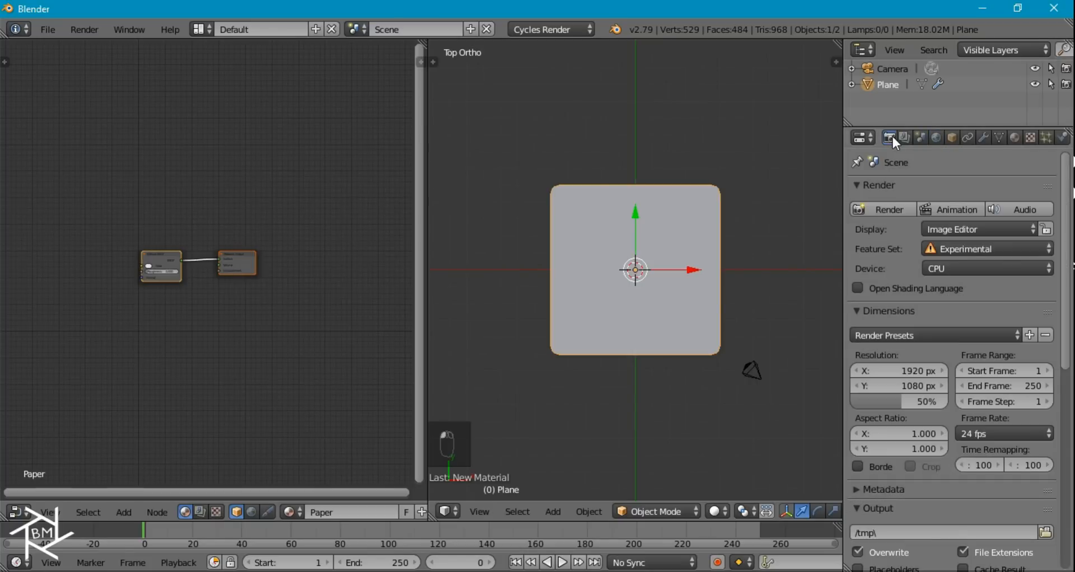
Step: Enable Transparent film in Render properties and show the plane as wireframe
{"action": "scroll", "scroll_direction": "down", "scroll_amount": 3}
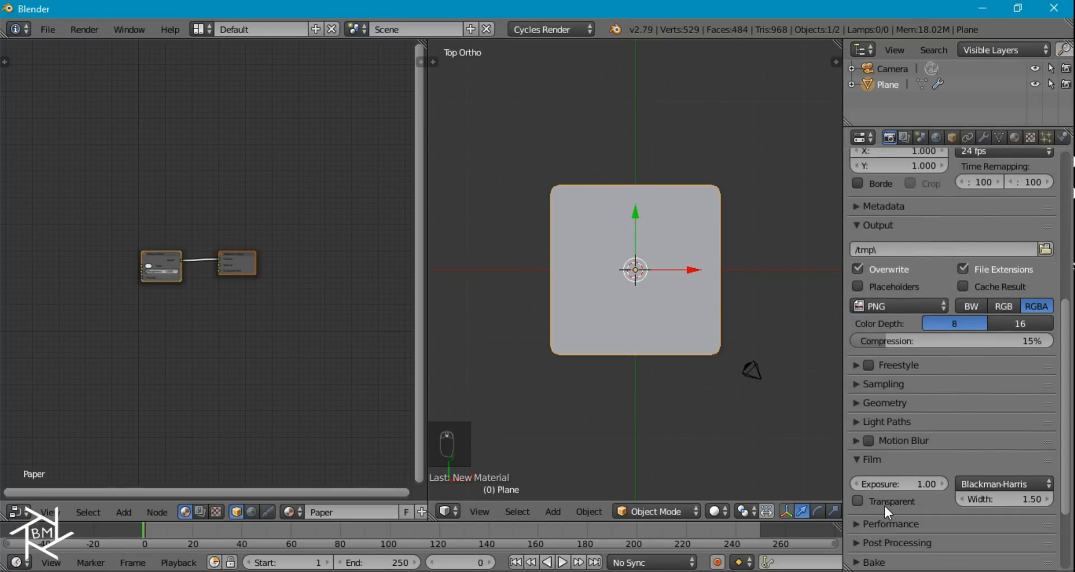
{"action": "left_click", "coordinate": [858, 501]}
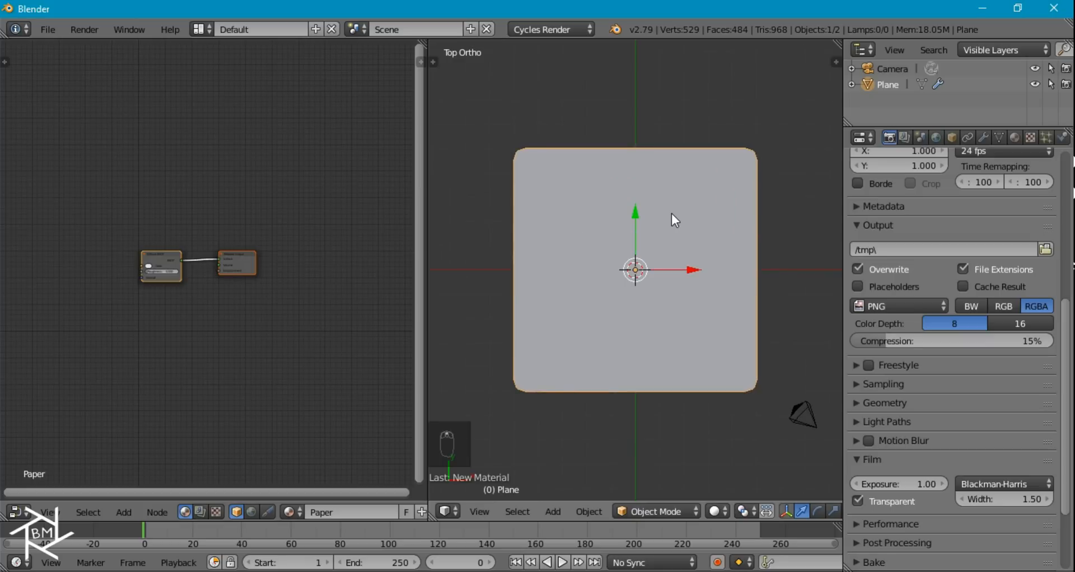
{"action": "key", "text": "shift+z"}
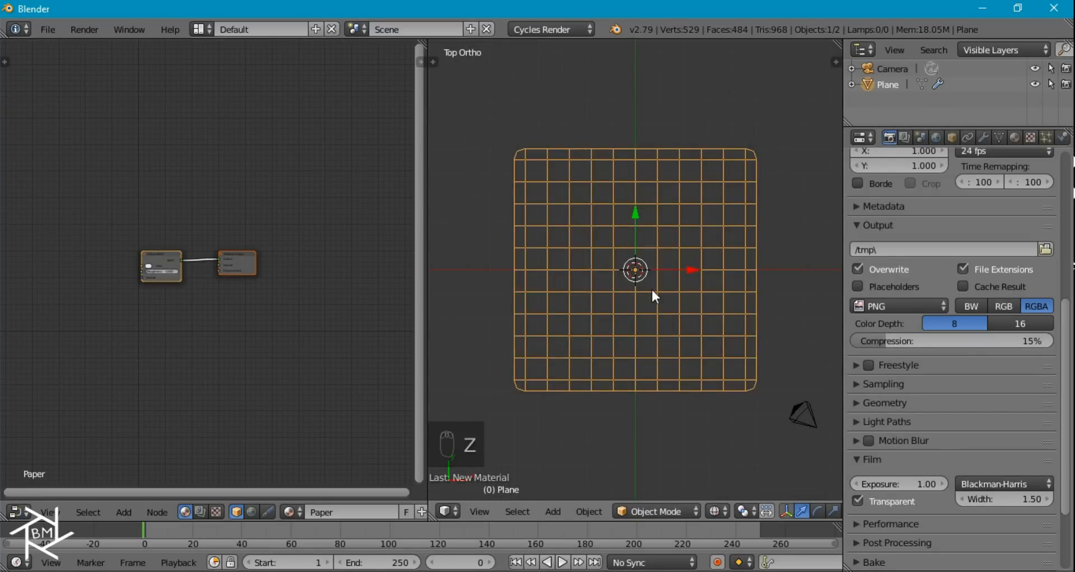
Step: Add a Sun lamp and tilt it down onto the plane from side and front views
{"action": "key", "text": "shift+a"}
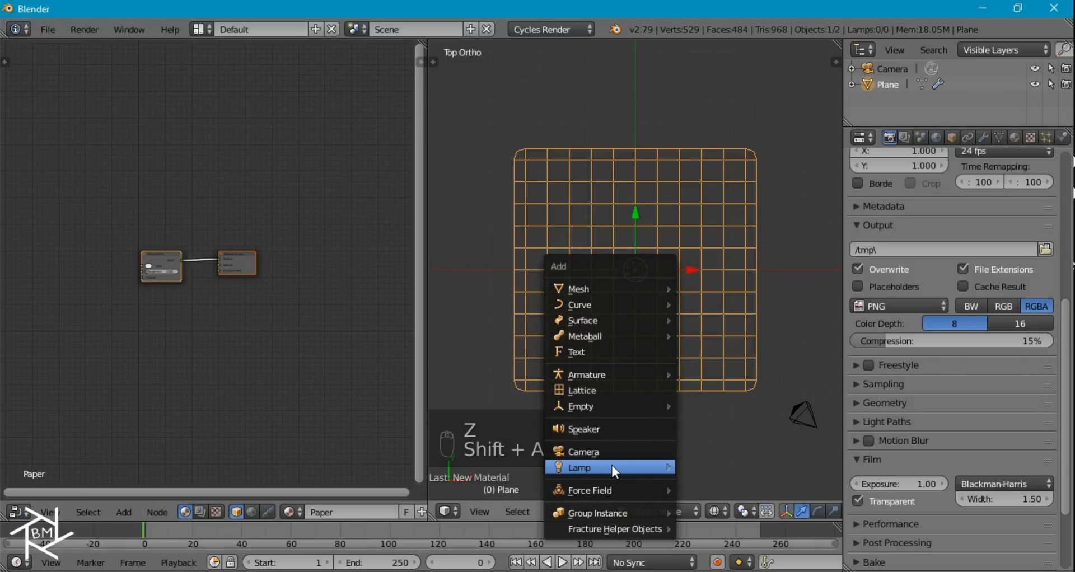
{"action": "left_click", "coordinate": [578, 467]}
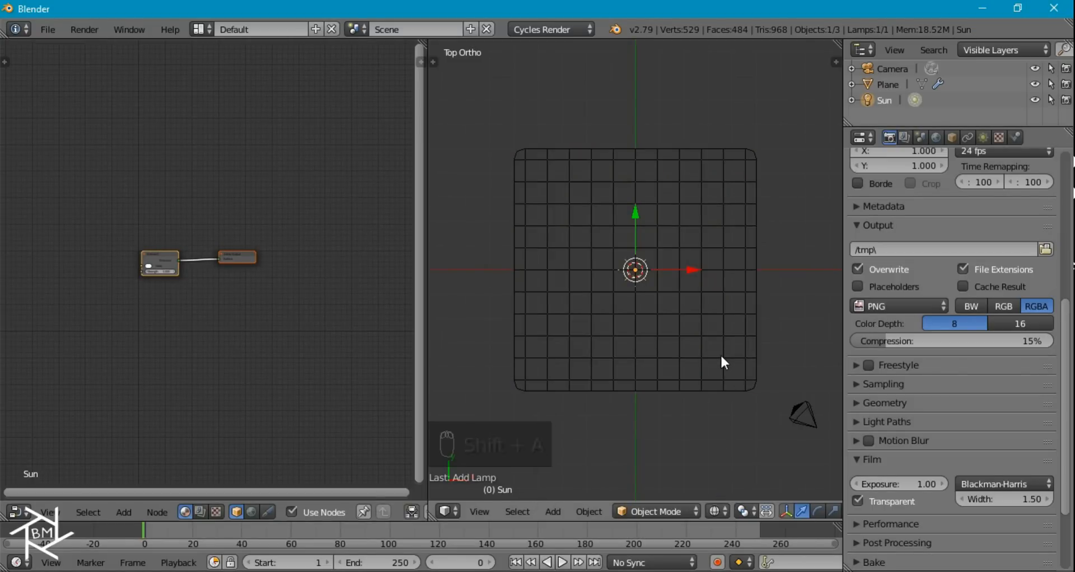
{"action": "key", "text": "numpad_3"}
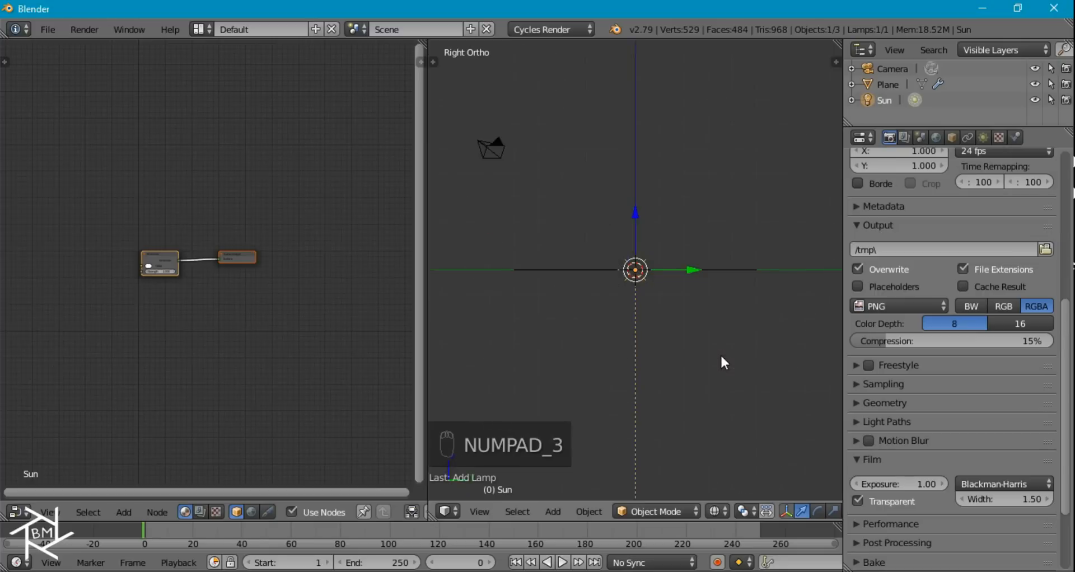
{"action": "key", "text": "r"}
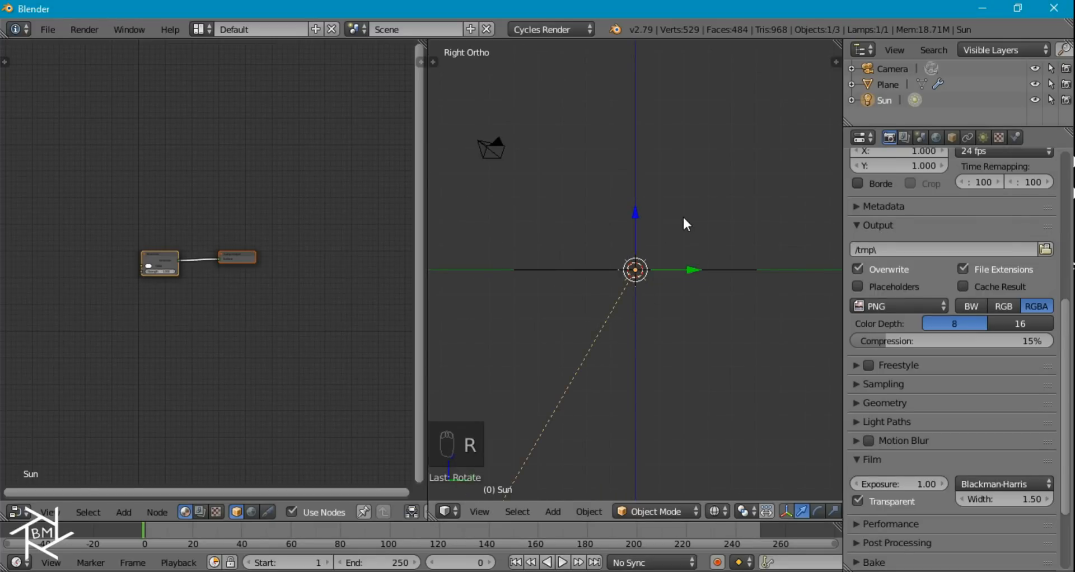
{"action": "key", "text": "numpad_1"}
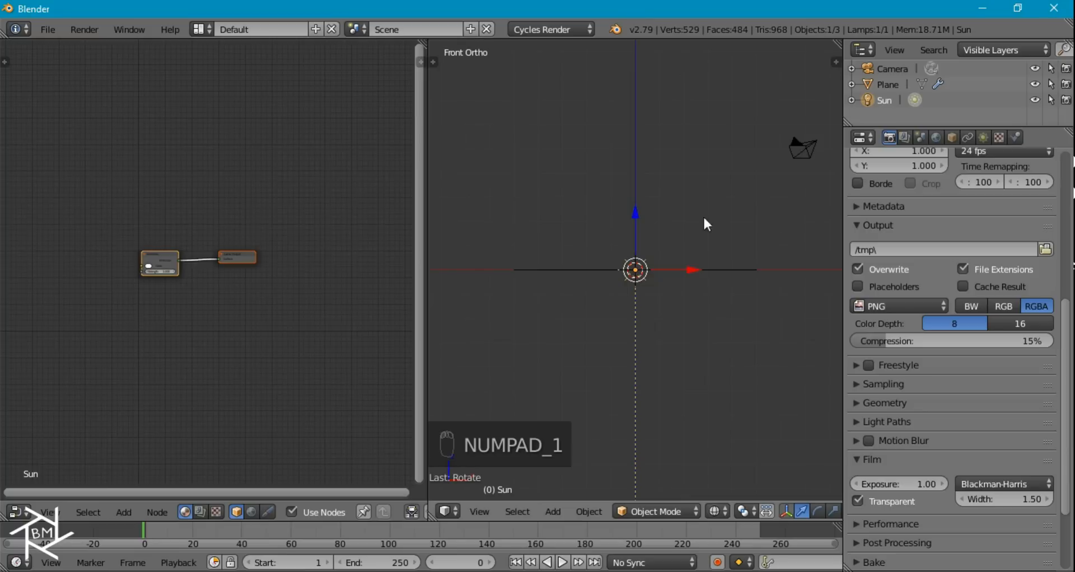
{"action": "key", "text": "r"}
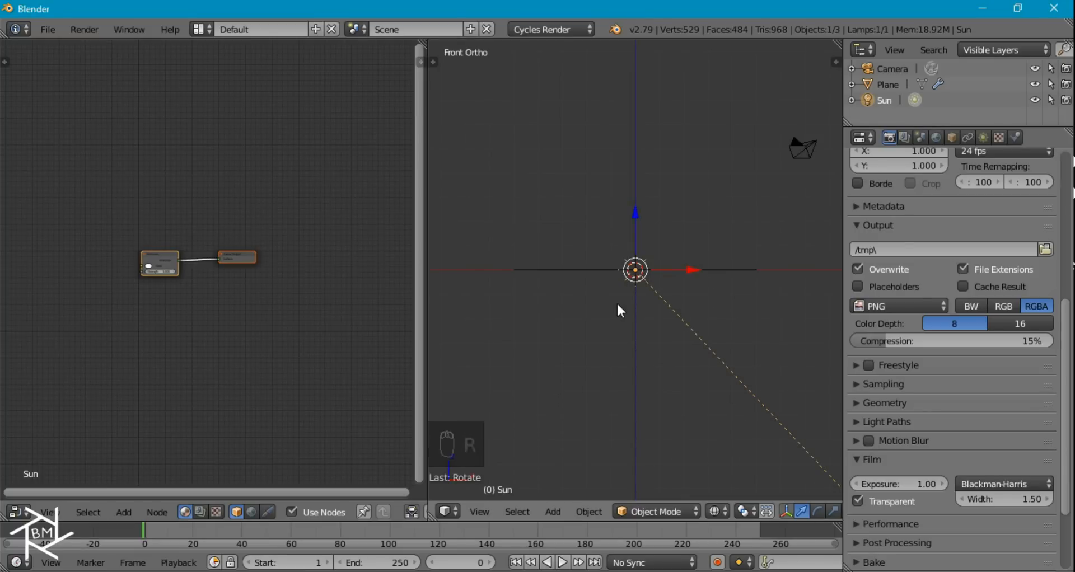
Step: Preview the lit plane rendered and bring up the sun lamp's colour picker
{"action": "key", "text": "shift+z"}
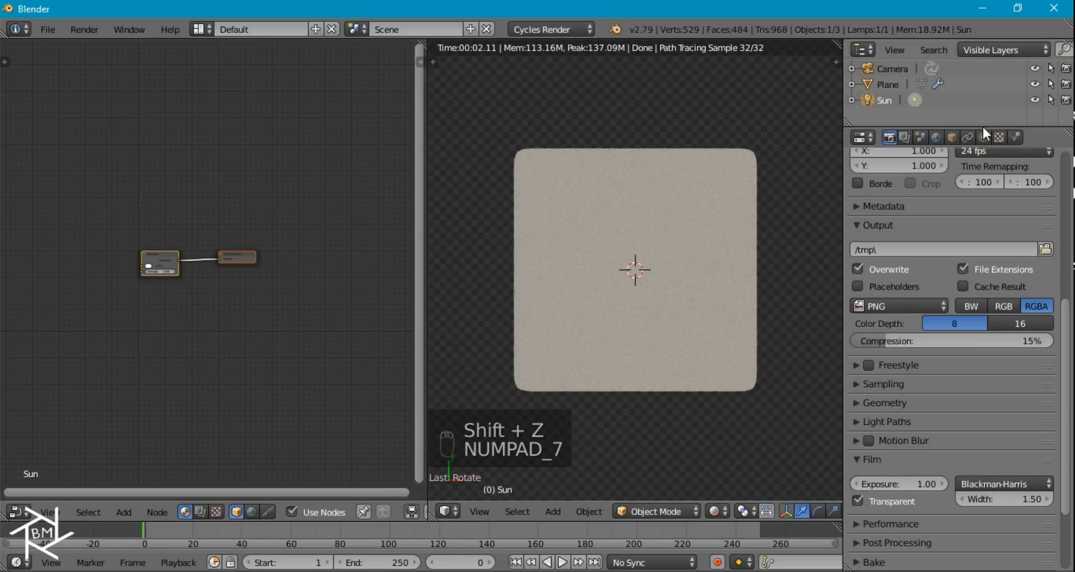
{"action": "left_click", "coordinate": [984, 138]}
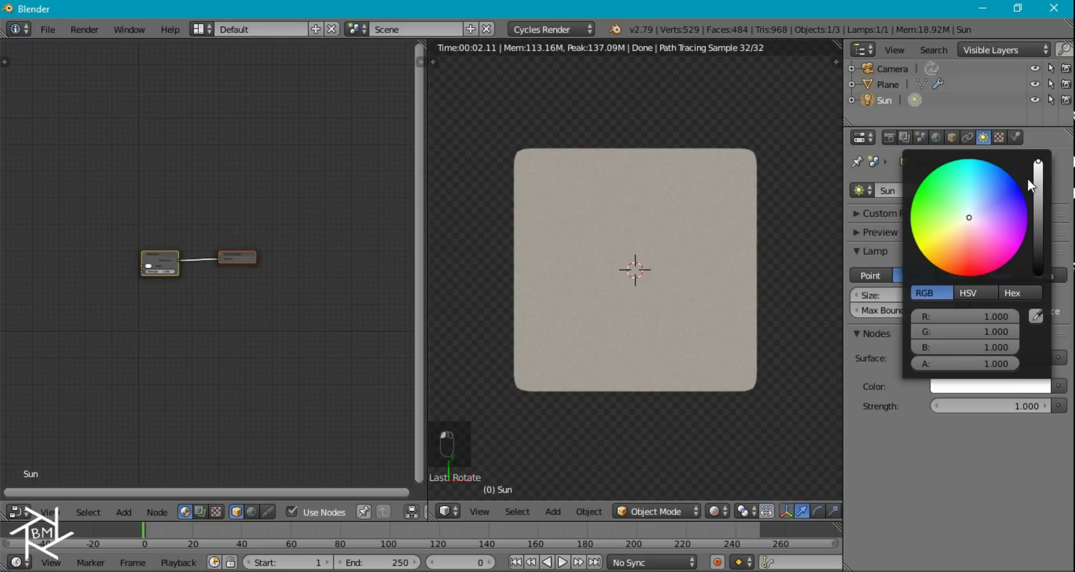
{"action": "left_click", "coordinate": [915, 412]}
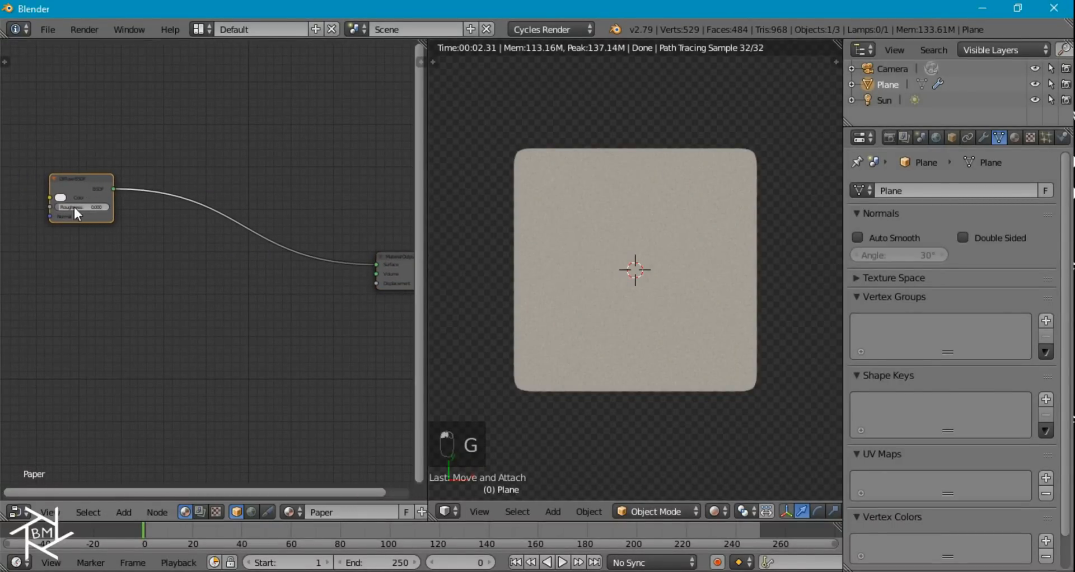
Step: Add a Fresnel input node to blend the diffuse and glossy shaders
{"action": "key", "text": "shift+a"}
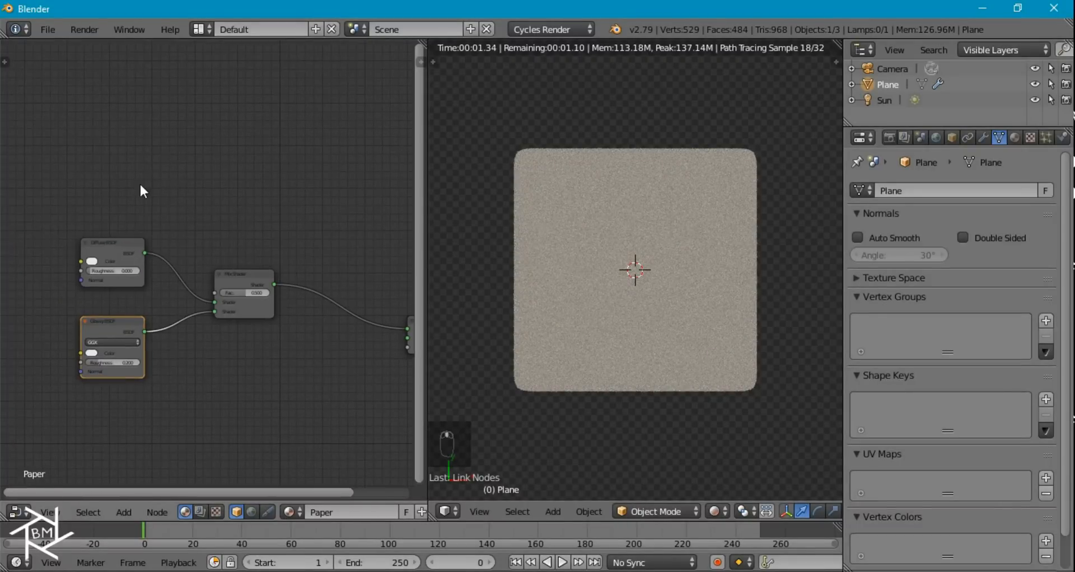
{"action": "key", "text": "shift+a"}
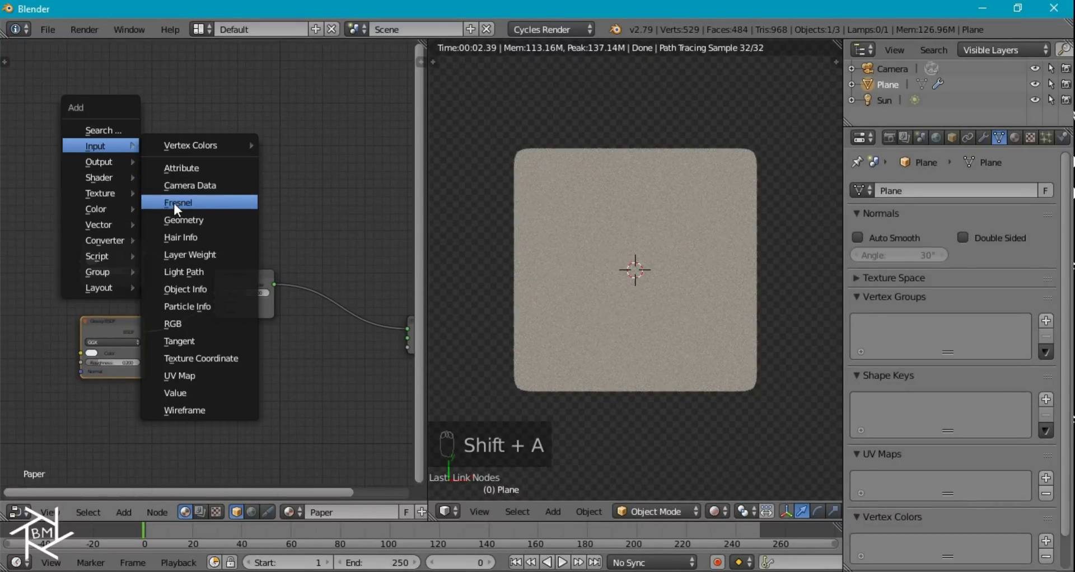
{"action": "left_click", "coordinate": [178, 202]}
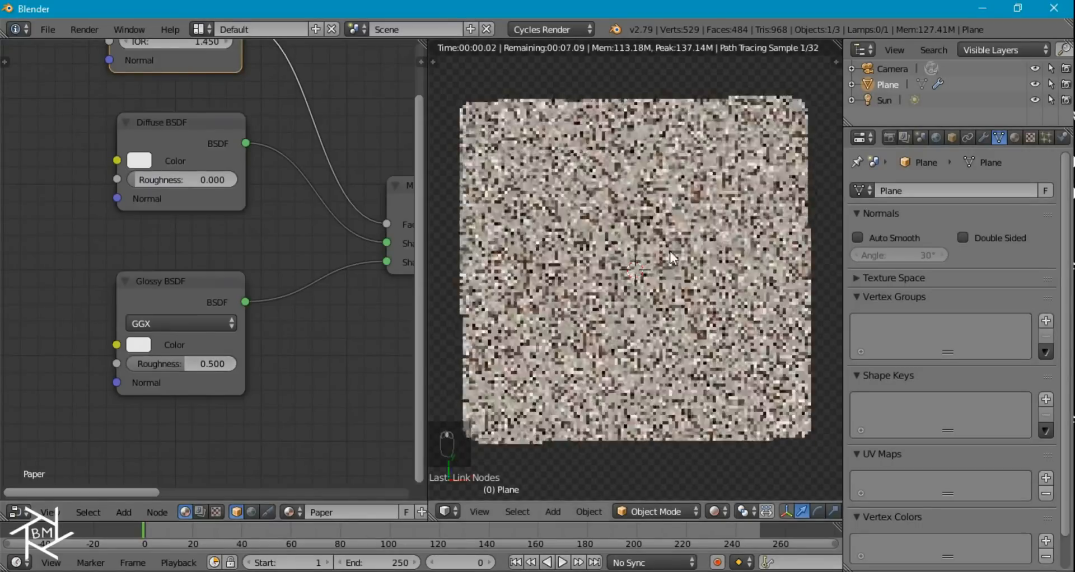
{"action": "key", "text": "numpad_5"}
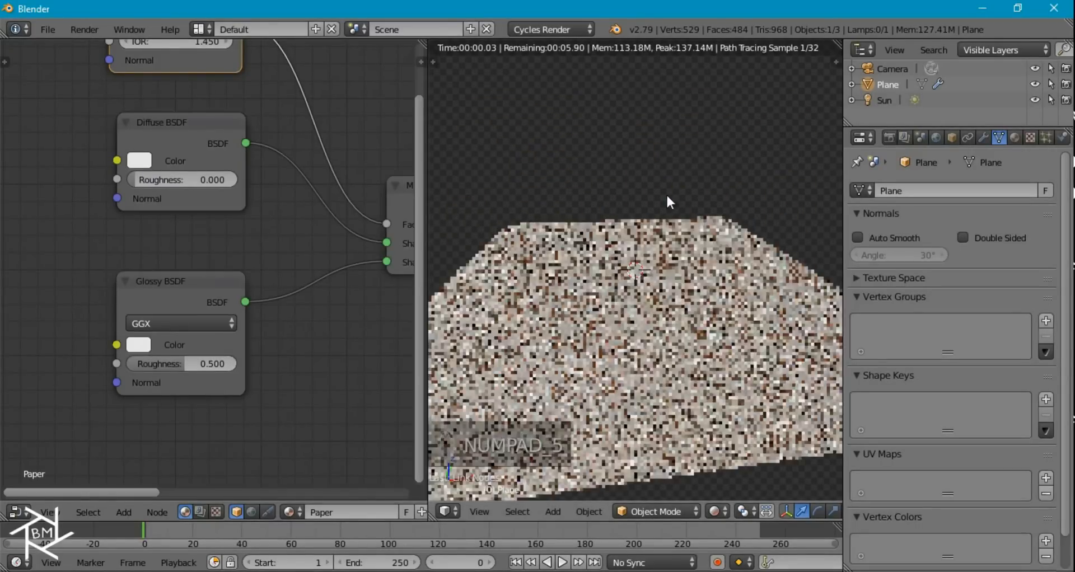
{"action": "key", "text": "numpad_5"}
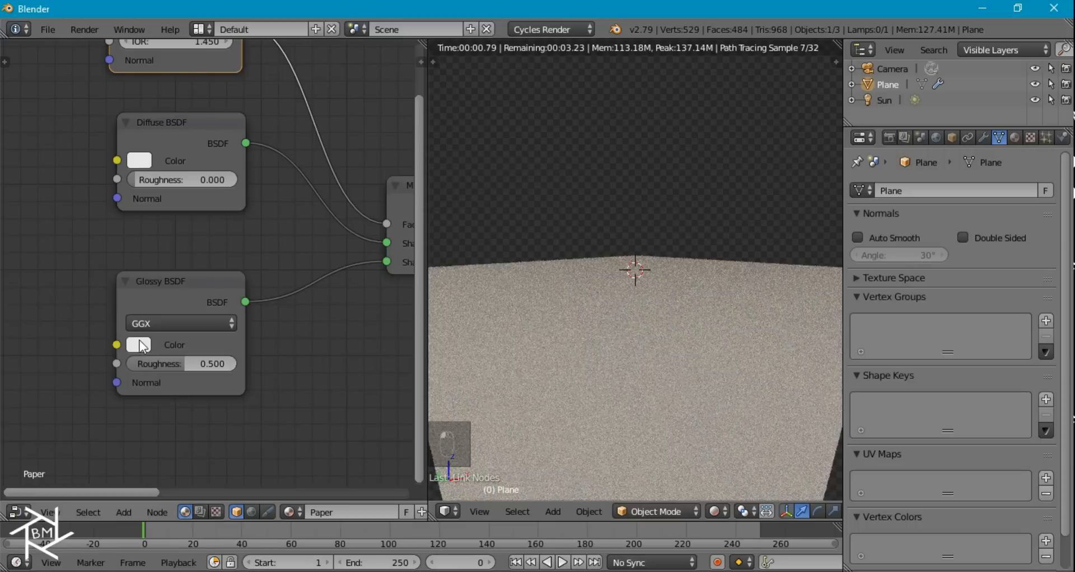
{"action": "mouse_move", "coordinate": [229, 101]}
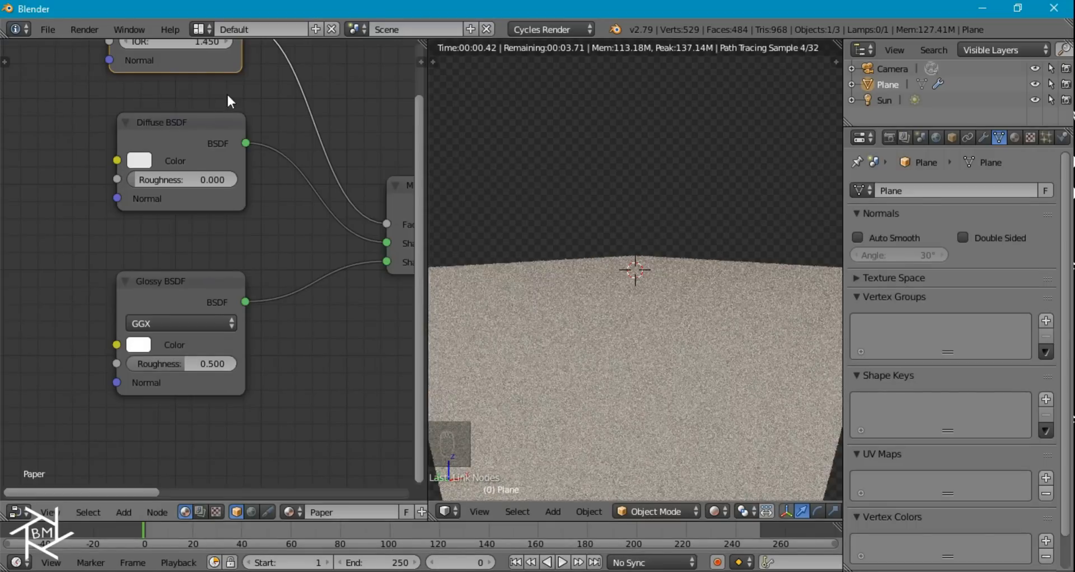
Step: Tint the Diffuse BSDF colour a warm off-white with B lowered to 0.800
{"action": "left_click", "coordinate": [138, 160]}
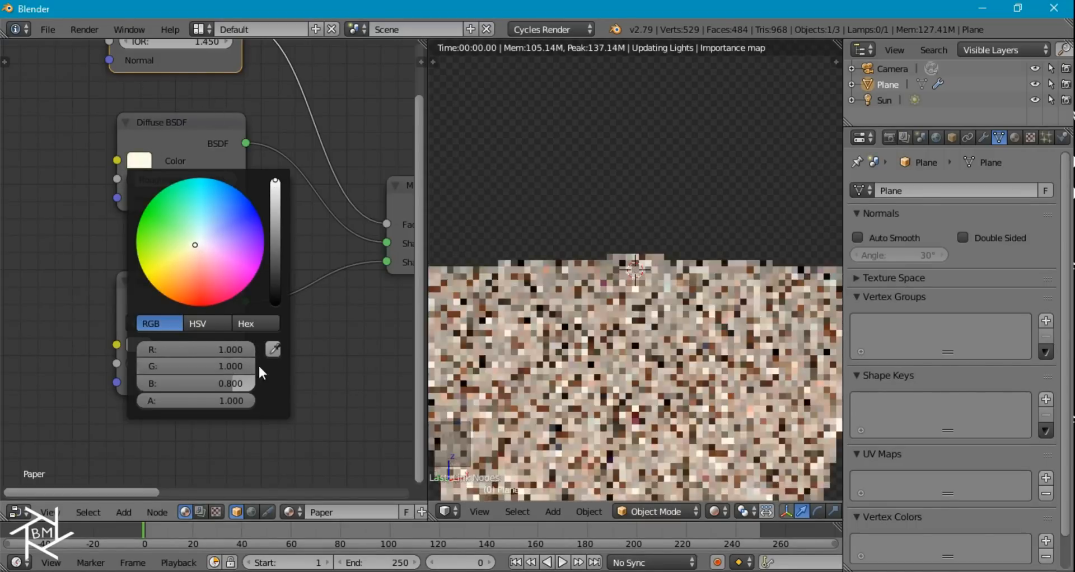
{"action": "left_click", "coordinate": [206, 324]}
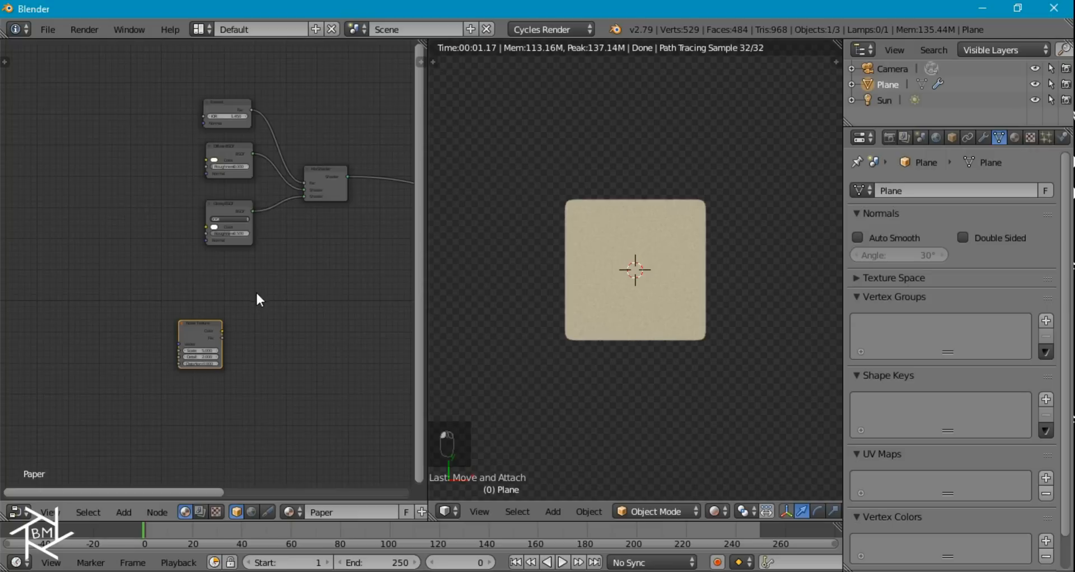
Step: Feed the mapped Noise Texture into a ColorRamp and slide its black stop toward the middle
{"action": "key", "text": "ctrl+t"}
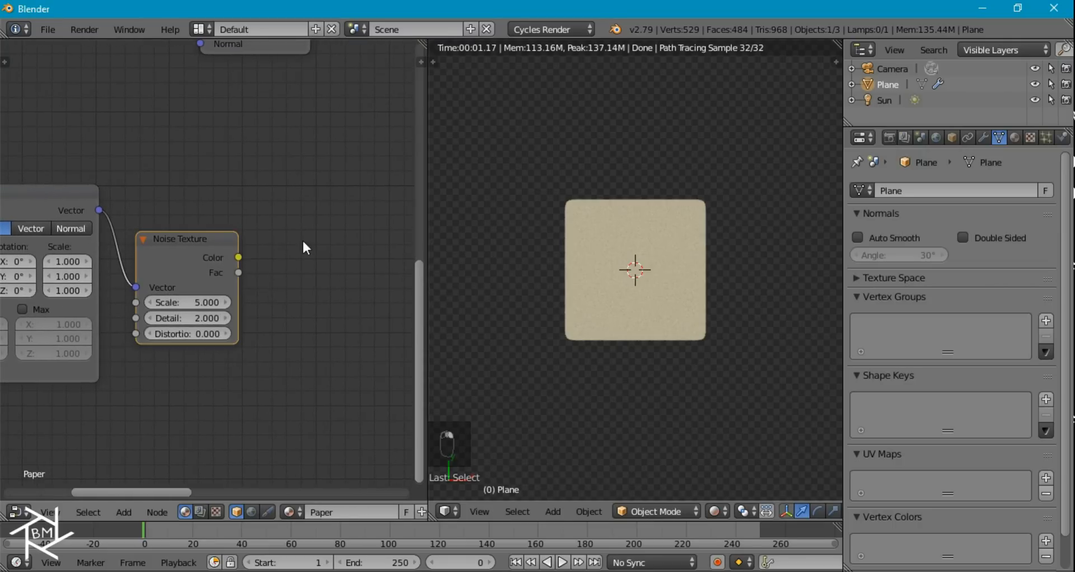
{"action": "scroll", "scroll_direction": "down", "scroll_amount": 3}
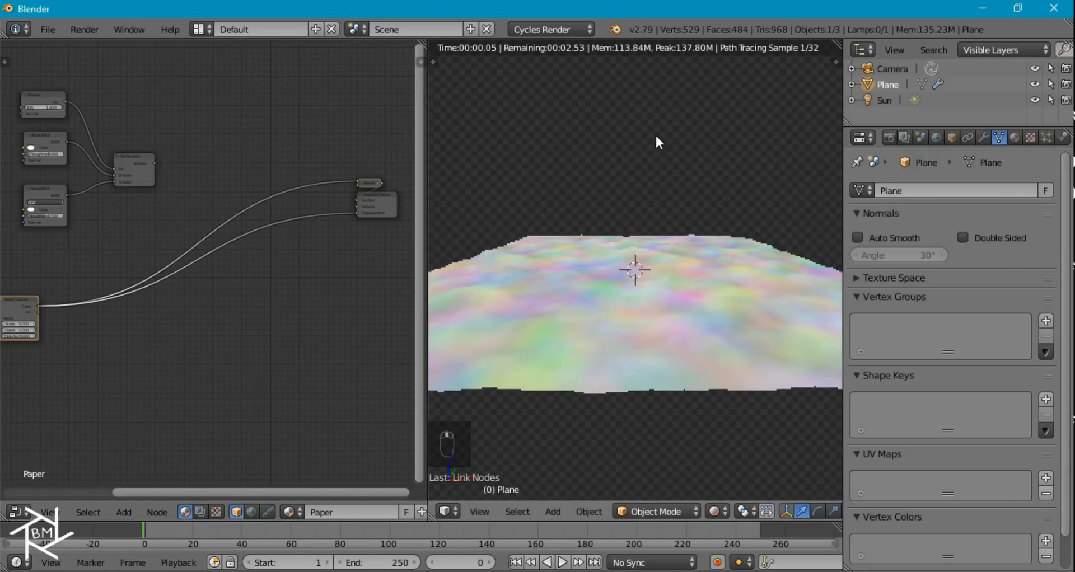
{"action": "key", "text": "Tab"}
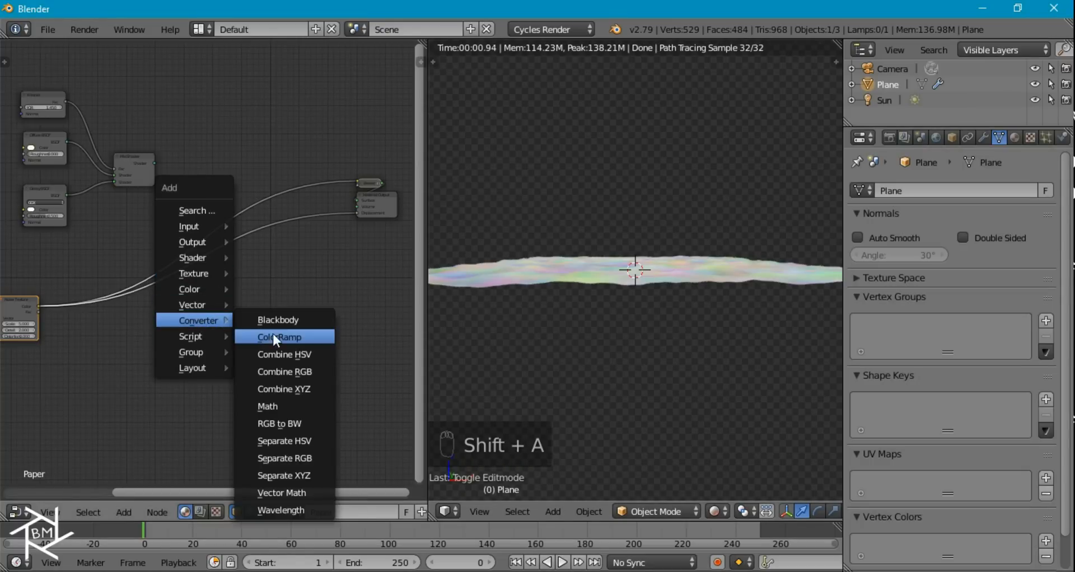
{"action": "left_click", "coordinate": [279, 337]}
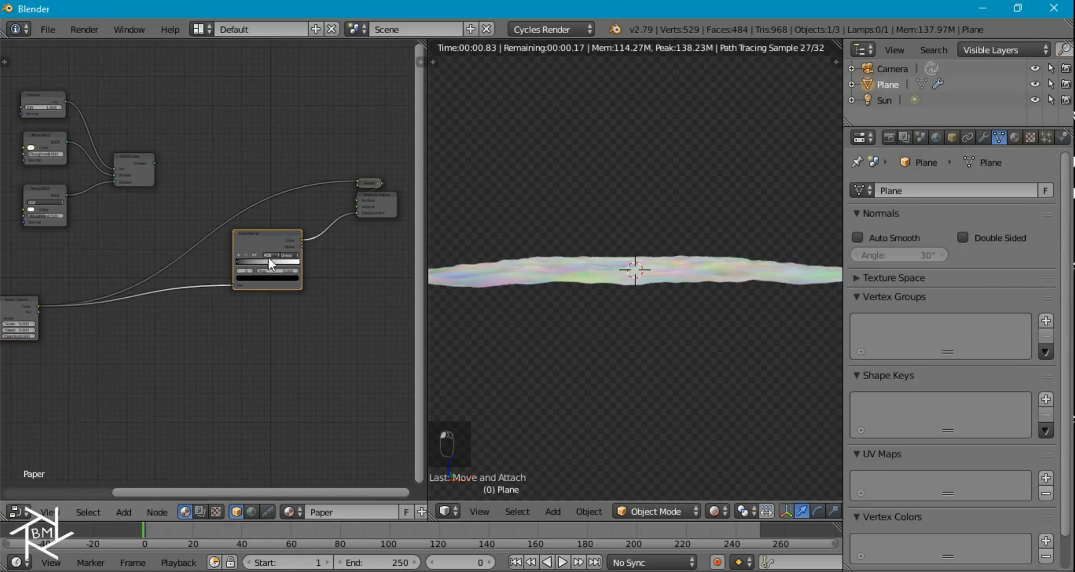
{"action": "key", "text": "g"}
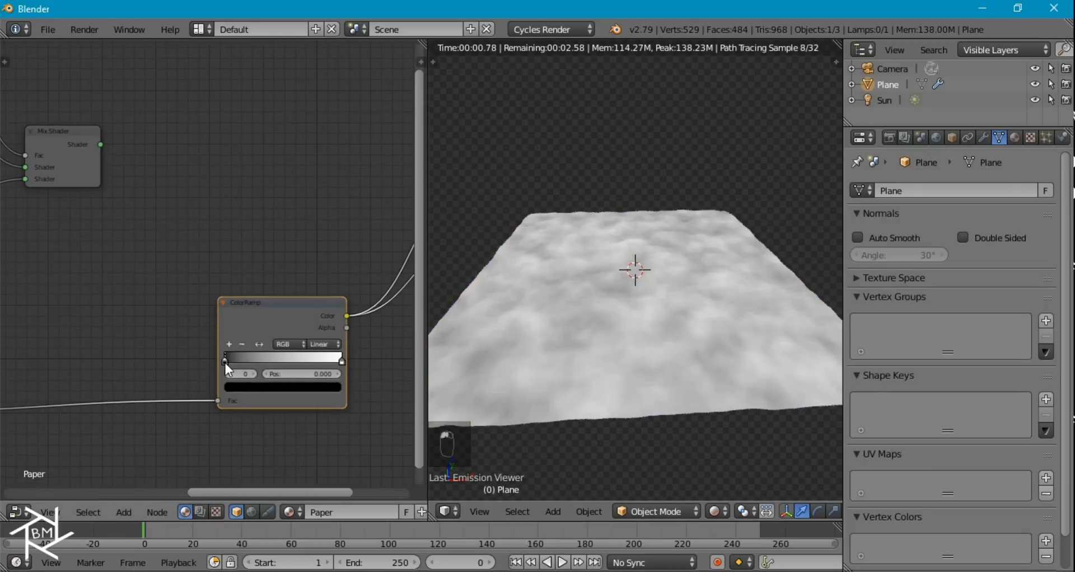
{"action": "left_click_drag", "start_coordinate": [226, 358], "coordinate": [287, 358]}
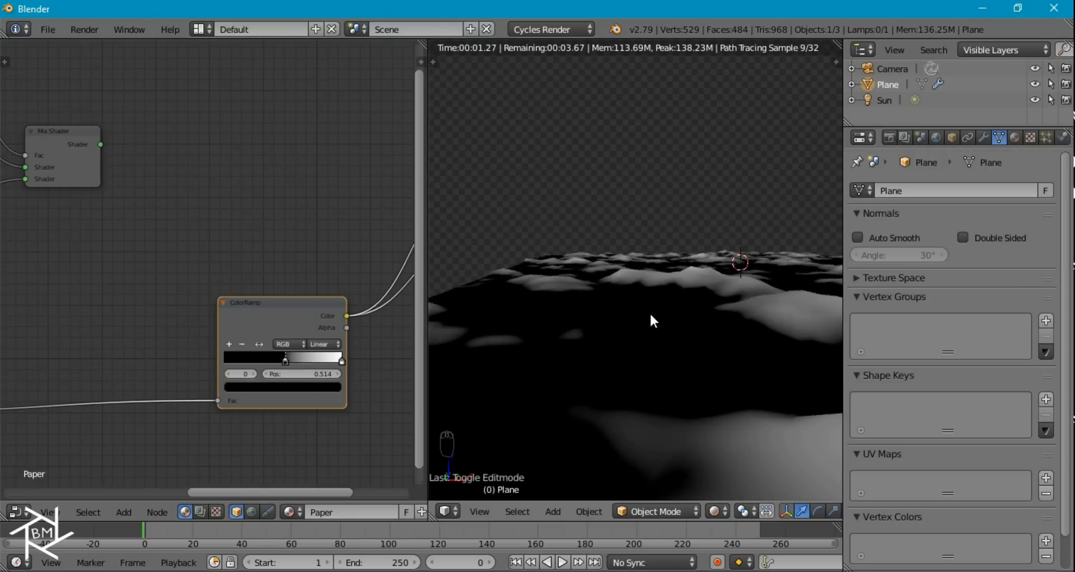
{"action": "mouse_move", "coordinate": [690, 288]}
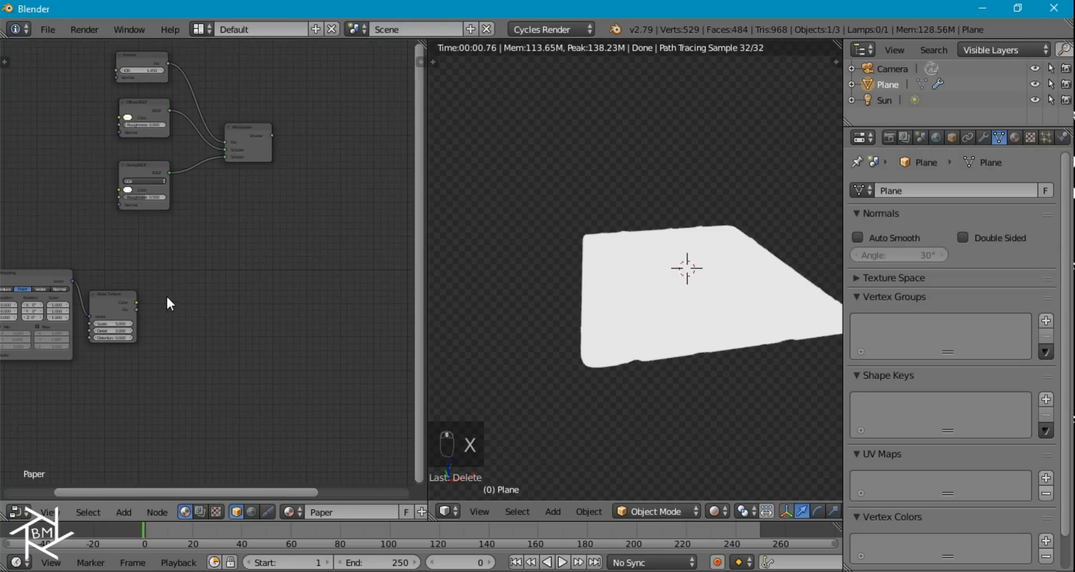
Step: Add a Voronoi texture fed by the noise colour and drive the material's displacement with it
{"action": "left_click", "coordinate": [112, 318]}
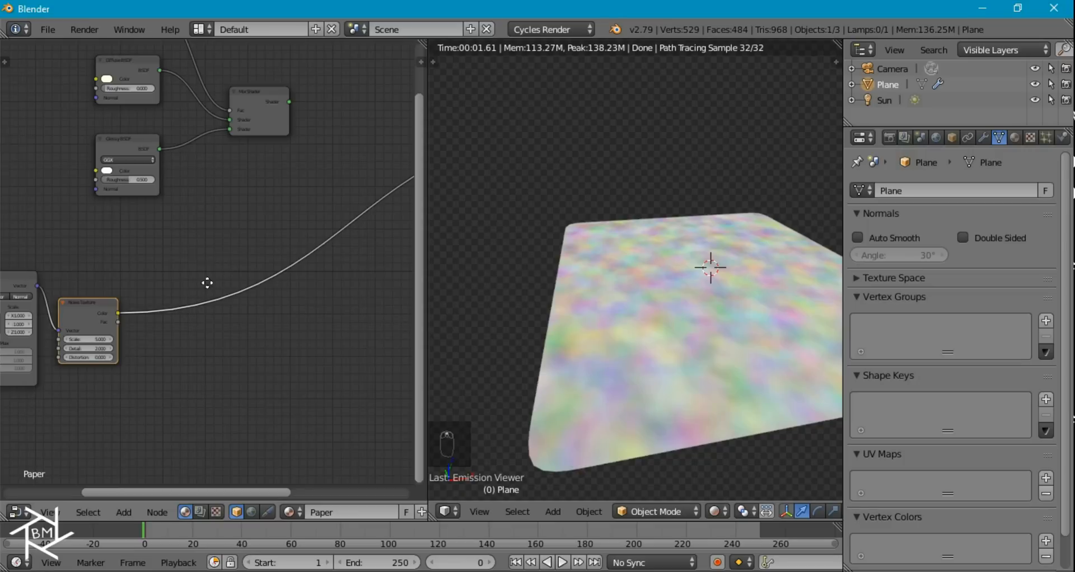
{"action": "key", "text": "shift+a"}
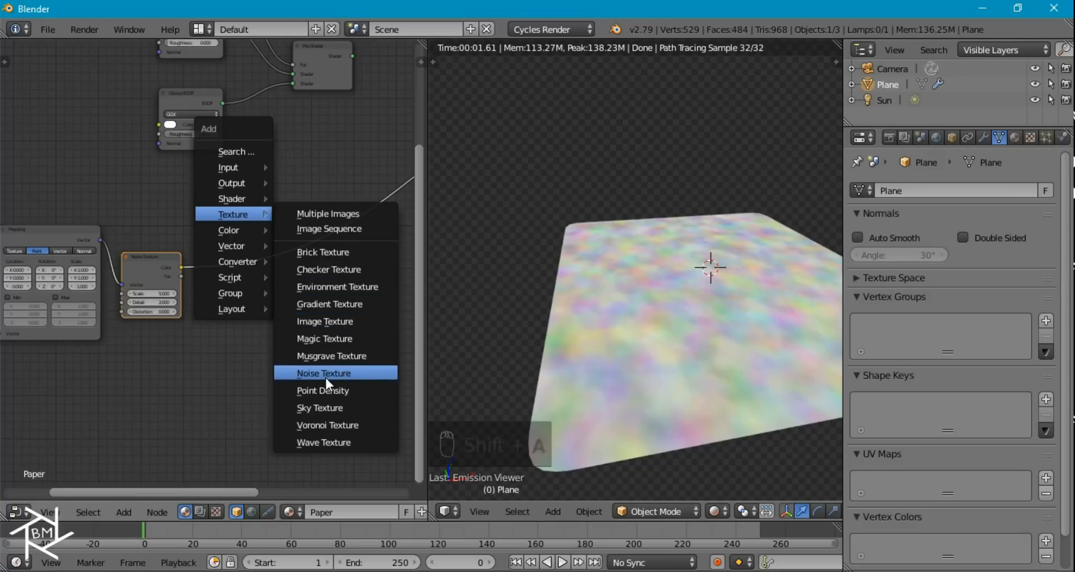
{"action": "mouse_move", "coordinate": [335, 391]}
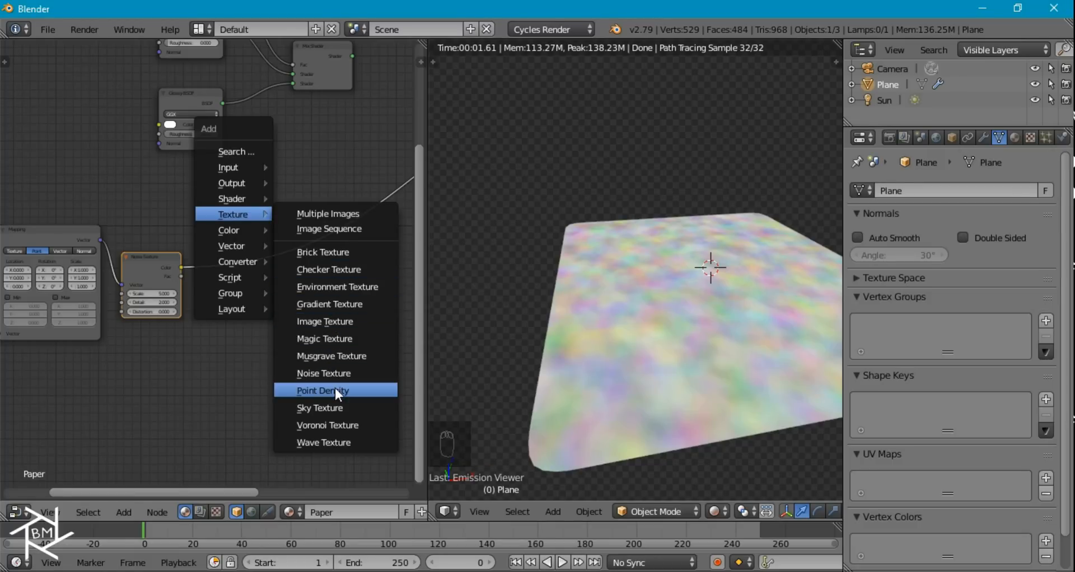
{"action": "left_click", "coordinate": [322, 390]}
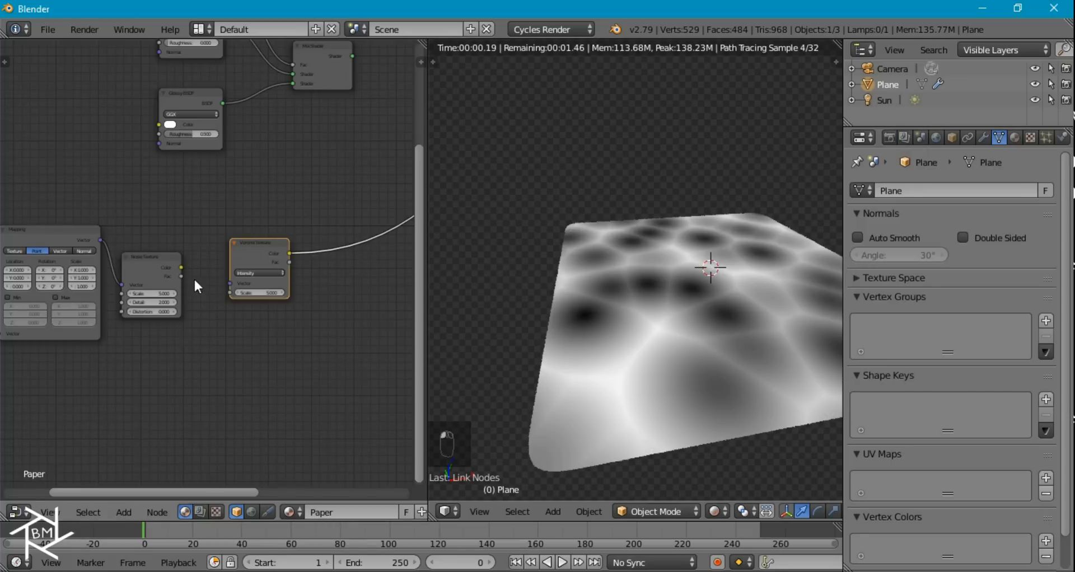
{"action": "left_click_drag", "start_coordinate": [182, 275], "coordinate": [216, 223]}
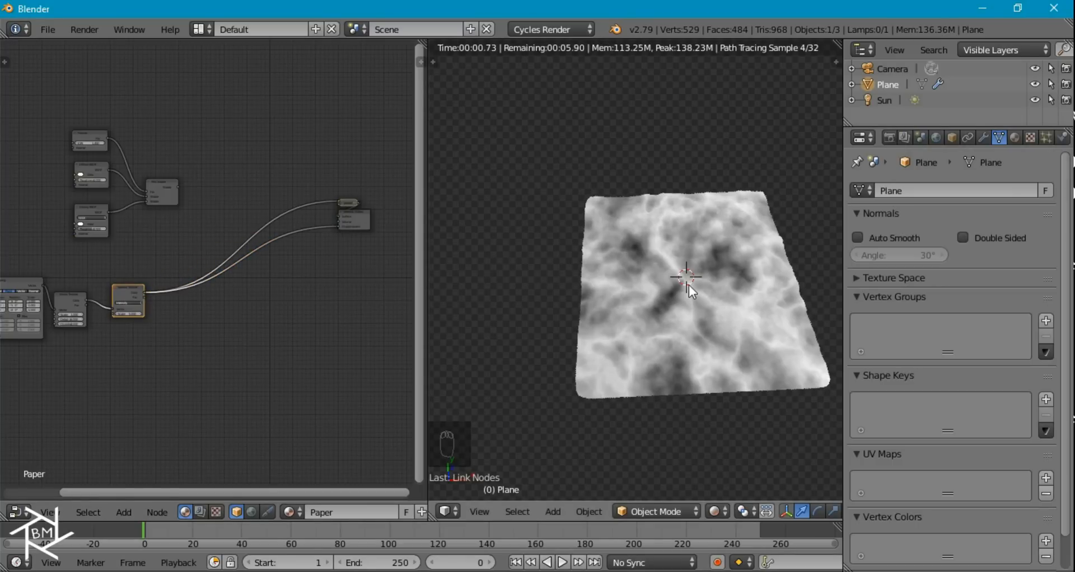
{"action": "key", "text": "Tab"}
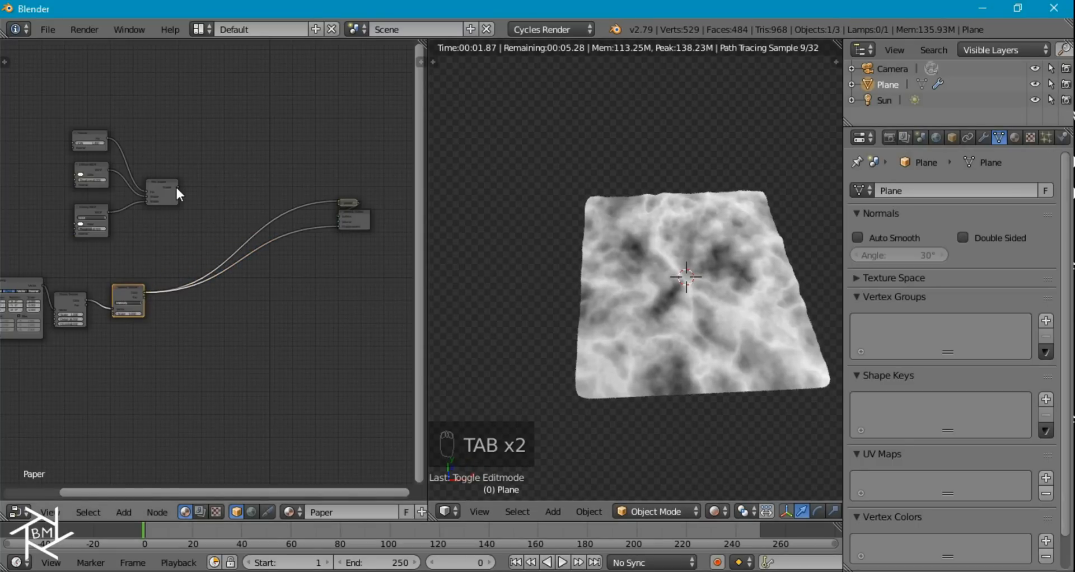
{"action": "left_click", "coordinate": [161, 192]}
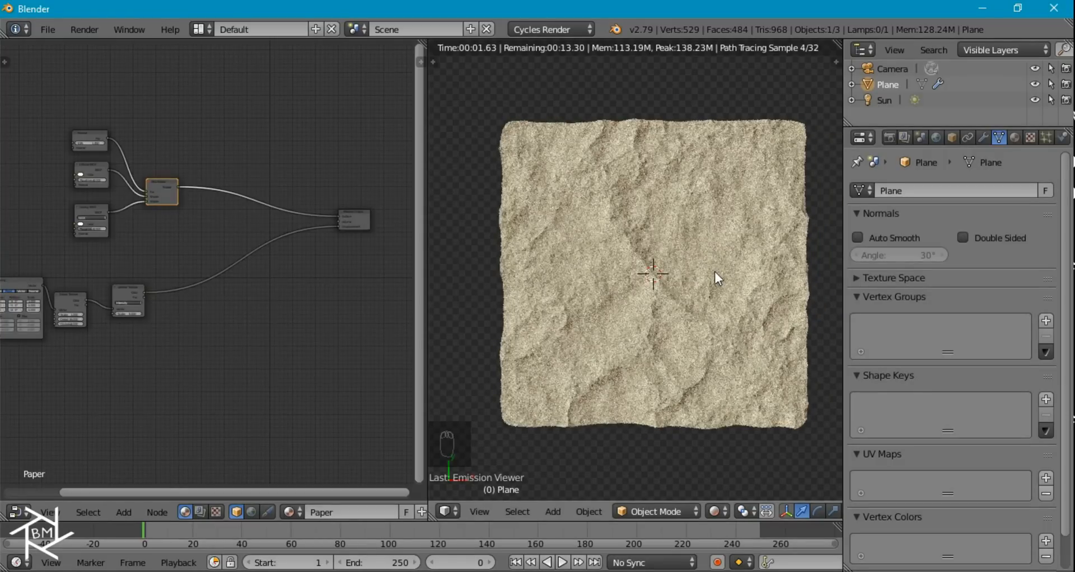
{"action": "mouse_move", "coordinate": [668, 204]}
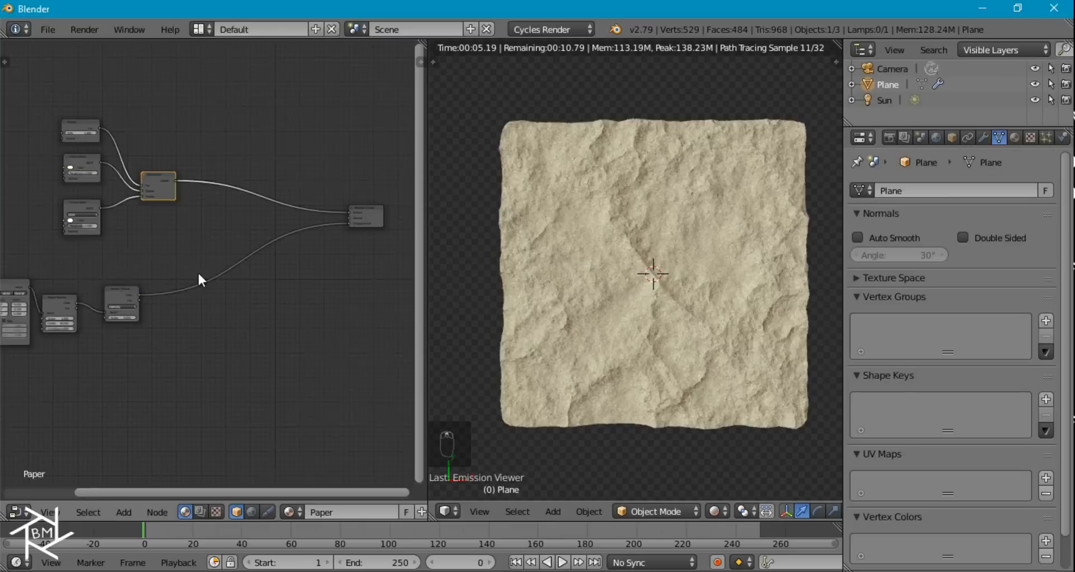
Step: Insert a Multiply math node at 0.500 between the Voronoi texture and displacement
{"action": "key", "text": "shift+a"}
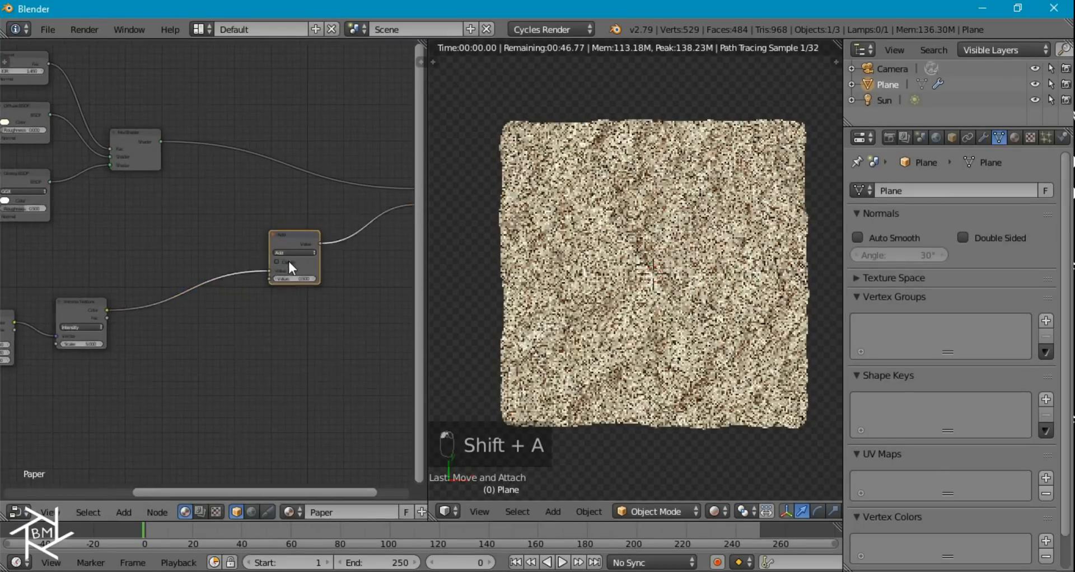
{"action": "left_click", "coordinate": [293, 236]}
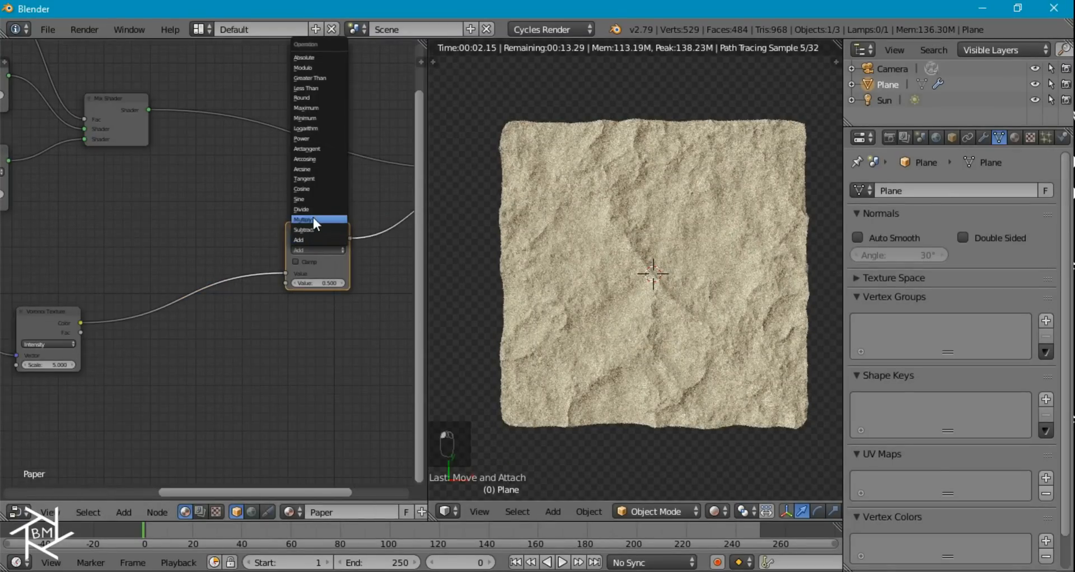
{"action": "left_click", "coordinate": [303, 220]}
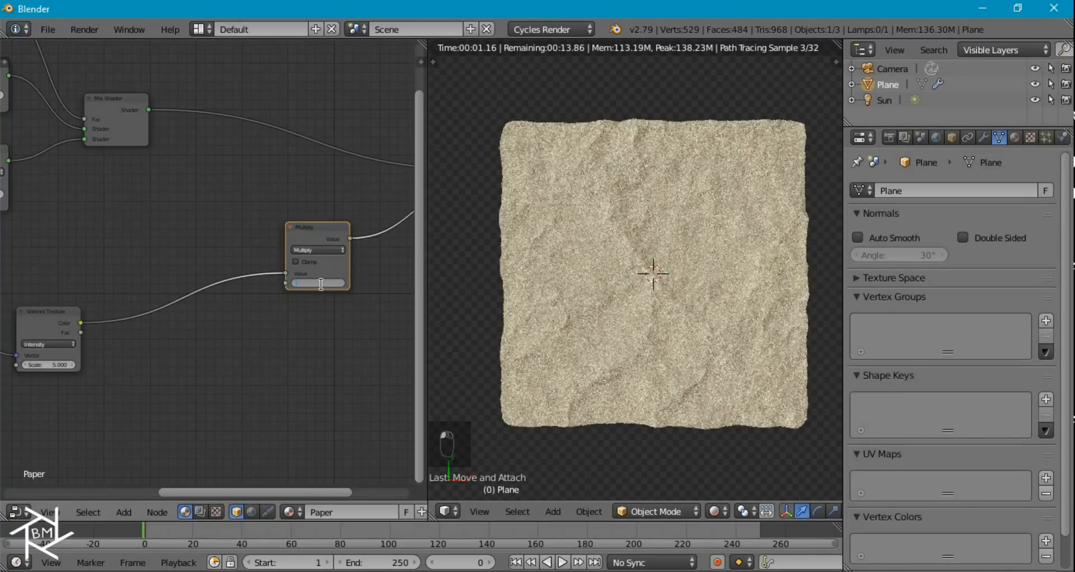
{"action": "key", "text": "Tab"}
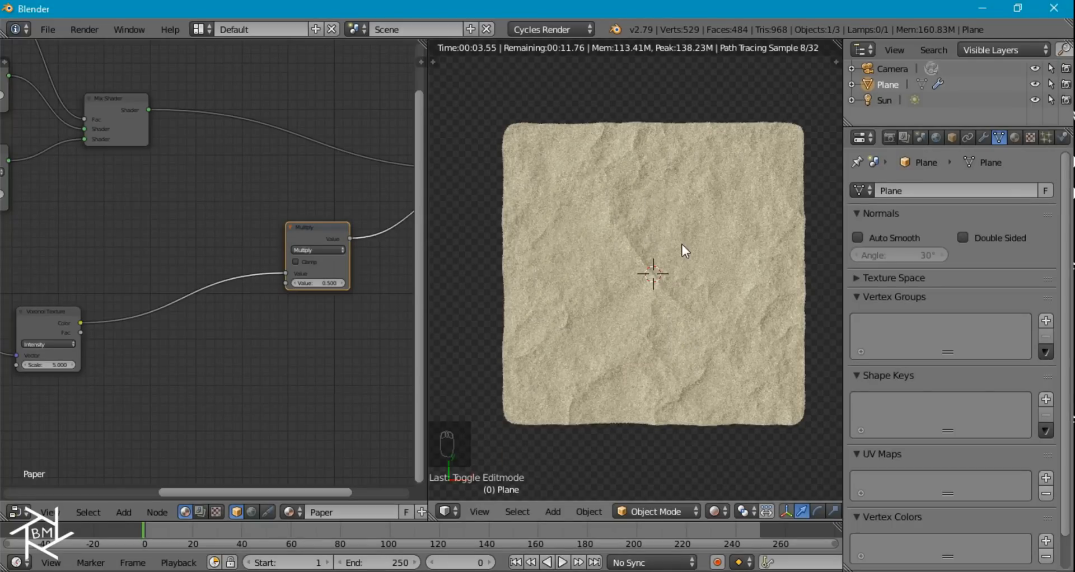
{"action": "mouse_move", "coordinate": [670, 238]}
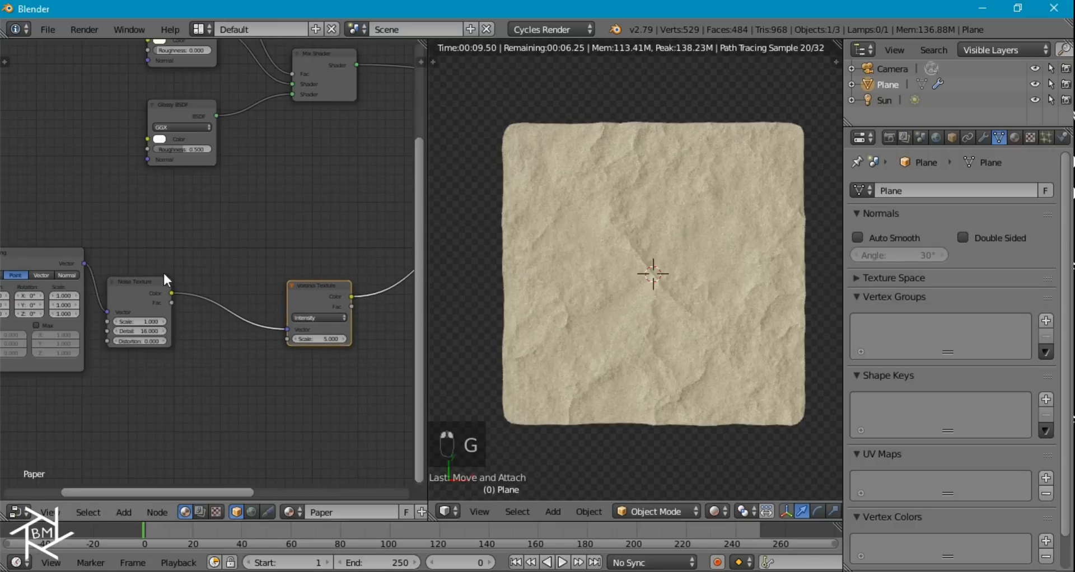
{"action": "mouse_move", "coordinate": [305, 305]}
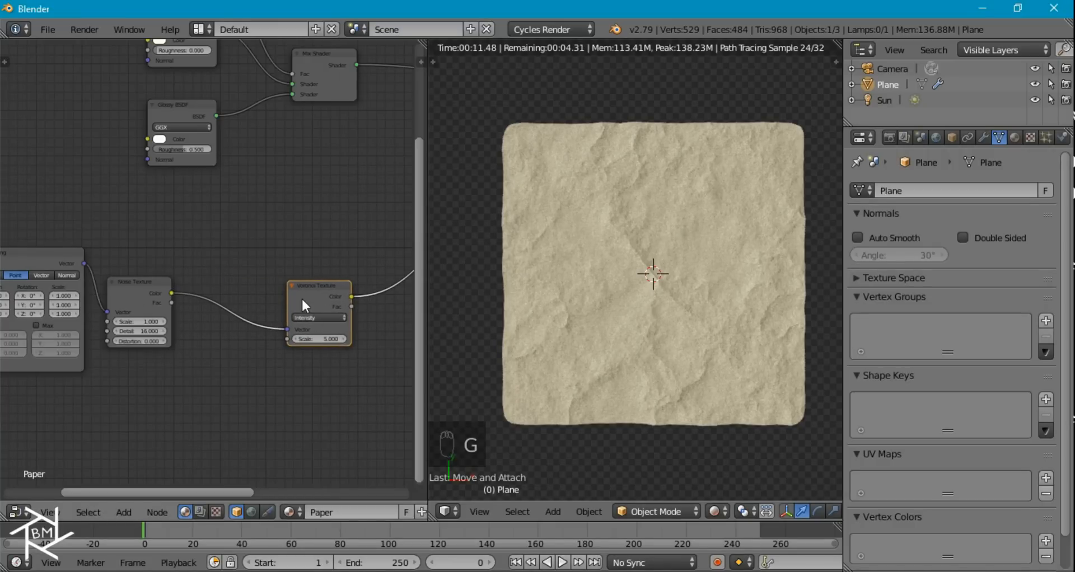
Step: Add a Mix node at 0.5 blending plain coordinates with the noise colour before the Voronoi texture
{"action": "key", "text": "shift+a"}
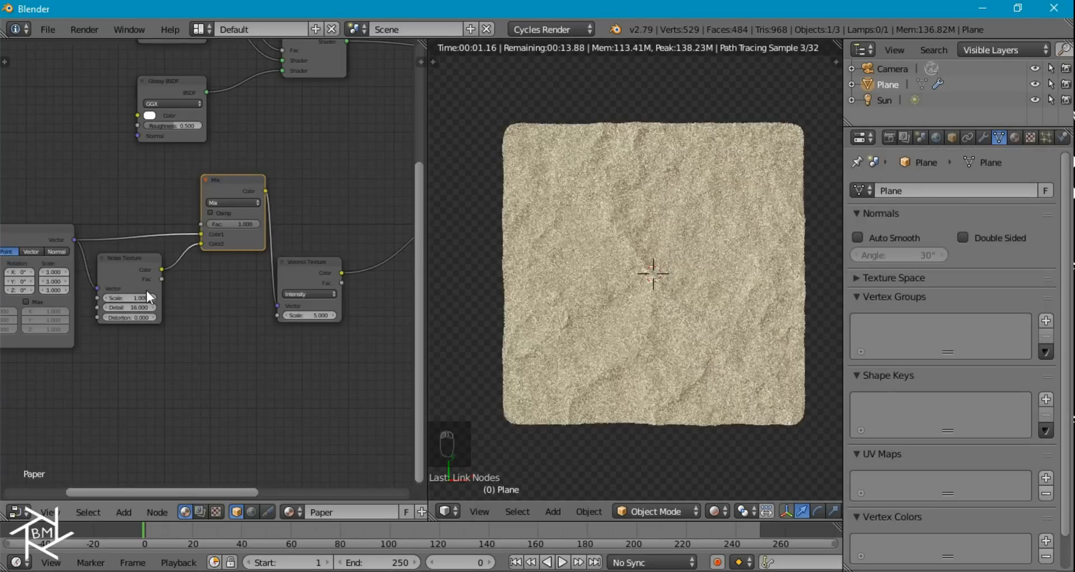
{"action": "left_click_drag", "start_coordinate": [161, 269], "coordinate": [209, 287]}
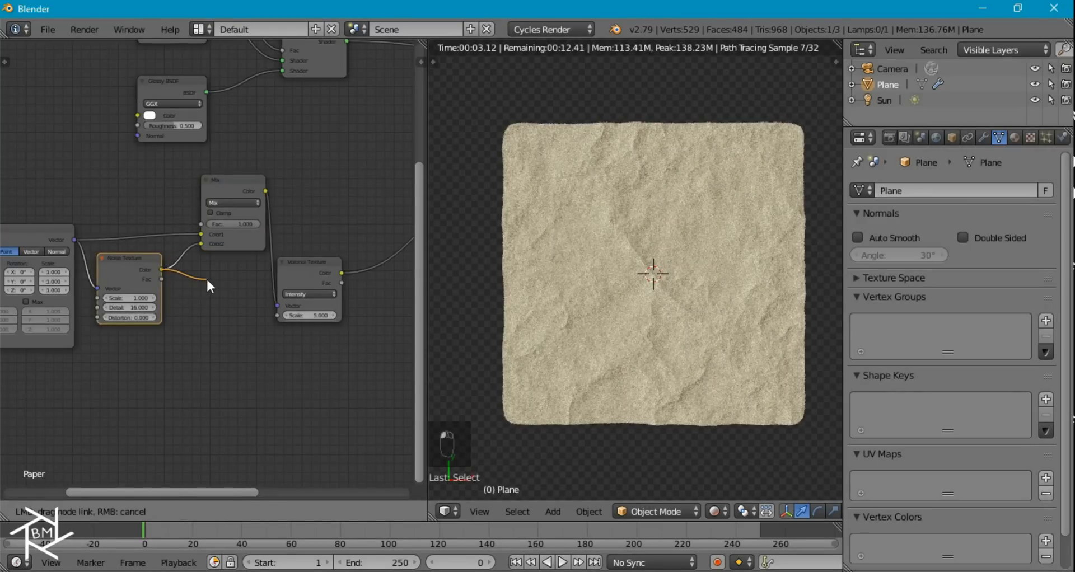
{"action": "left_click", "coordinate": [256, 194]}
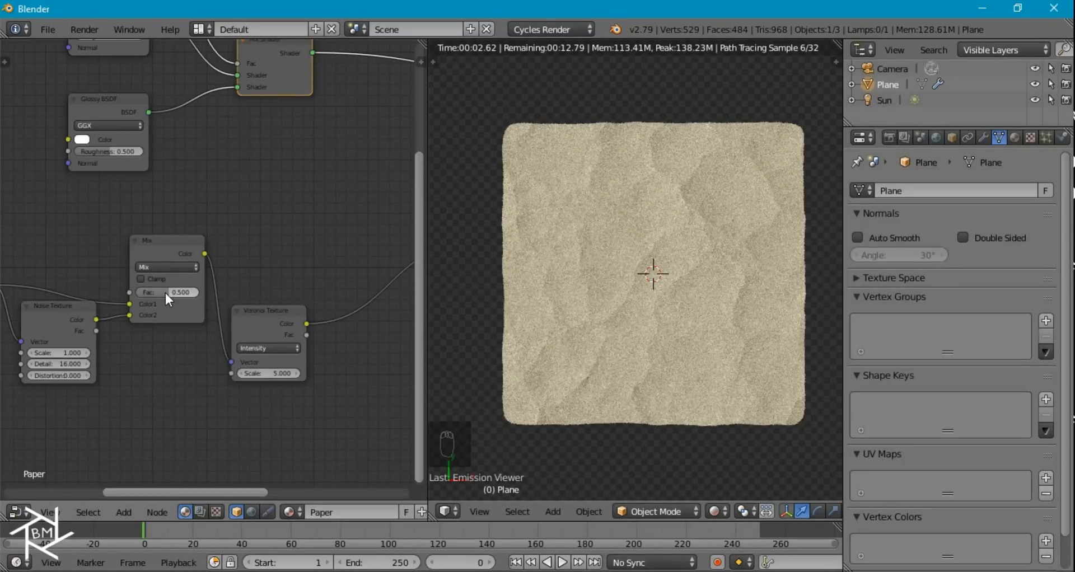
{"action": "left_click", "coordinate": [167, 292]}
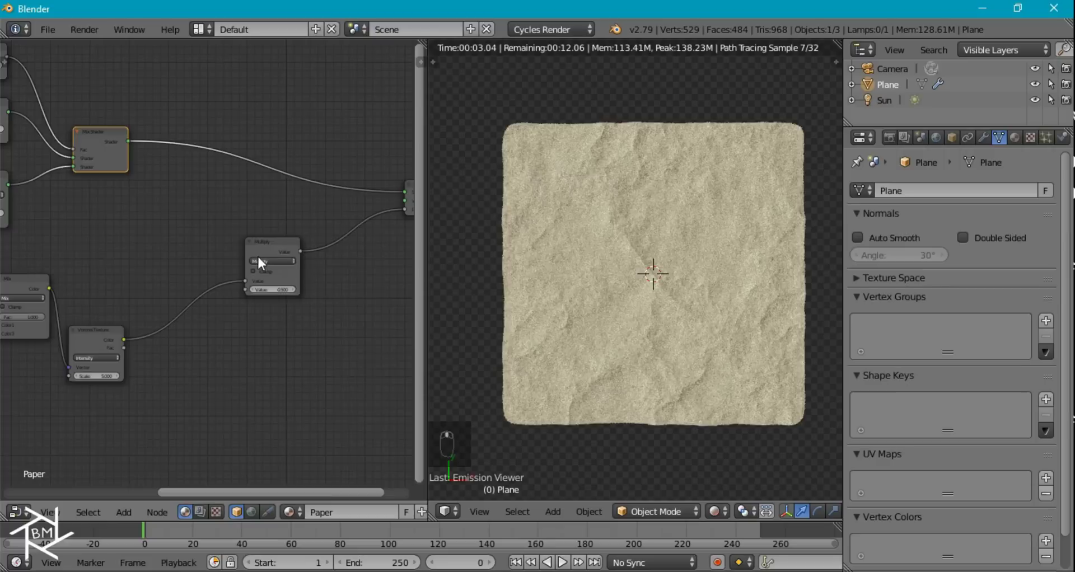
Step: Insert a ColorRamp on the Voronoi-to-Multiply link with stops narrowed to about 0.736
{"action": "key", "text": "shift+a"}
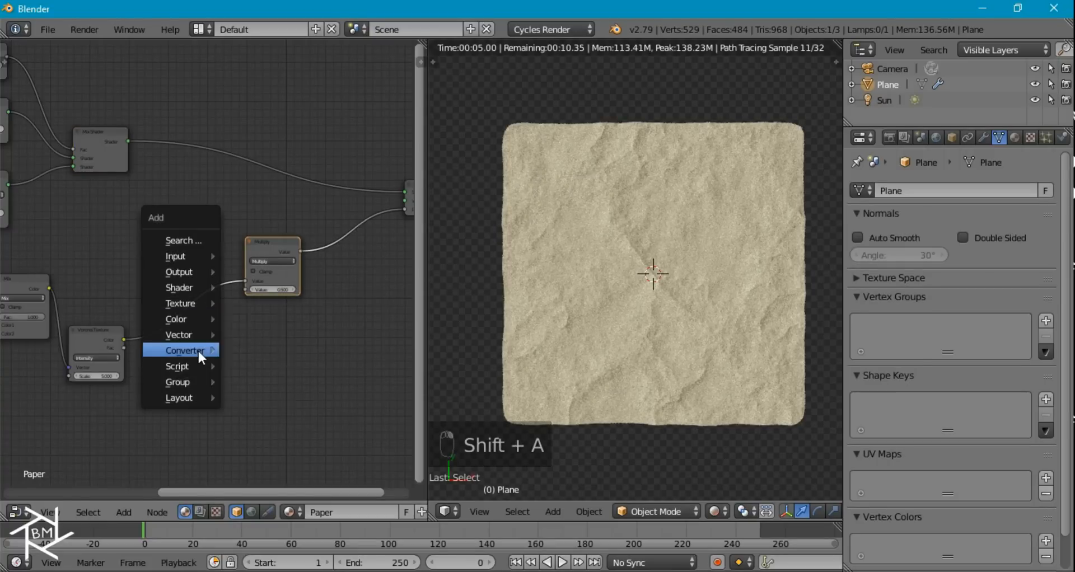
{"action": "left_click", "coordinate": [185, 350]}
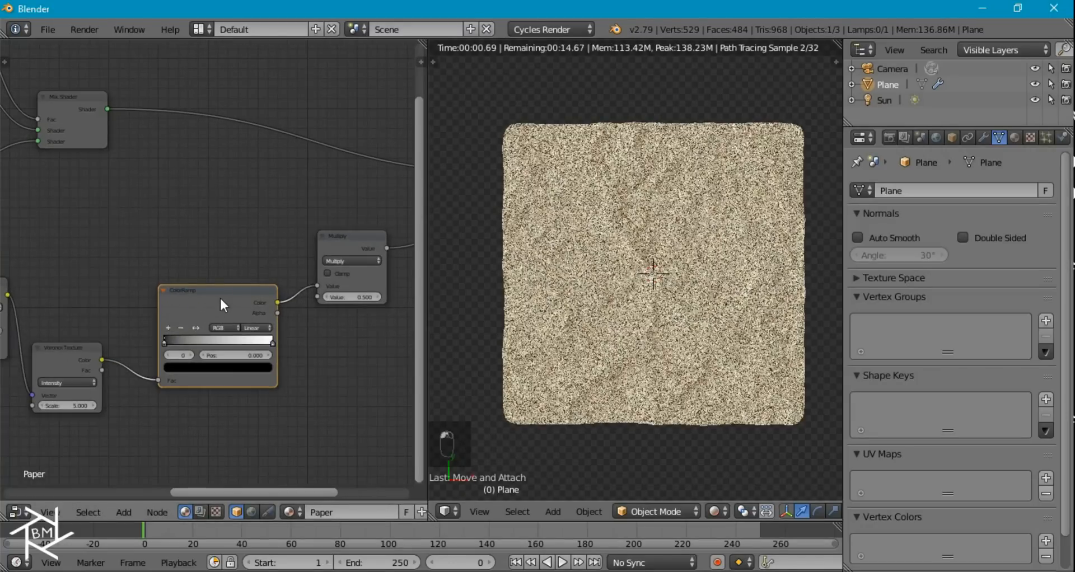
{"action": "left_click_drag", "start_coordinate": [179, 340], "coordinate": [192, 341]}
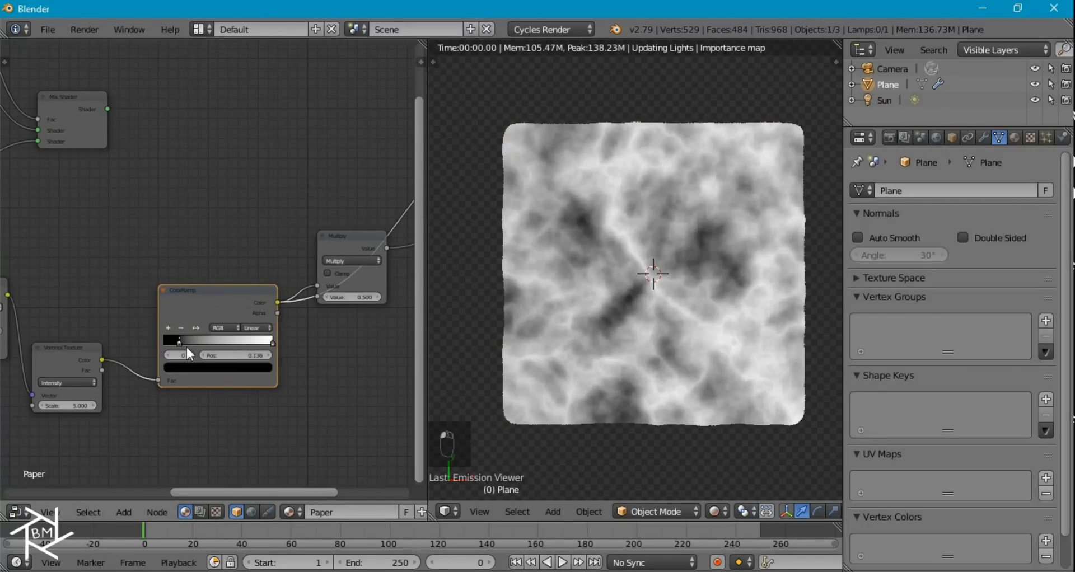
{"action": "left_click_drag", "start_coordinate": [178, 342], "coordinate": [271, 342]}
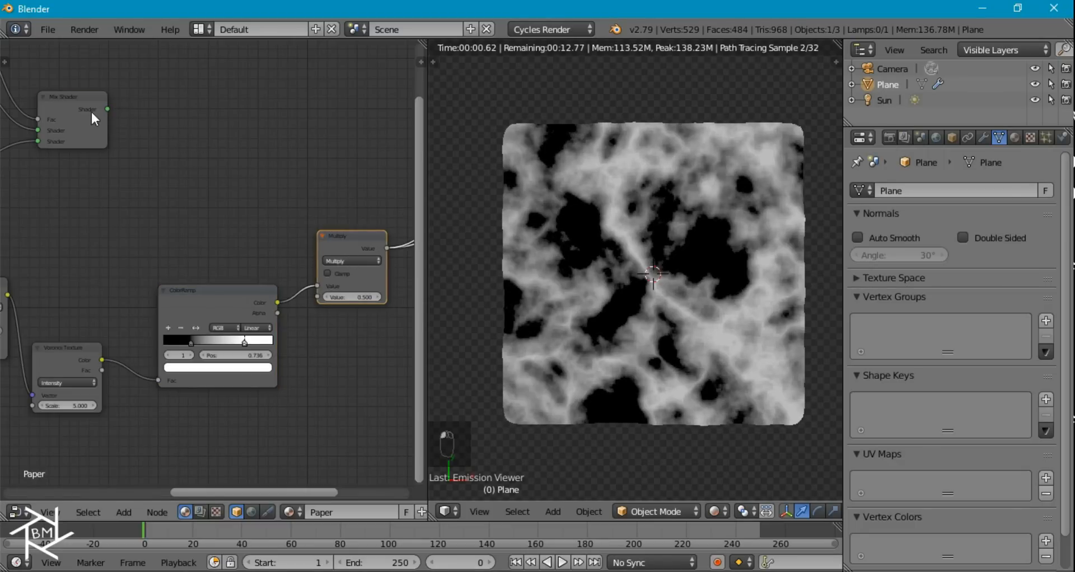
Step: Preview the full paper shader and refresh the plane through Edit Mode and back
{"action": "key", "text": "Tab"}
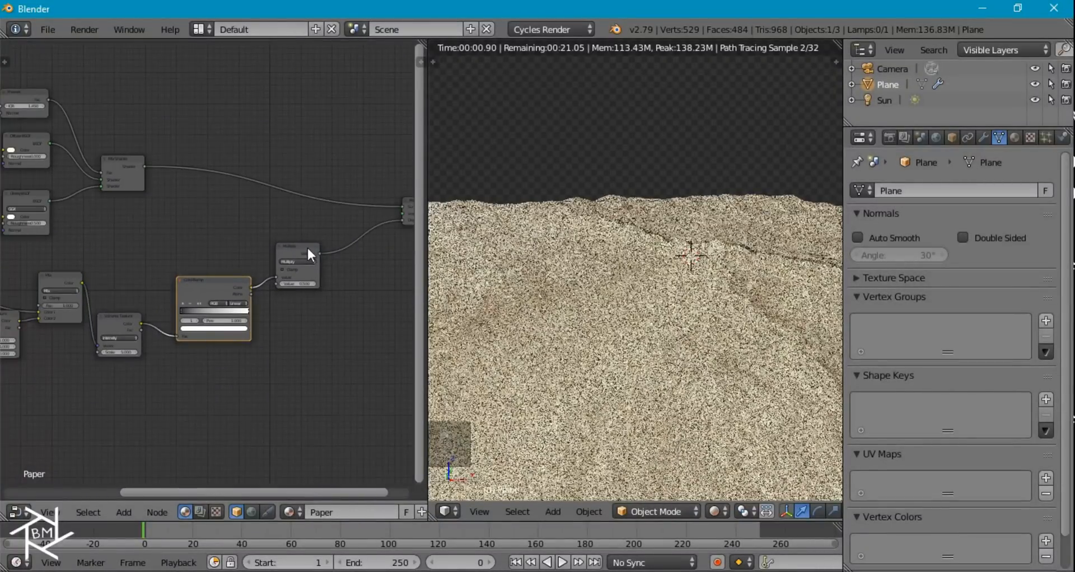
{"action": "key", "text": "Tab"}
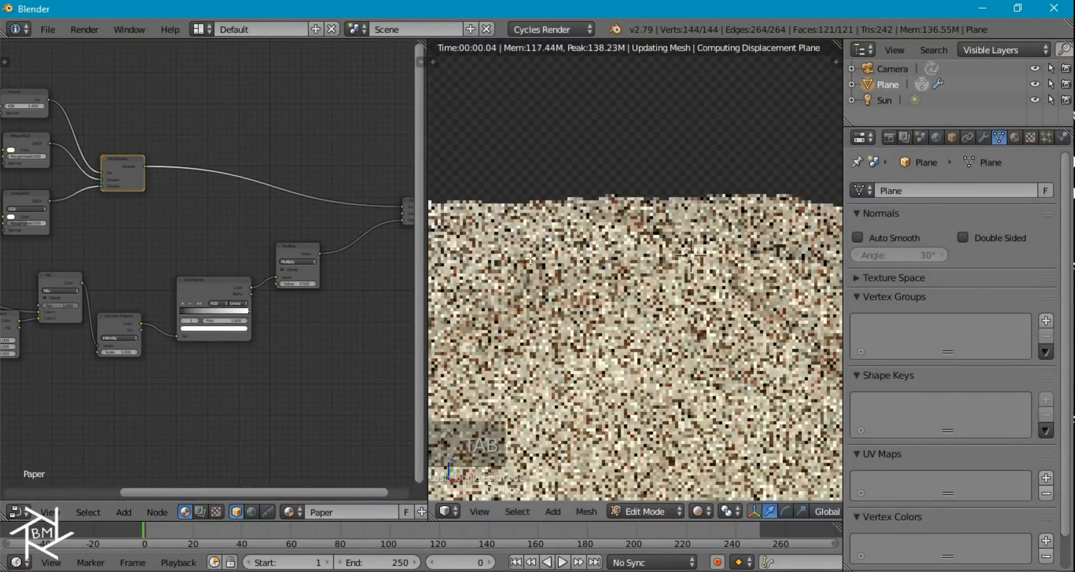
{"action": "key", "text": "Tab"}
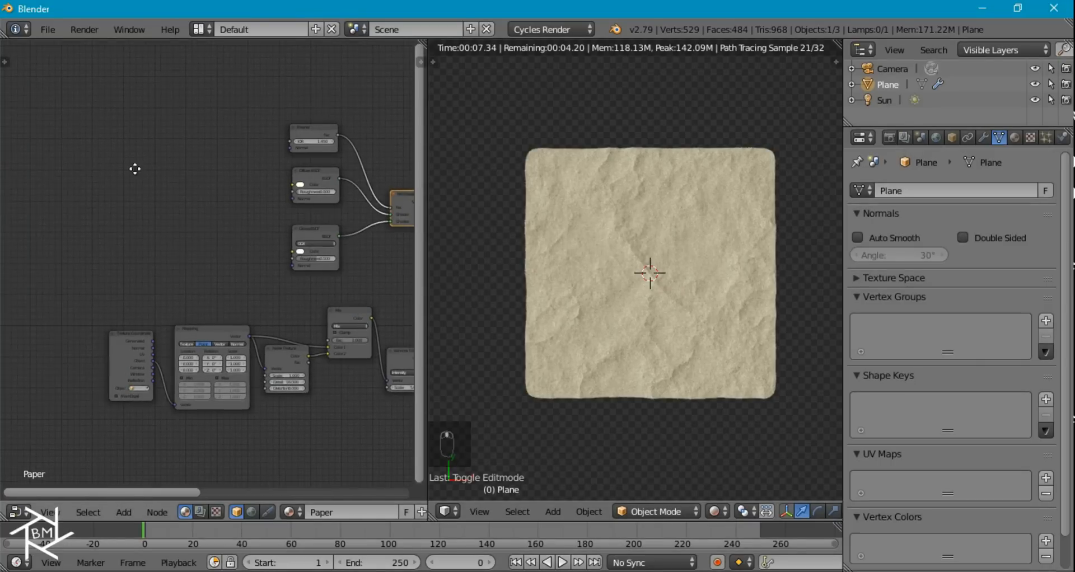
Step: Add an Image Texture node and browse the recent tutorial folder for PaperTexture.png
{"action": "key", "text": "shift+a"}
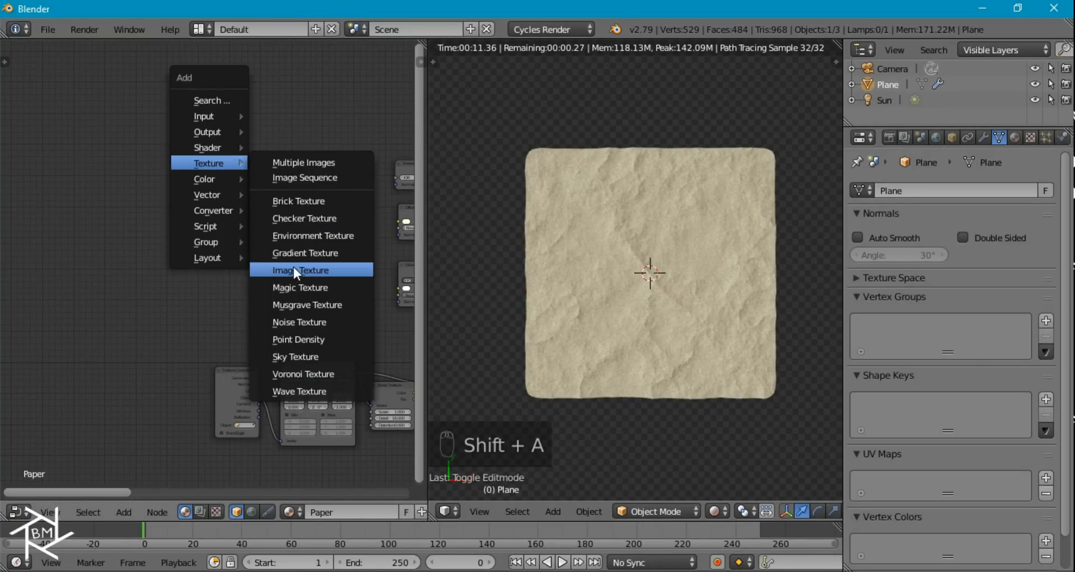
{"action": "left_click", "coordinate": [300, 270]}
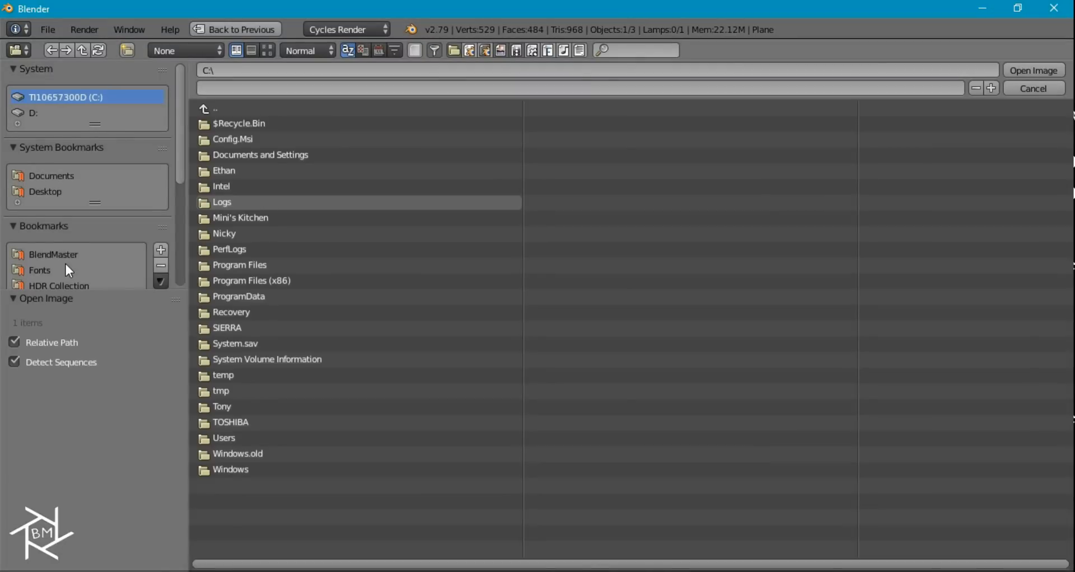
{"action": "scroll", "scroll_direction": "down", "scroll_amount": 3}
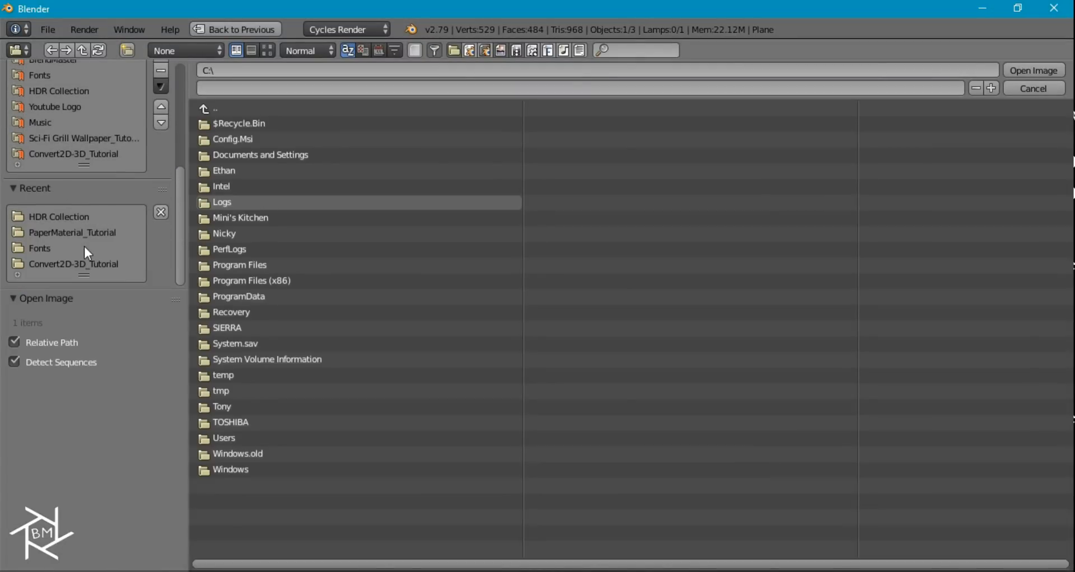
{"action": "left_click", "coordinate": [1032, 70]}
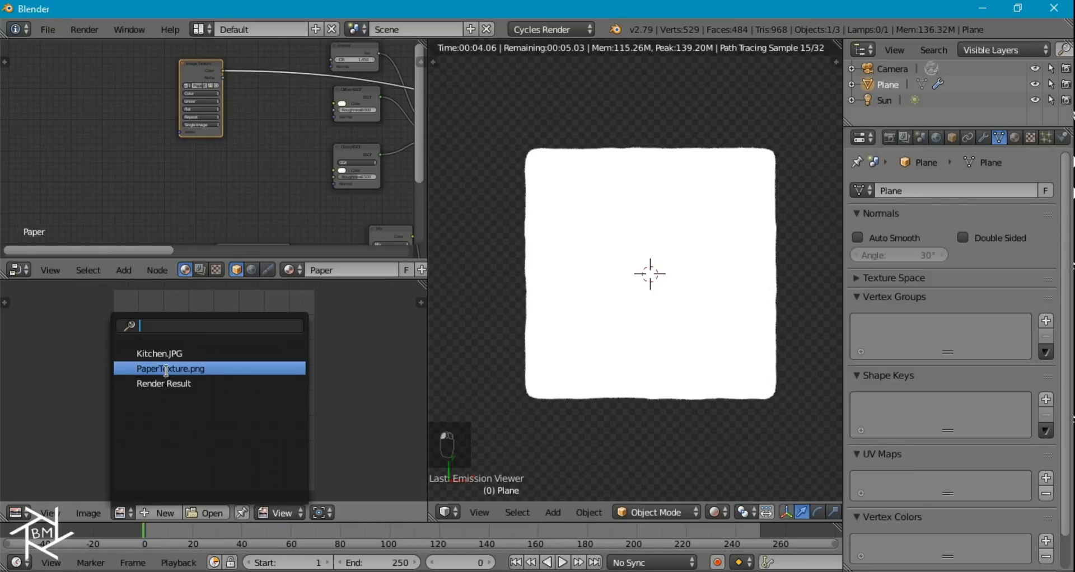
Step: Display PaperTexture.png, give the image node coordinate and mapping nodes, and show wireframe
{"action": "left_click", "coordinate": [169, 368]}
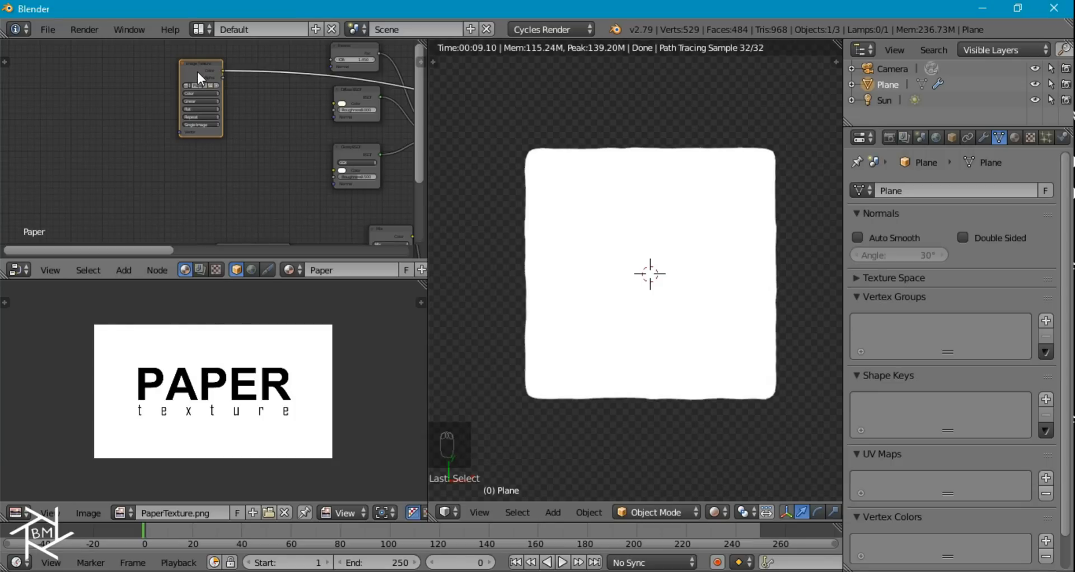
{"action": "key", "text": "ctrl+t"}
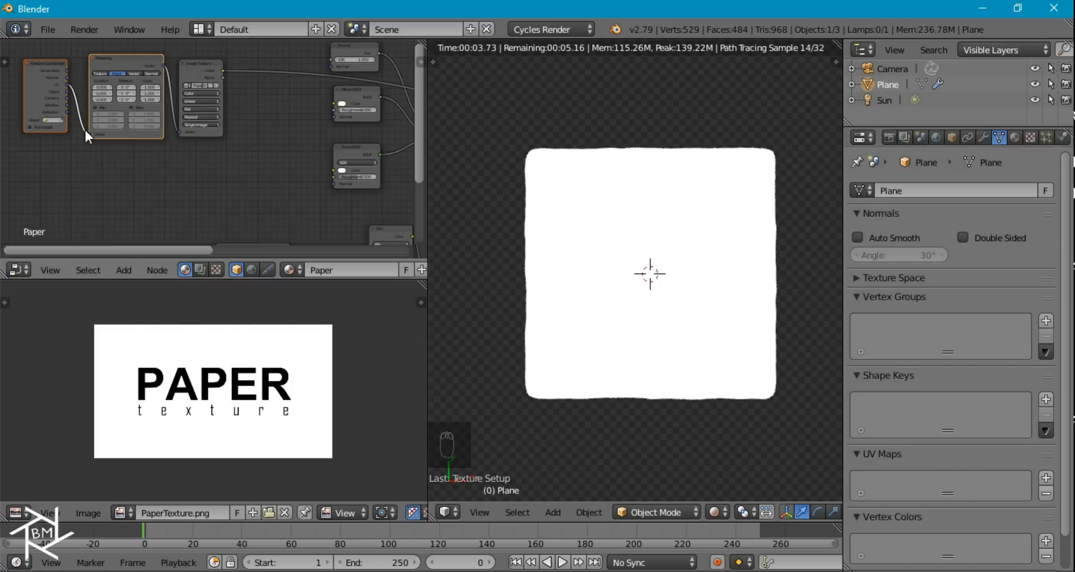
{"action": "key", "text": "z"}
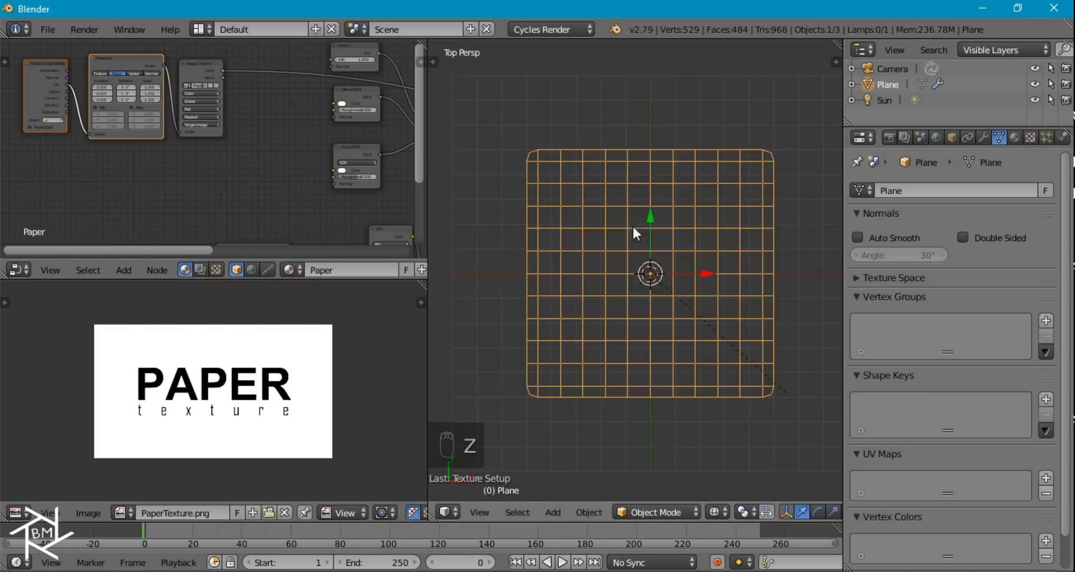
Step: Box-select the plane's middle face rows and UV-project them from view to the image bounds
{"action": "key", "text": "Tab"}
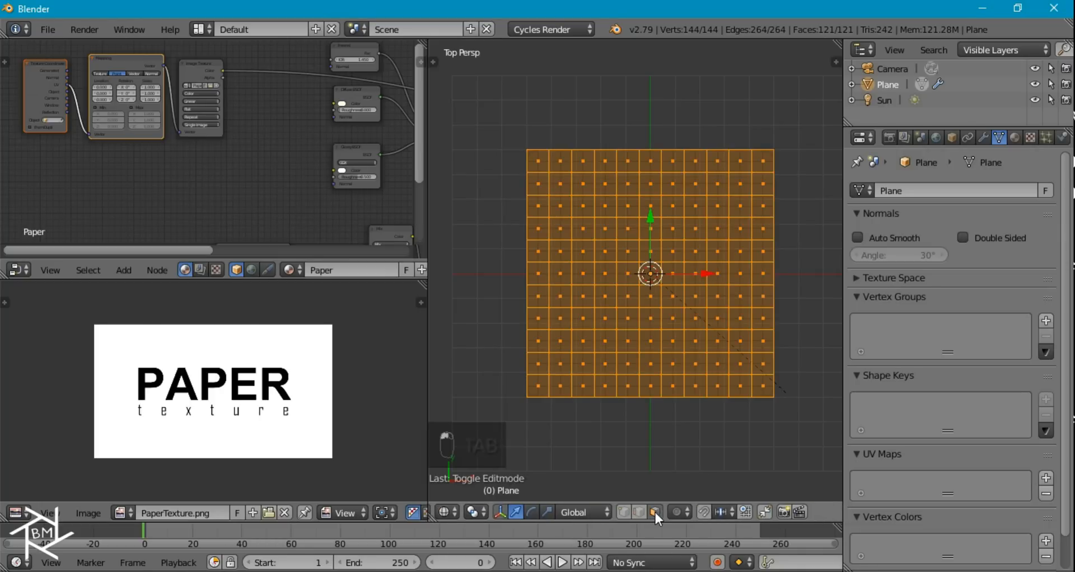
{"action": "key", "text": "a"}
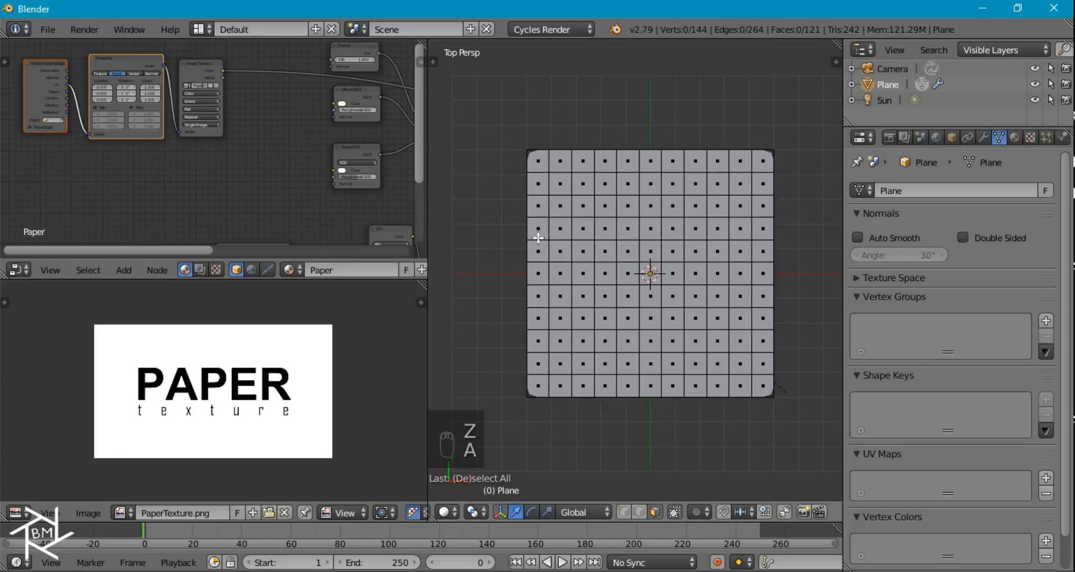
{"action": "mouse_move", "coordinate": [520, 220]}
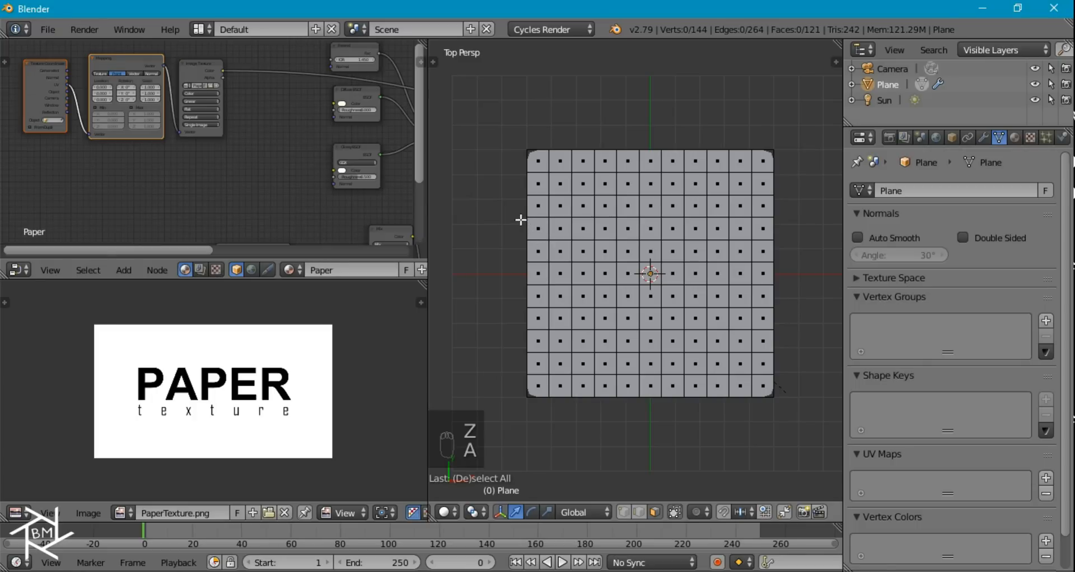
{"action": "key", "text": "b"}
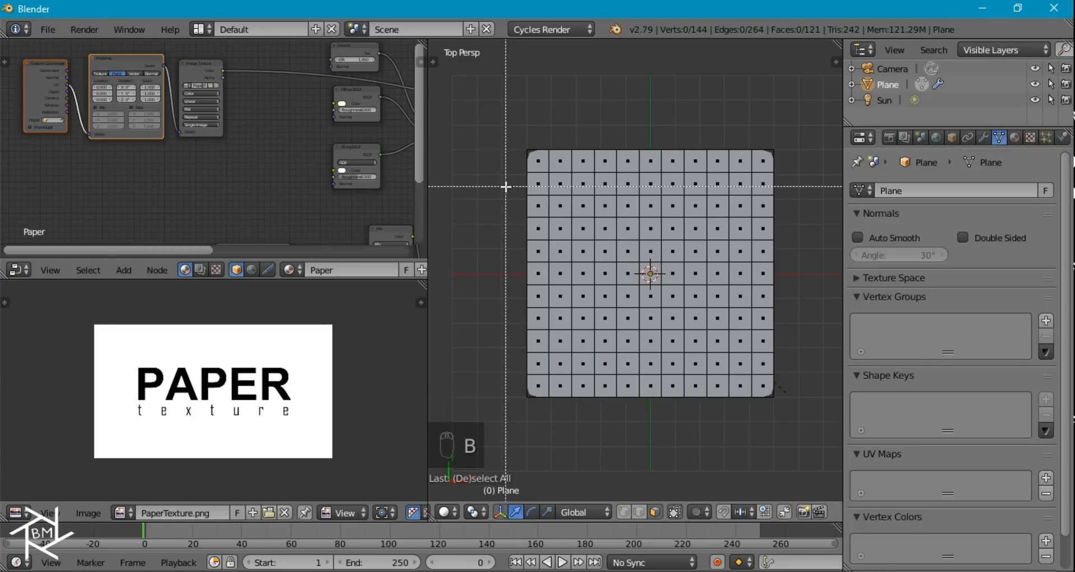
{"action": "left_click_drag", "start_coordinate": [506, 222], "coordinate": [773, 326]}
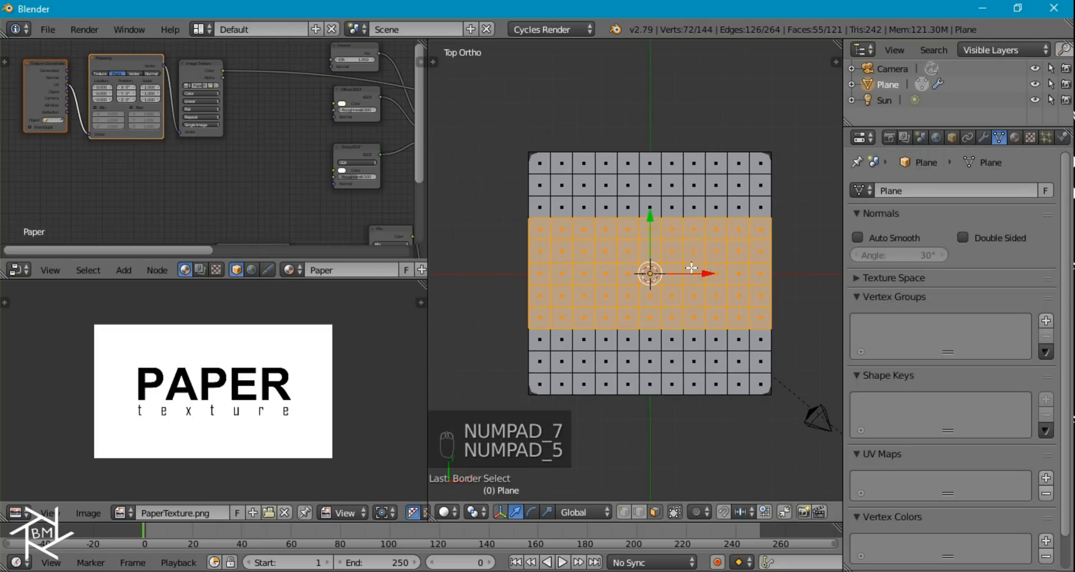
{"action": "key", "text": "u"}
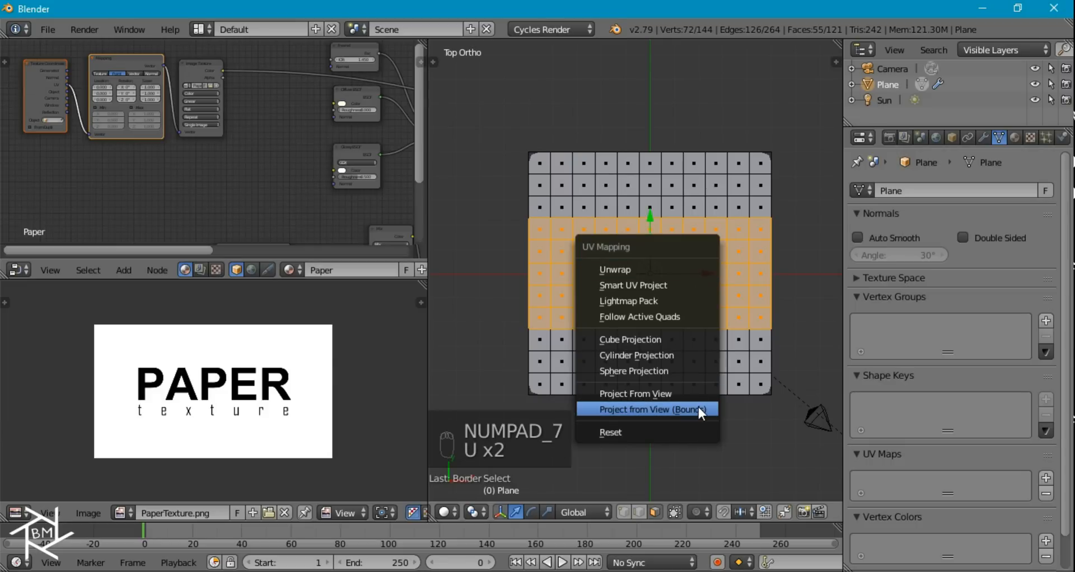
{"action": "left_click", "coordinate": [650, 409]}
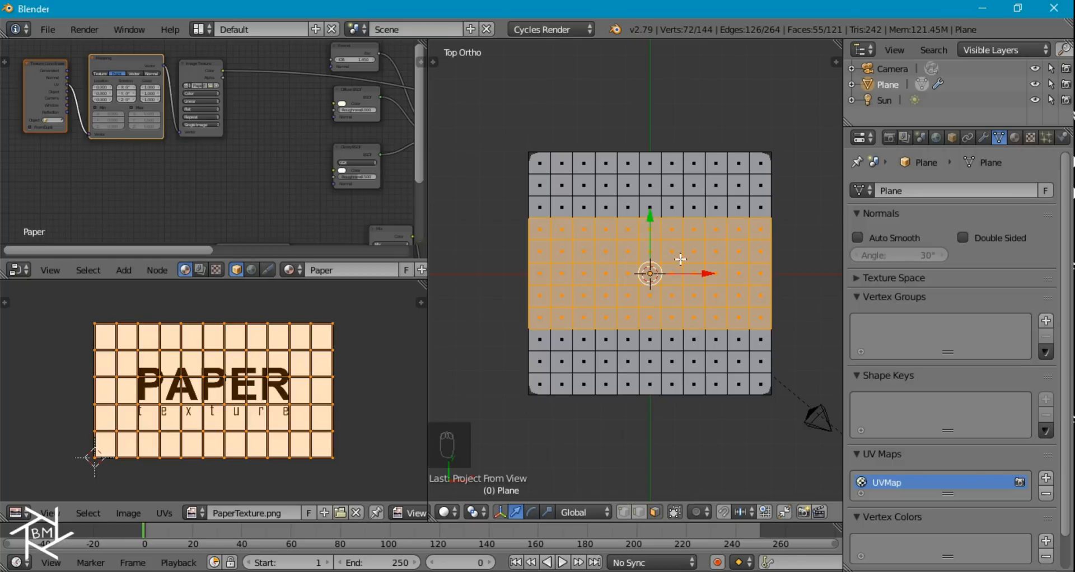
{"action": "mouse_move", "coordinate": [228, 361]}
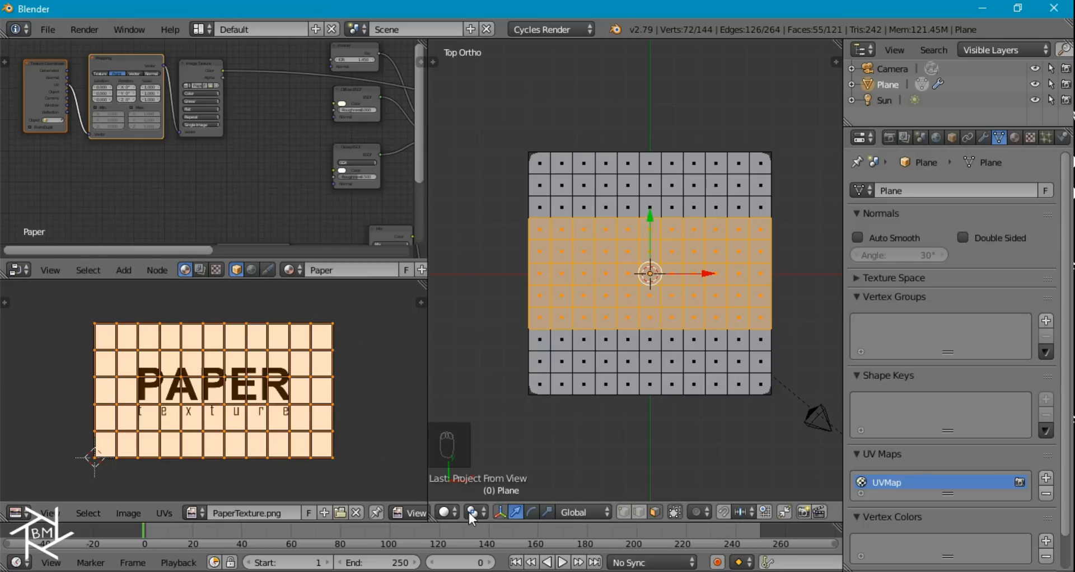
Step: Show textured display and shrink the UV island twice so the PAPER lettering fills the strip
{"action": "left_click", "coordinate": [446, 512]}
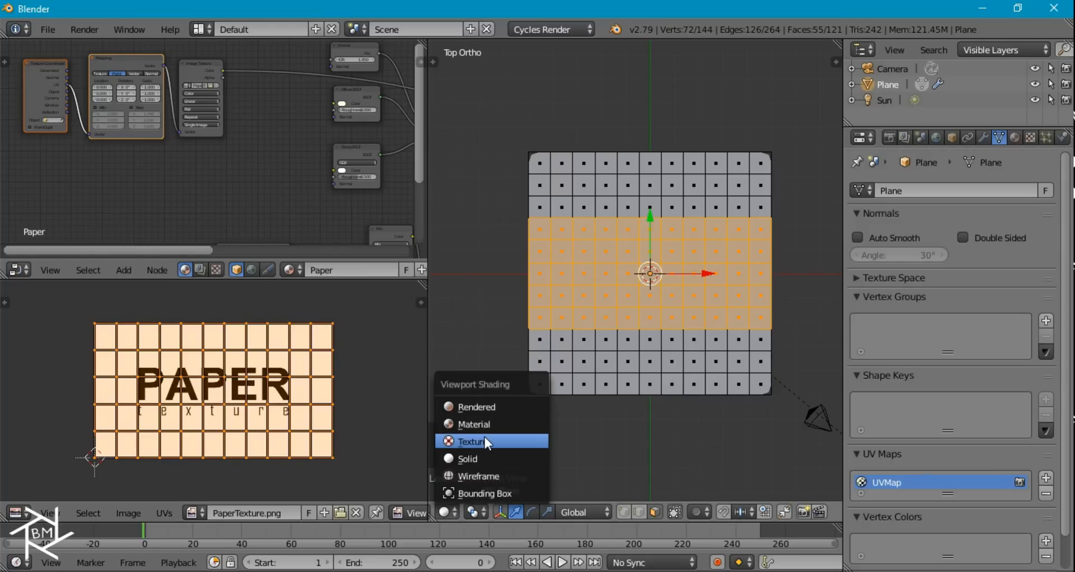
{"action": "left_click", "coordinate": [474, 441]}
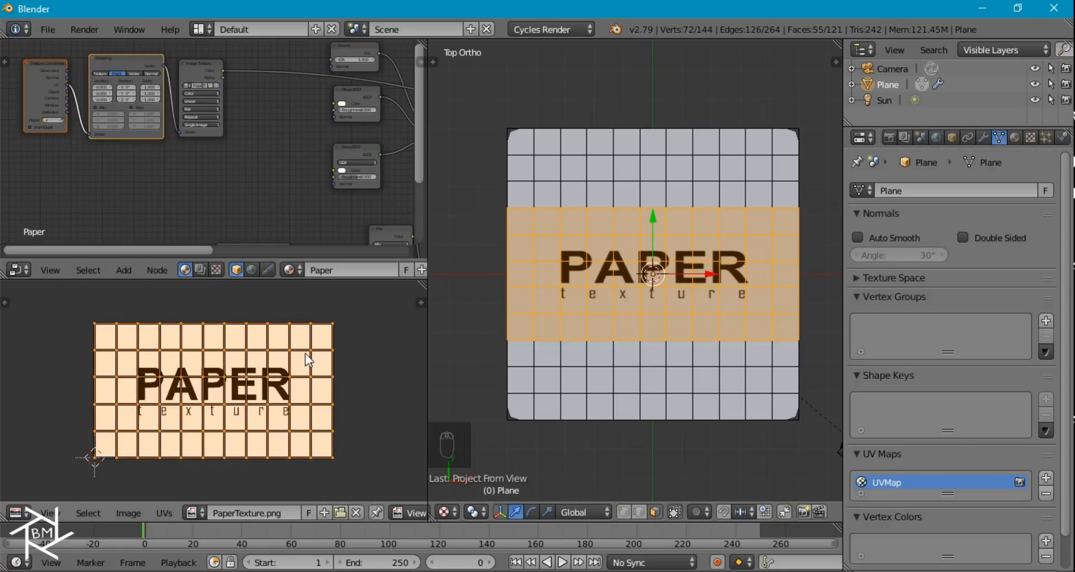
{"action": "key", "text": "s"}
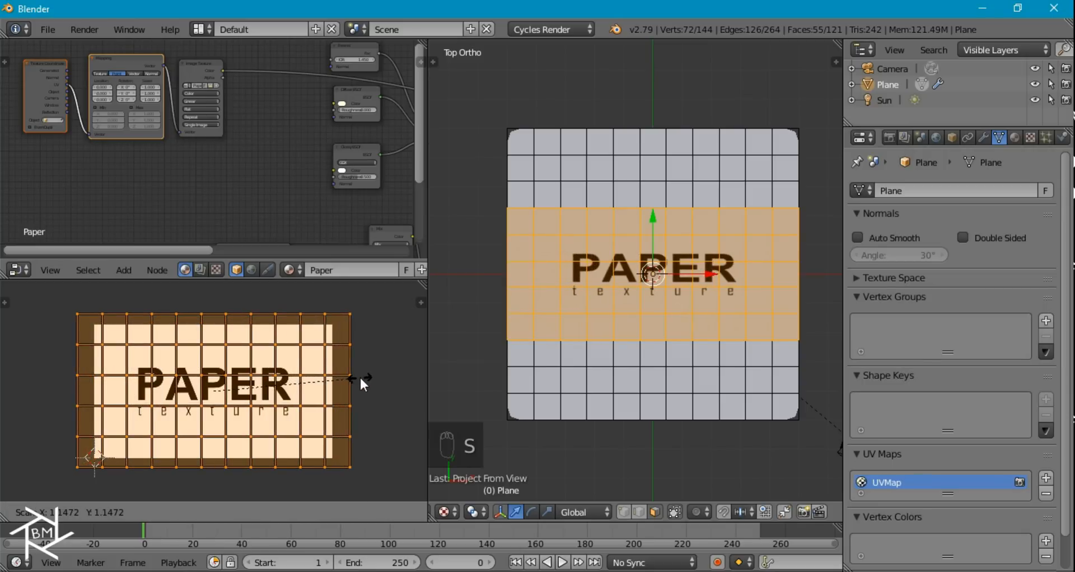
{"action": "mouse_move", "coordinate": [376, 389]}
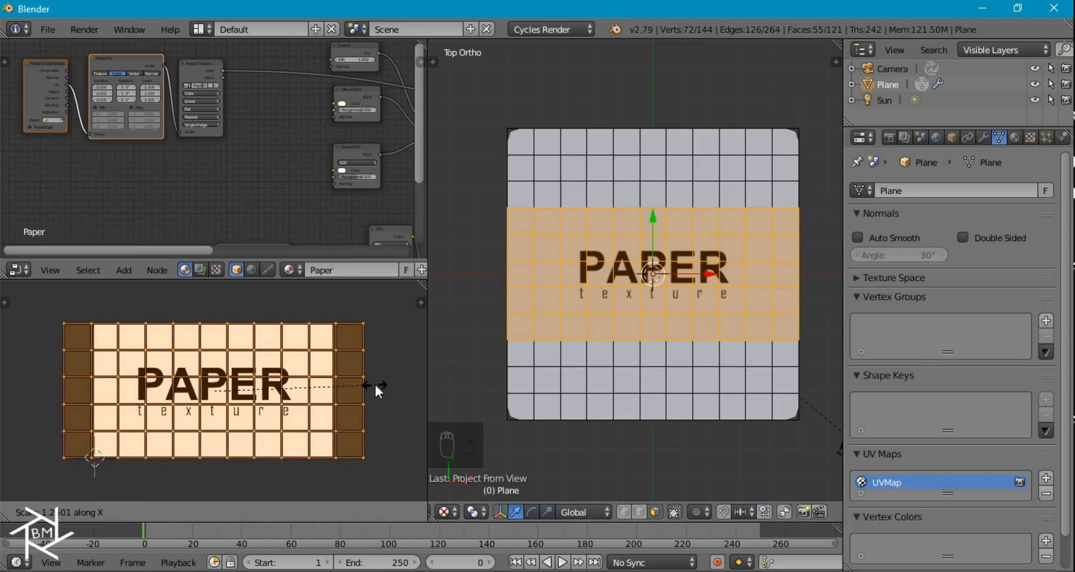
{"action": "left_click", "coordinate": [376, 385]}
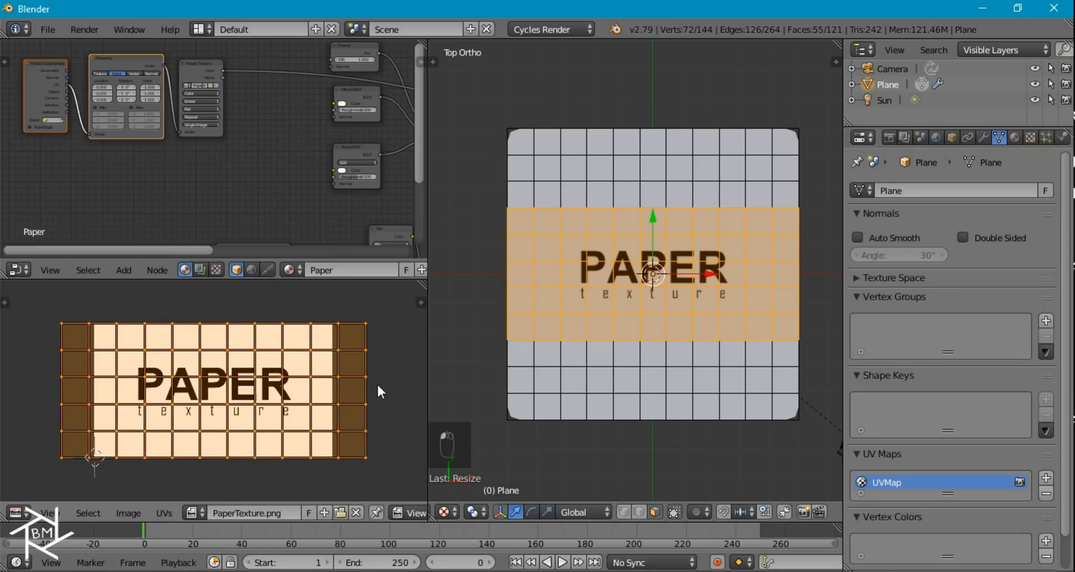
{"action": "key", "text": "s"}
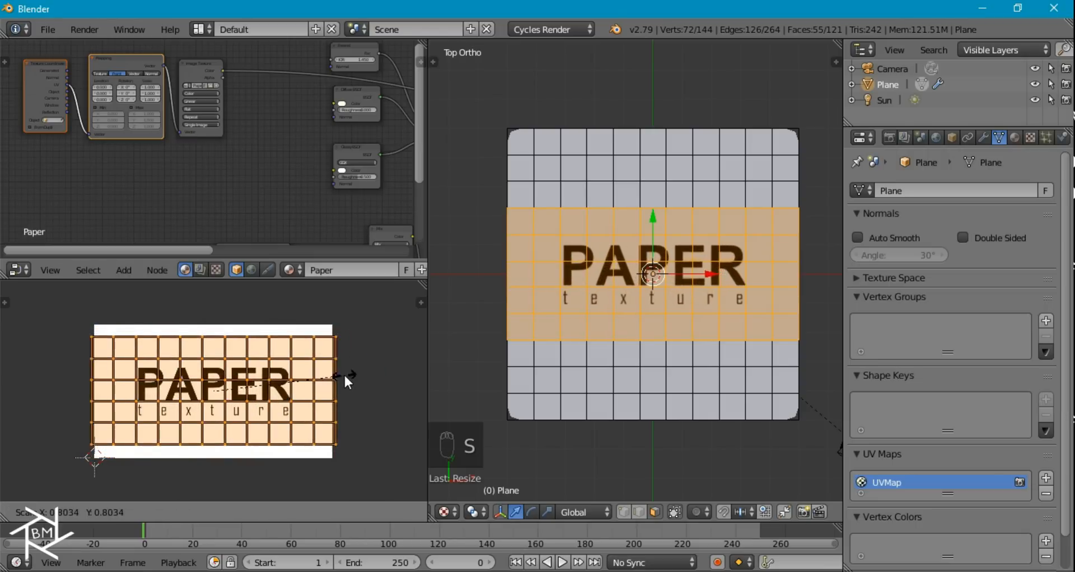
{"action": "mouse_move", "coordinate": [326, 375]}
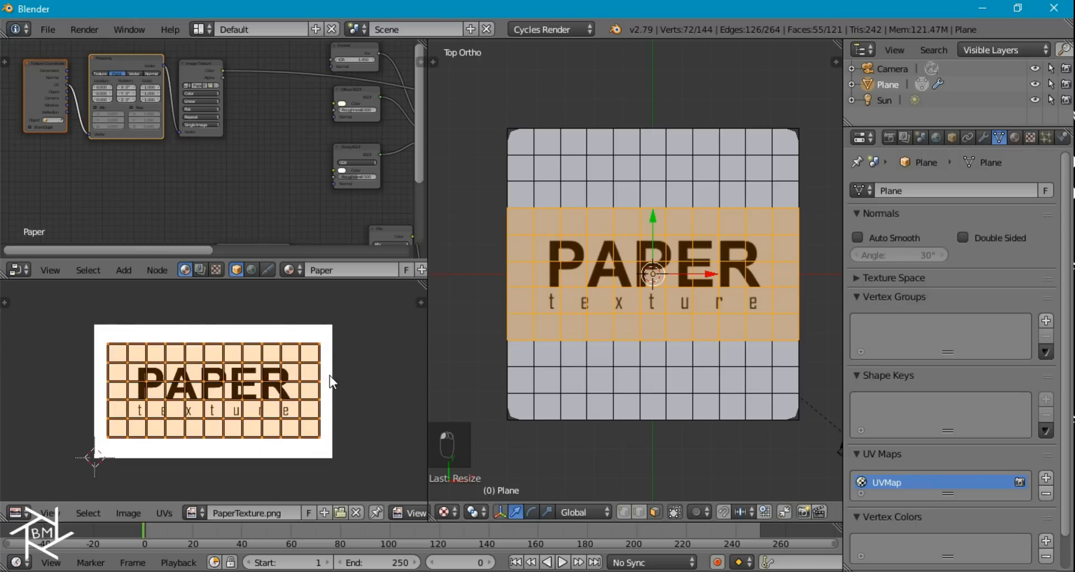
{"action": "key", "text": "Tab"}
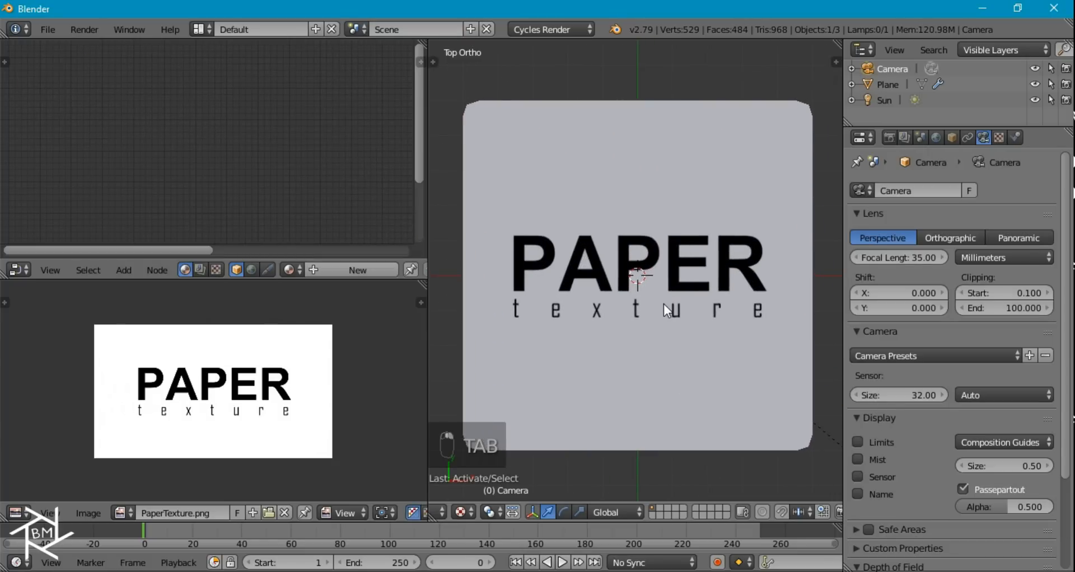
Step: Clear the camera rotation, move it back along Z to frame the strip, and show the rendered preview
{"action": "key", "text": "alt+r"}
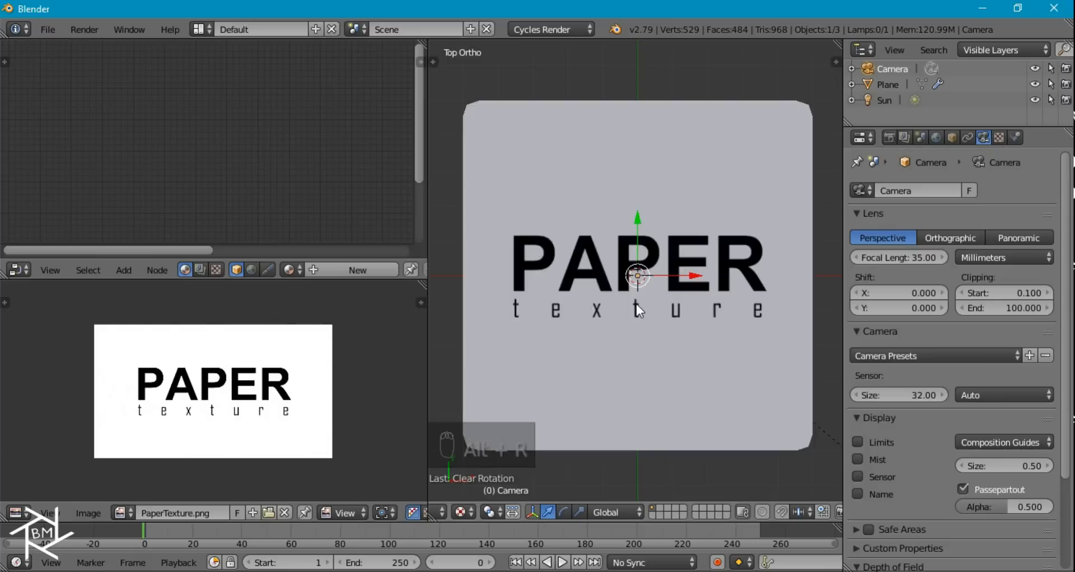
{"action": "key", "text": "NUMPAD_0"}
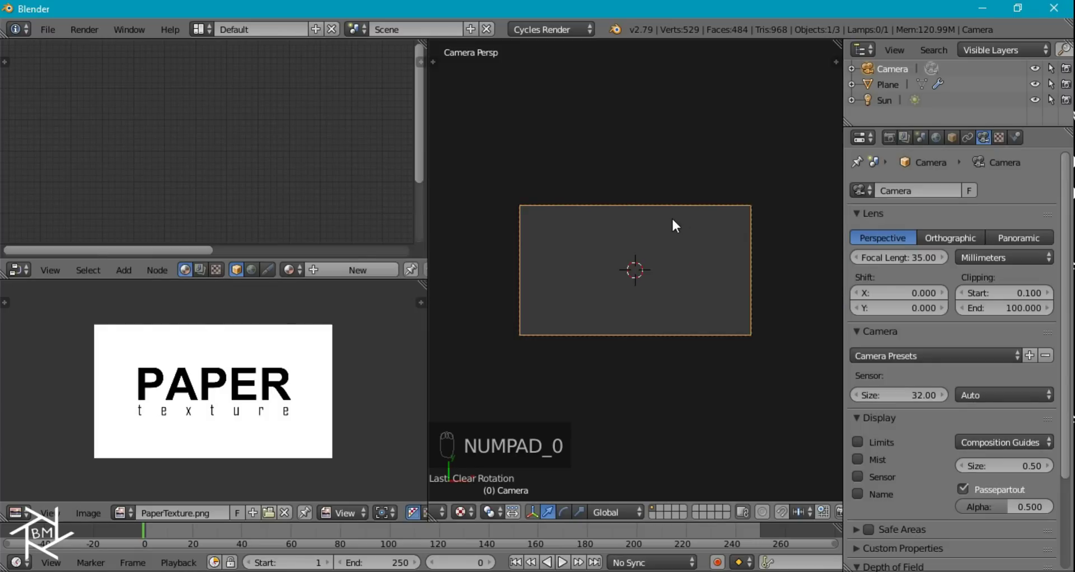
{"action": "key", "text": "g"}
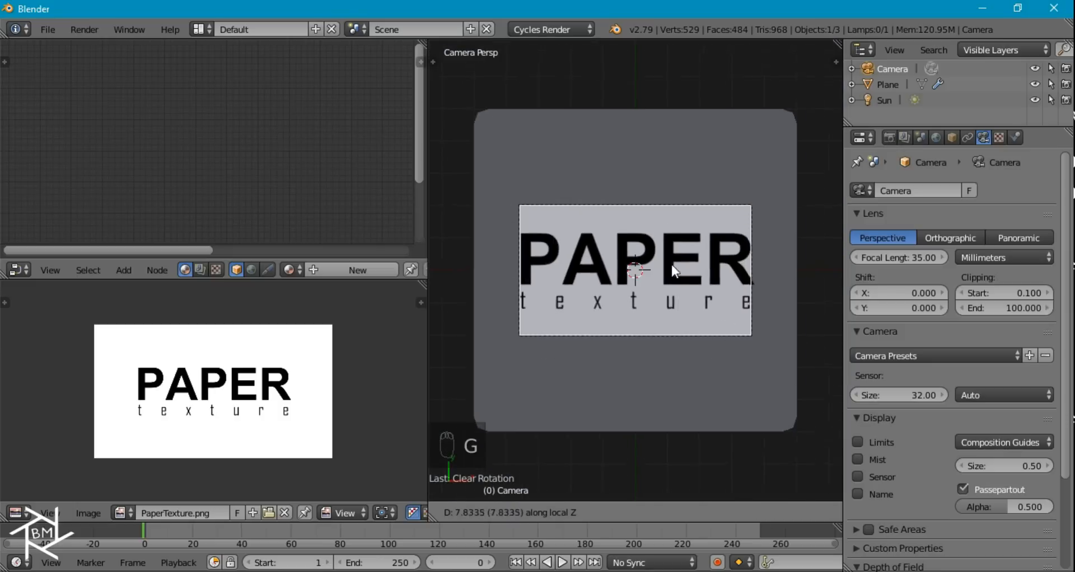
{"action": "mouse_move", "coordinate": [675, 282]}
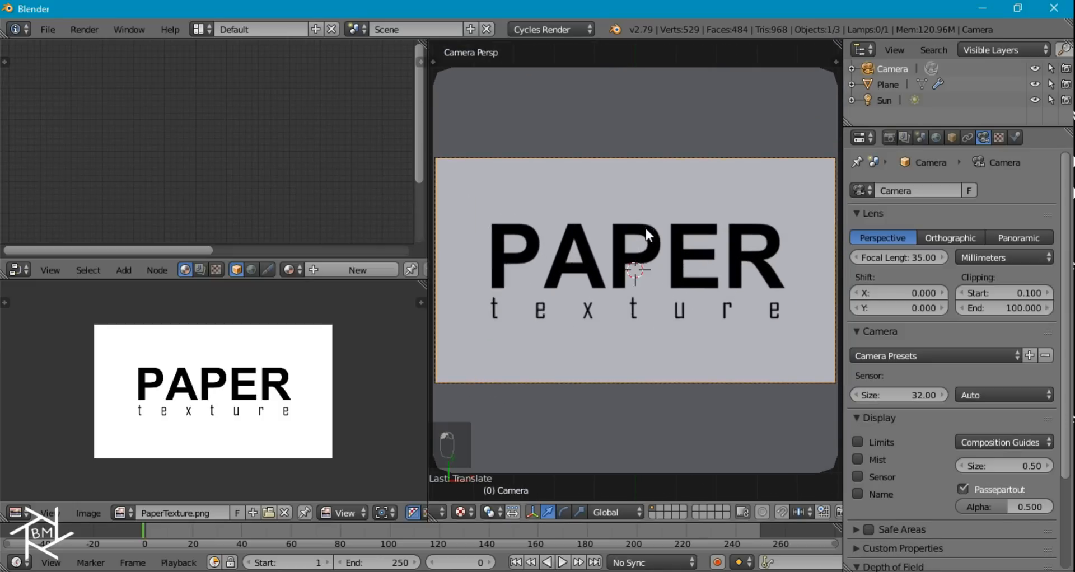
{"action": "mouse_move", "coordinate": [442, 305]}
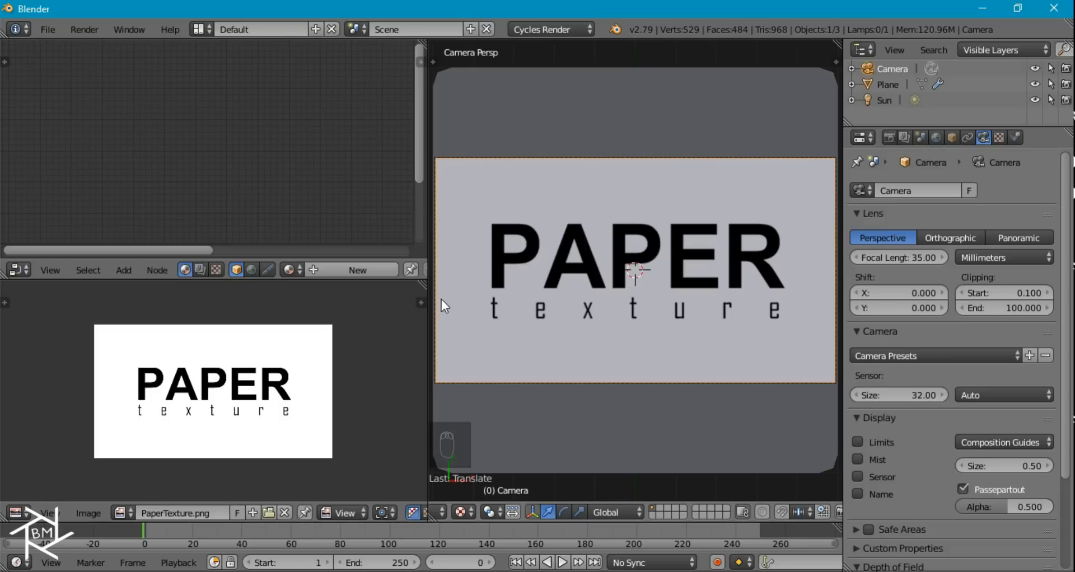
{"action": "key", "text": "shift+z"}
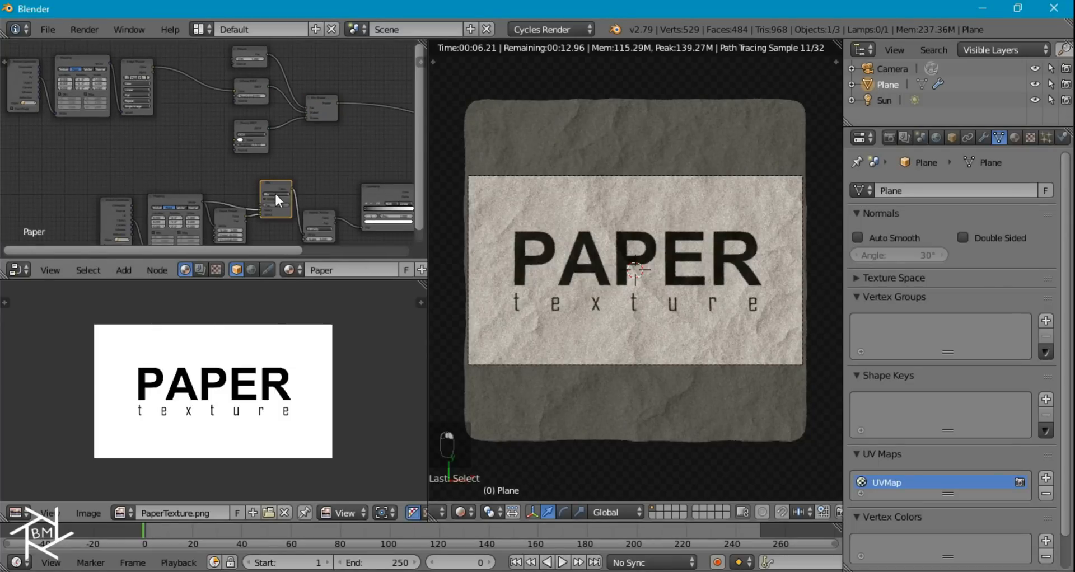
Step: Drive a Mix node's factor with the image colour, blending black lettering into the paper colour
{"action": "key", "text": "shift+d"}
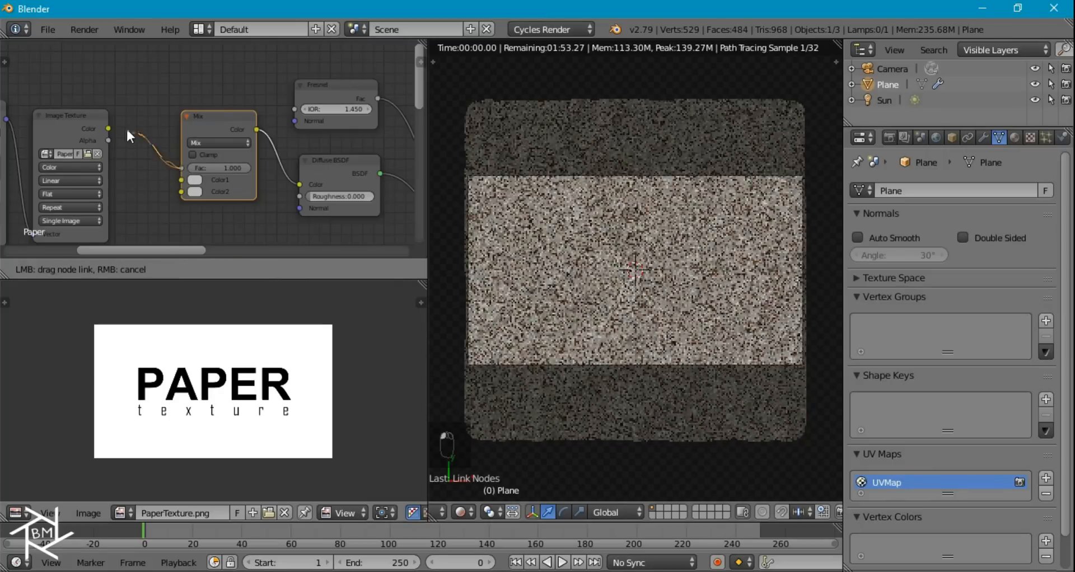
{"action": "left_click", "coordinate": [189, 192]}
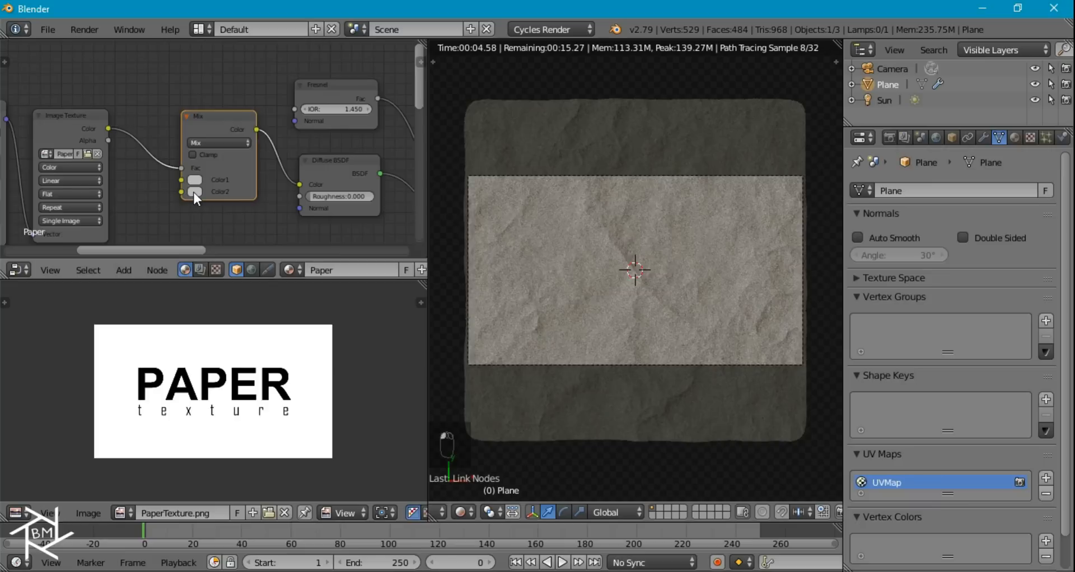
{"action": "left_click", "coordinate": [195, 180]}
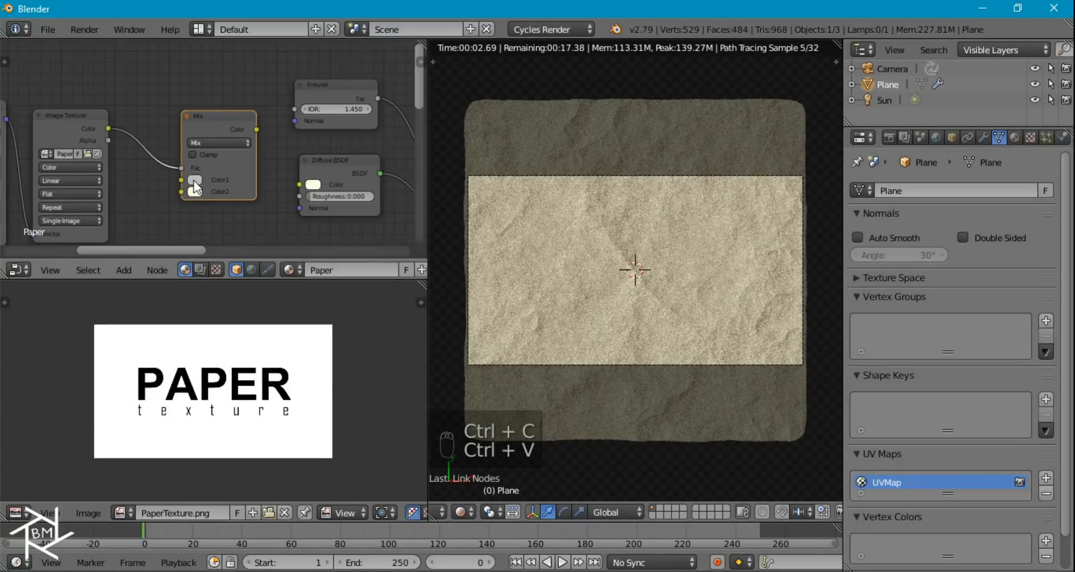
{"action": "left_click", "coordinate": [195, 192]}
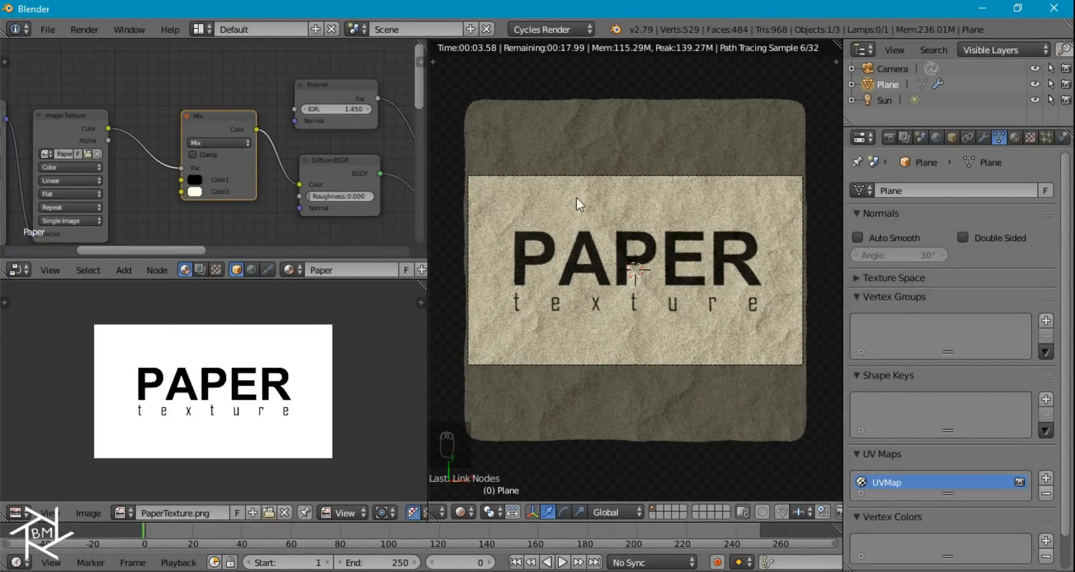
{"action": "mouse_move", "coordinate": [765, 272]}
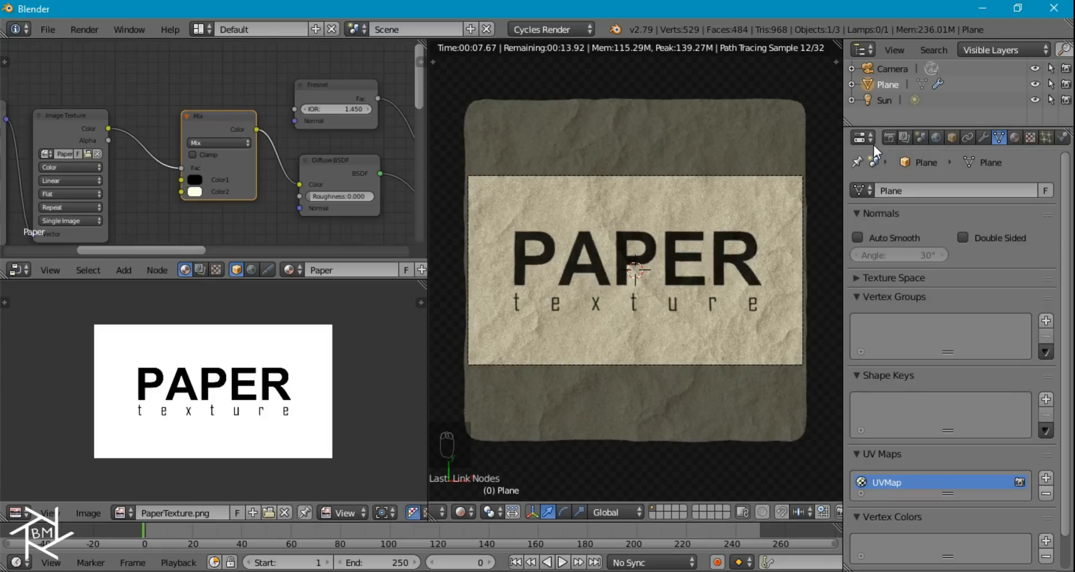
Step: Set Render Samples to 100 under Sampling and render the camera view
{"action": "left_click", "coordinate": [889, 137]}
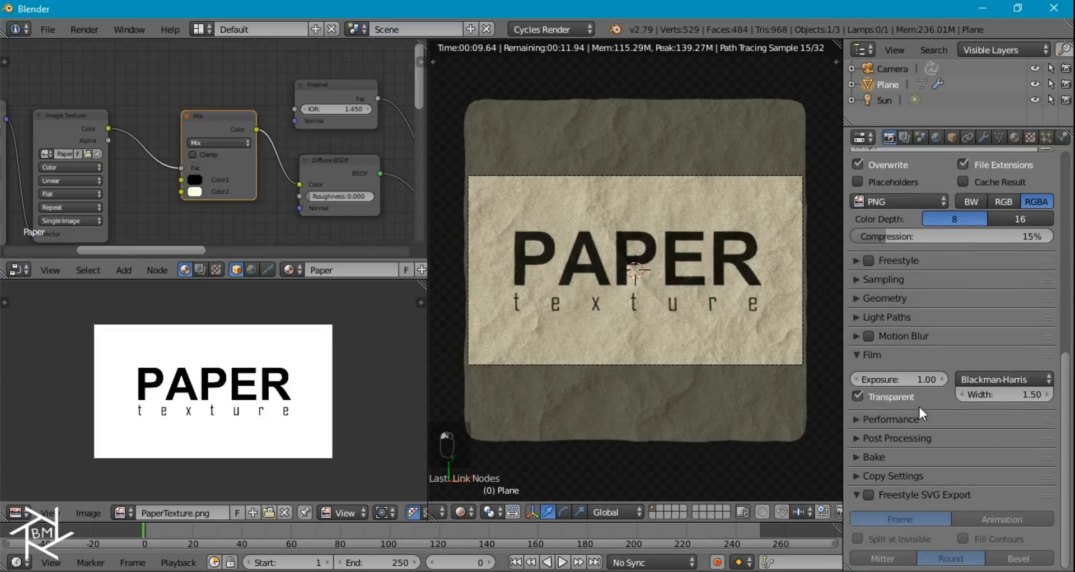
{"action": "left_click", "coordinate": [883, 279]}
{"action": "type", "text": "100"}
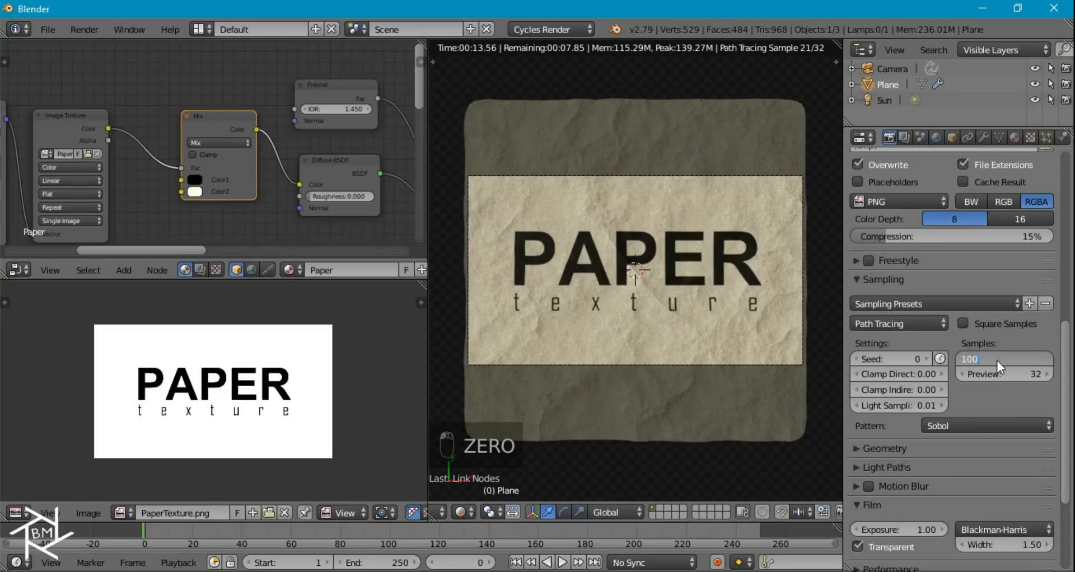
{"action": "left_click", "coordinate": [903, 137]}
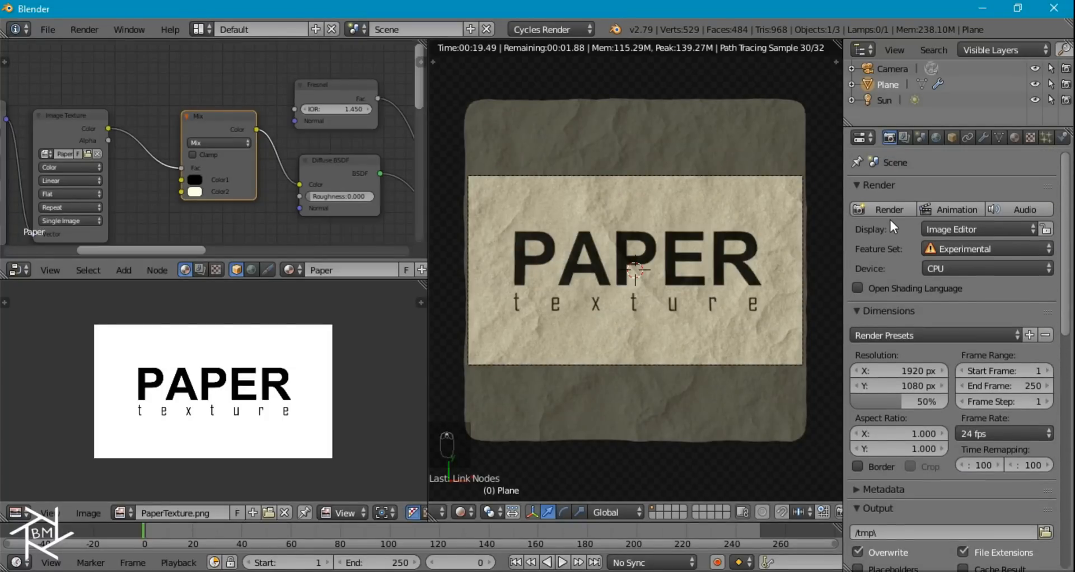
{"action": "left_click", "coordinate": [889, 209]}
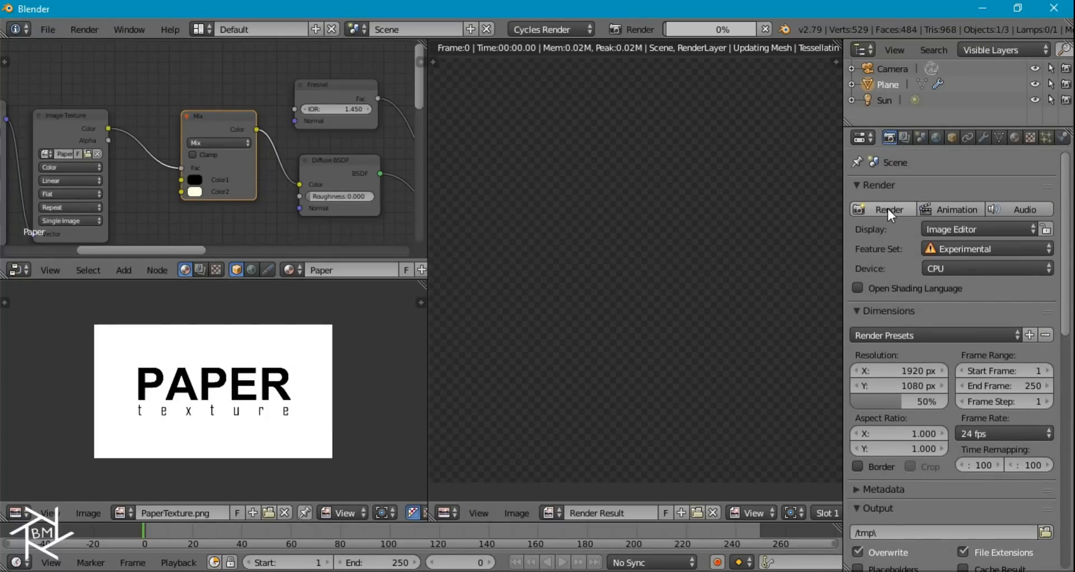
{"action": "left_click", "coordinate": [889, 210]}
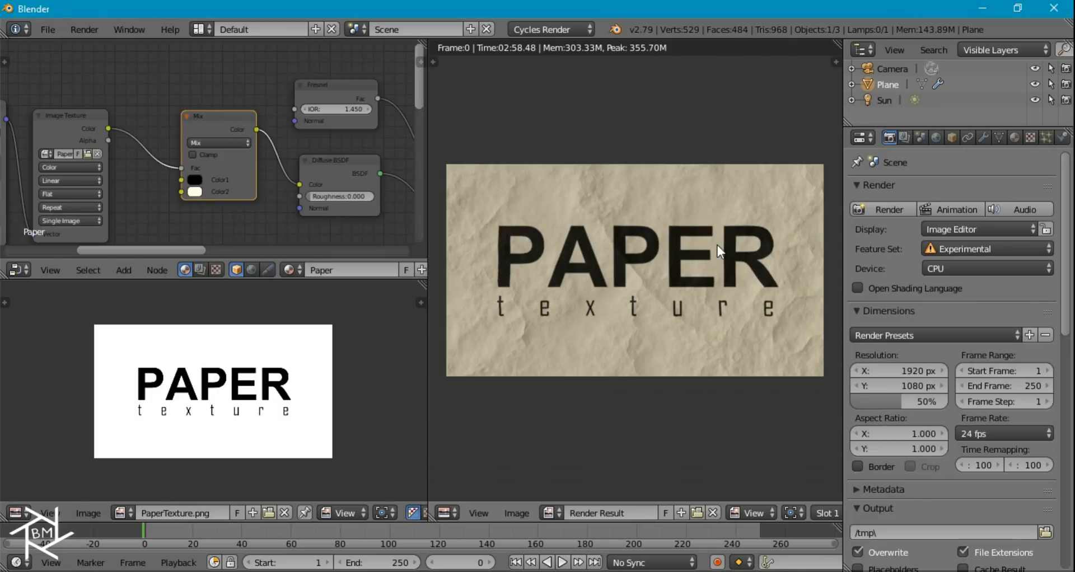
{"action": "mouse_move", "coordinate": [922, 138]}
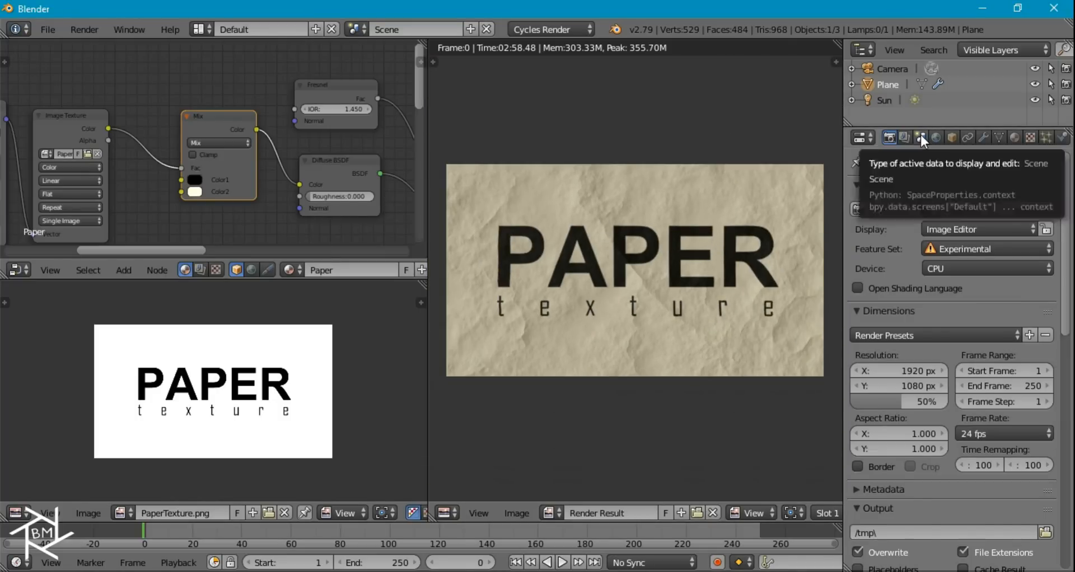
Step: In Scene Color Management, change the View transform from Default to Filmic
{"action": "left_click", "coordinate": [920, 137]}
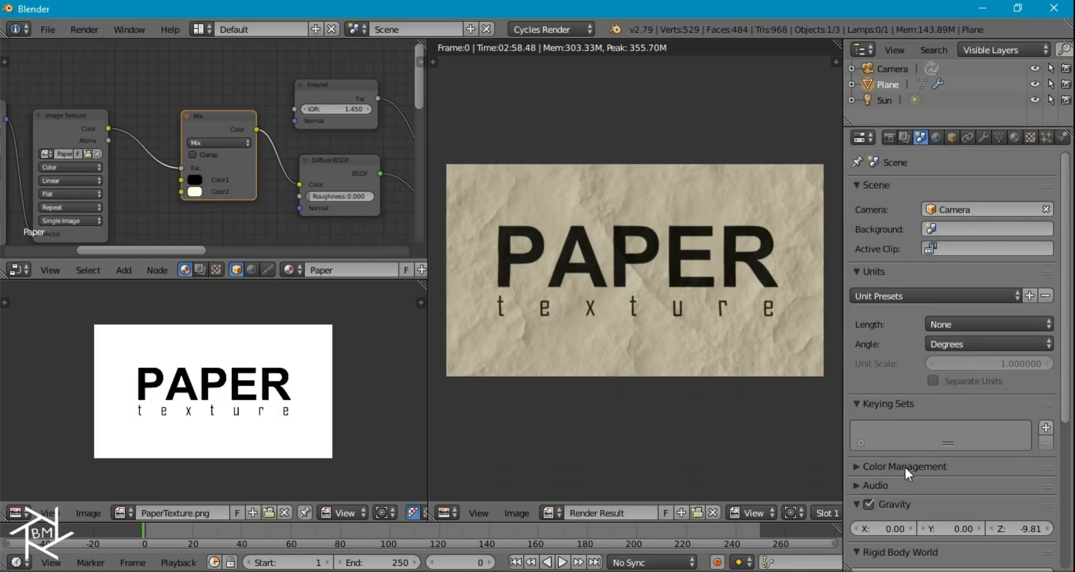
{"action": "left_click", "coordinate": [905, 465]}
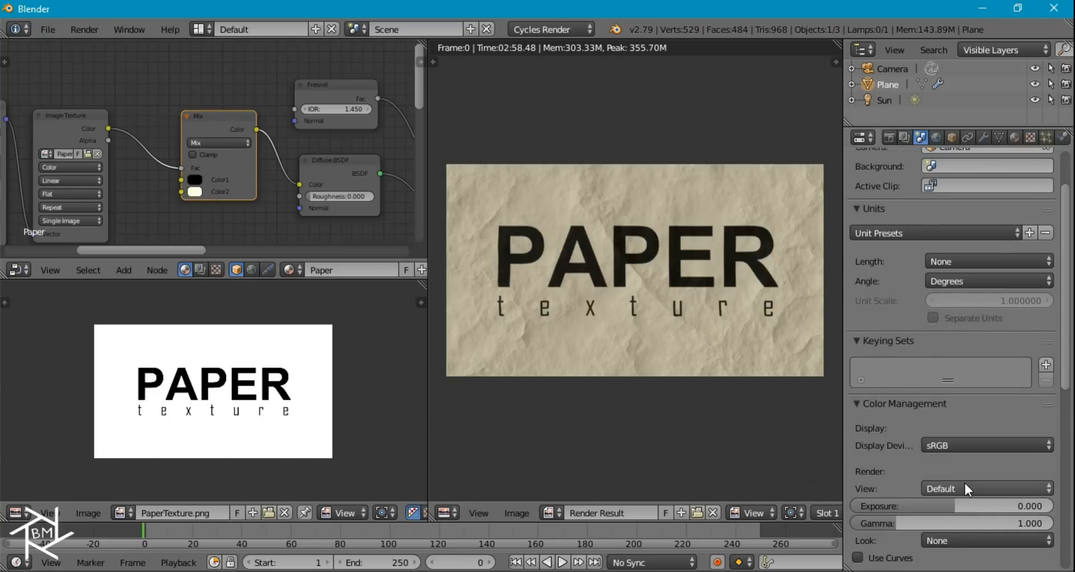
{"action": "left_click", "coordinate": [986, 489]}
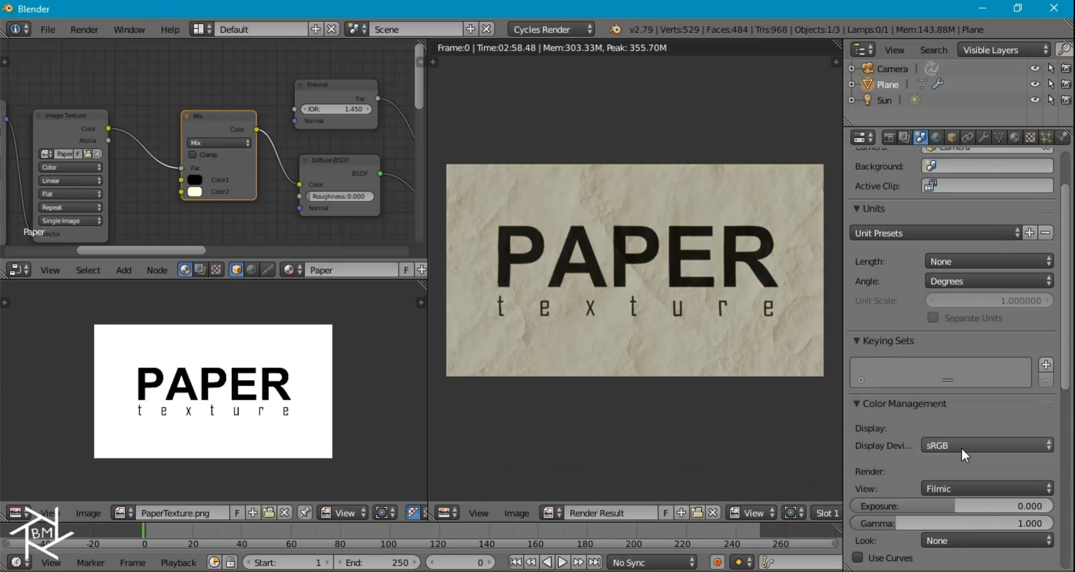